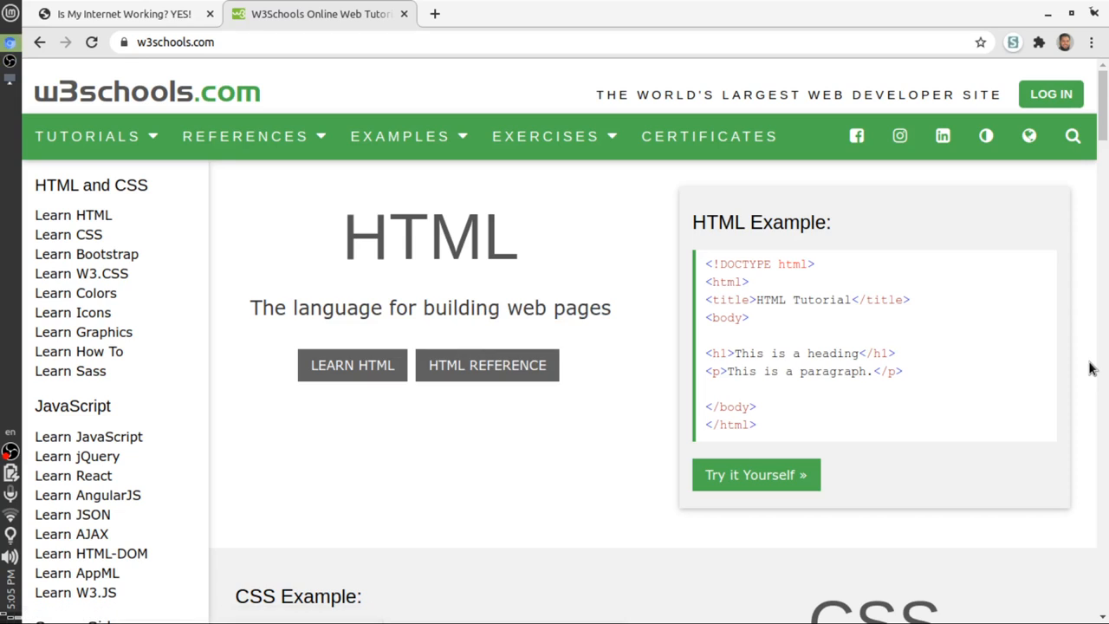
{"action": "mouse_move", "coordinate": [699, 259]}
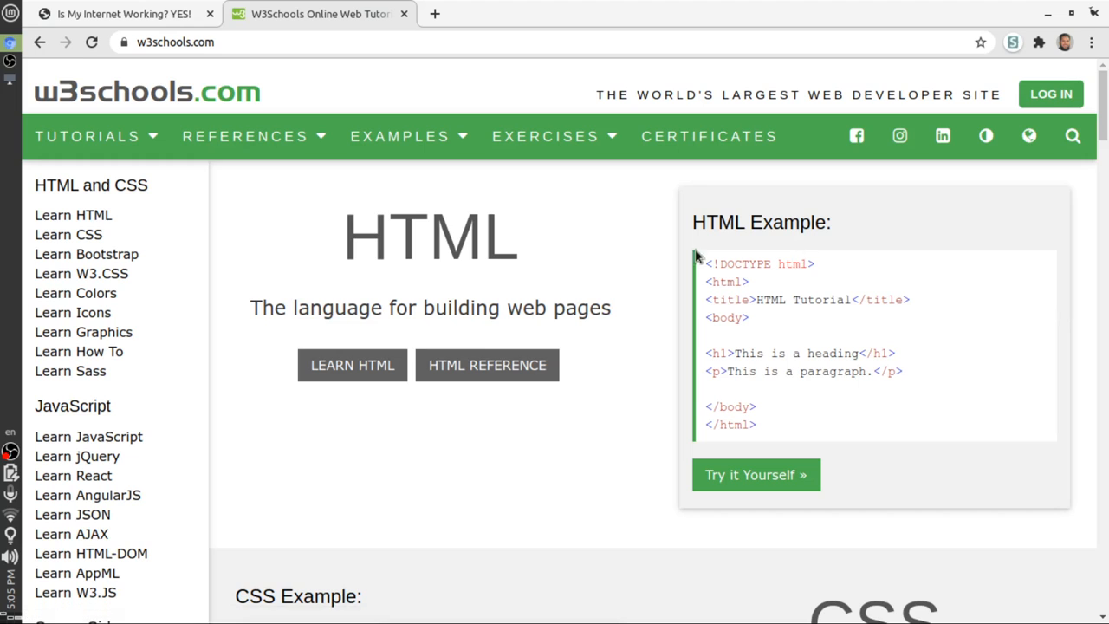
Open Learn CSS from the sidebar and read the CSS Tutorial down to its certificates section
{"action": "left_click", "coordinate": [68, 234]}
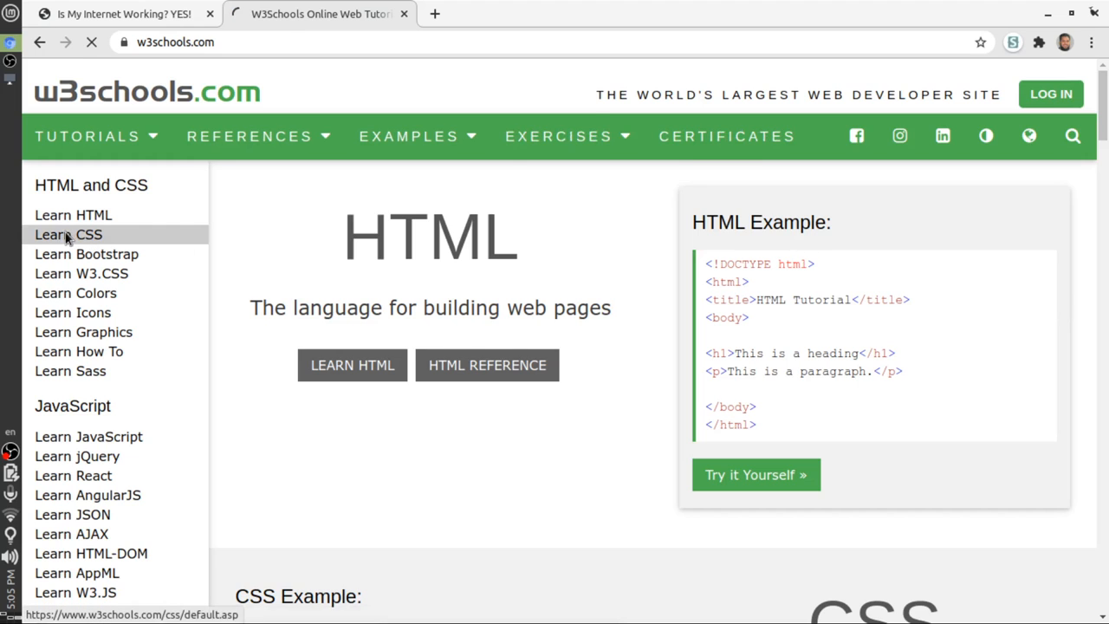
{"action": "left_click", "coordinate": [68, 234]}
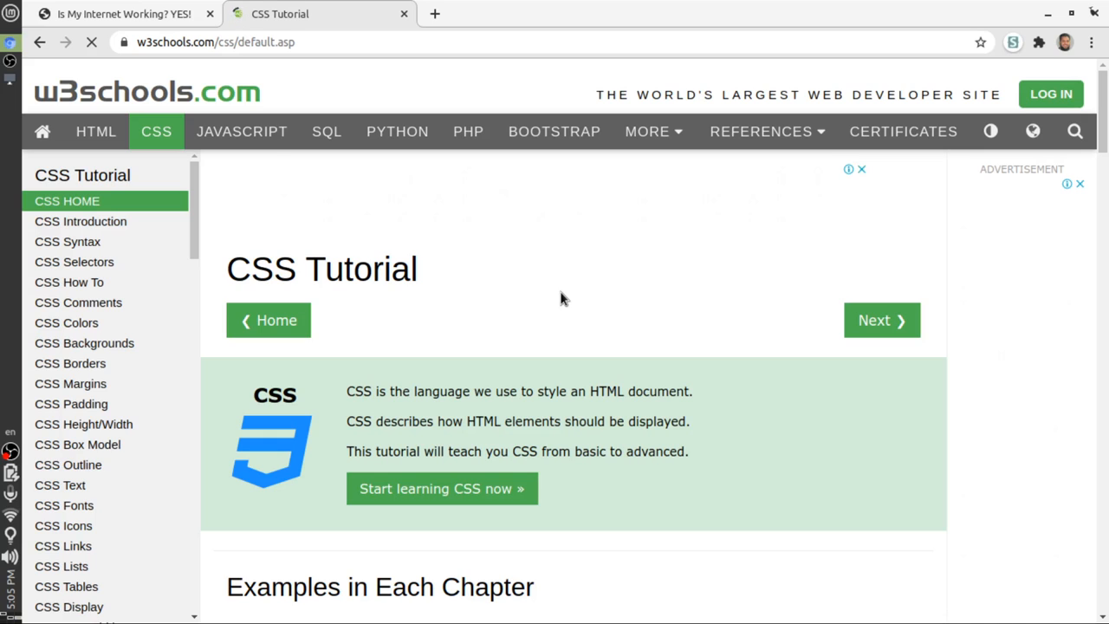
{"action": "mouse_move", "coordinate": [582, 331]}
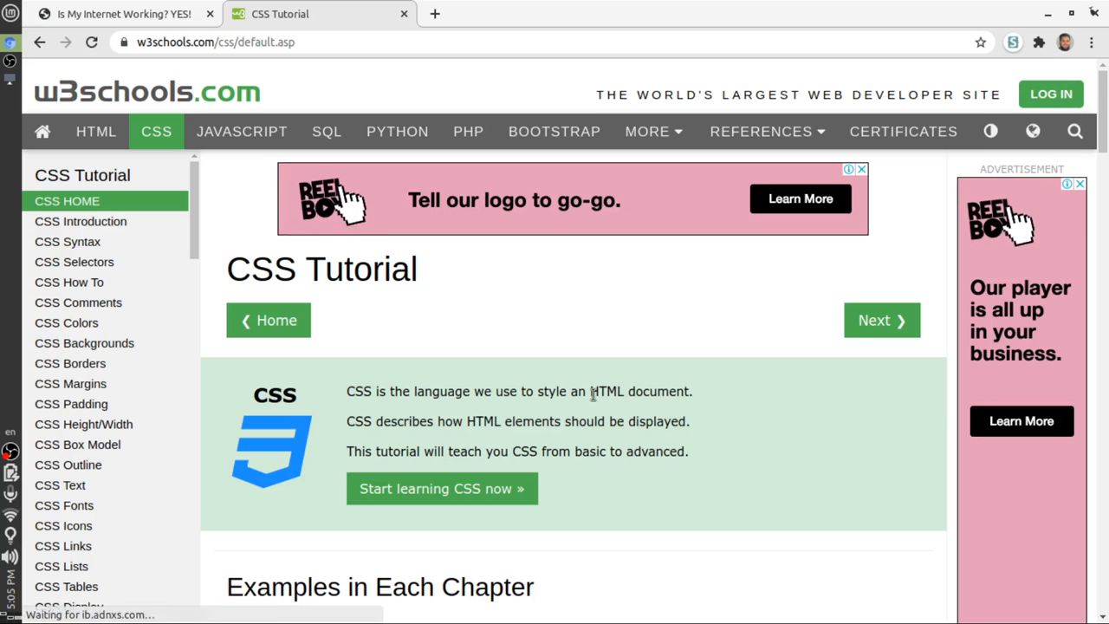
{"action": "scroll", "scroll_direction": "down", "scroll_amount": 3}
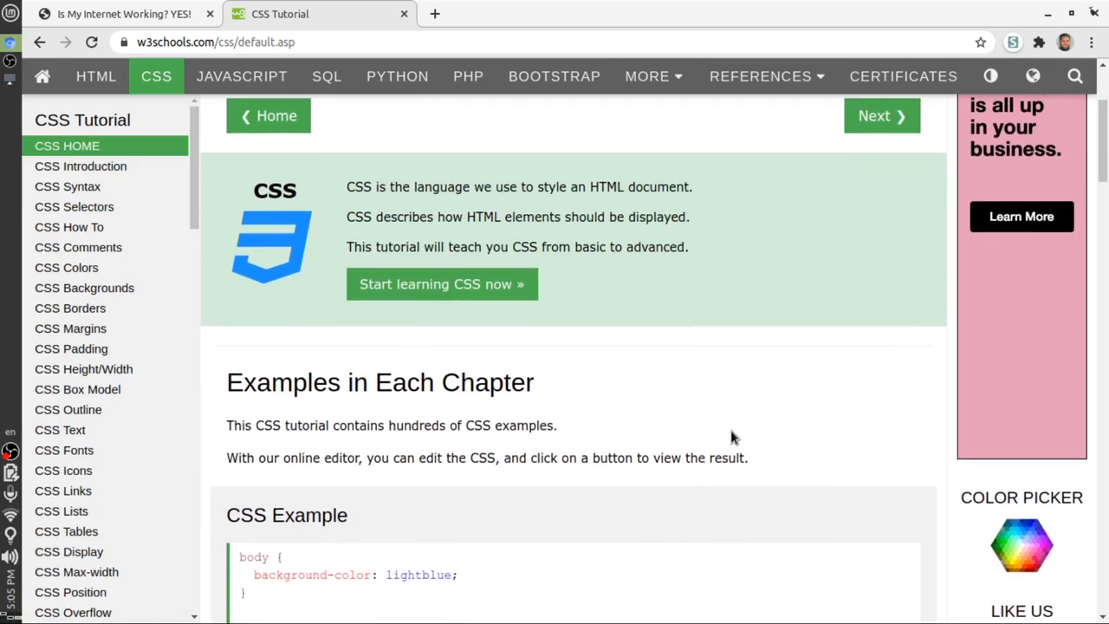
{"action": "scroll", "scroll_direction": "down", "scroll_amount": 3}
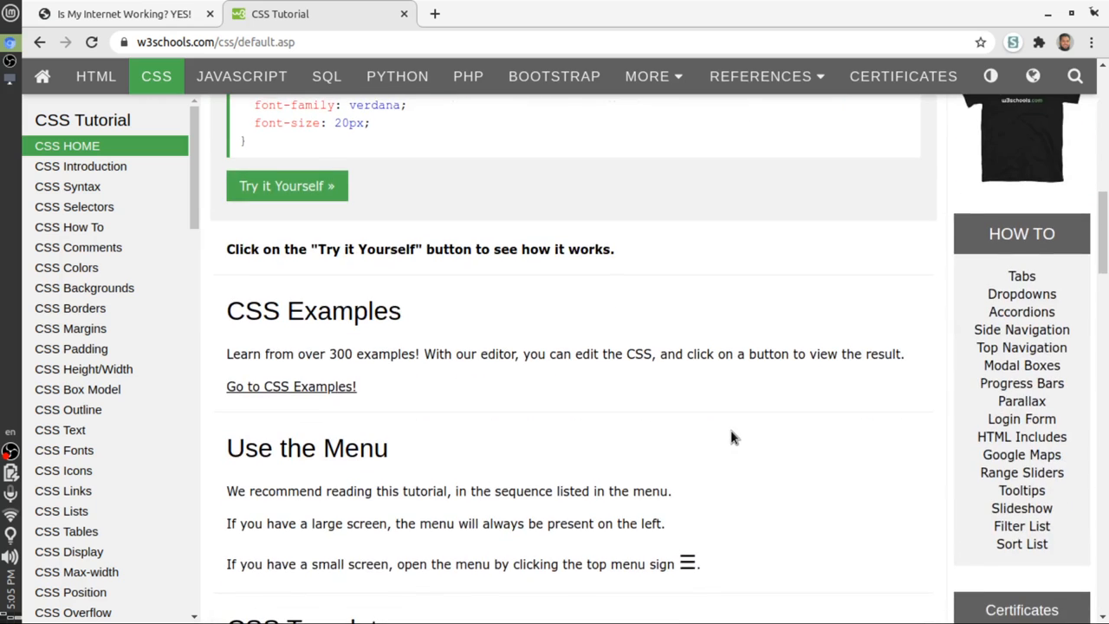
{"action": "scroll", "scroll_direction": "down", "scroll_amount": 3}
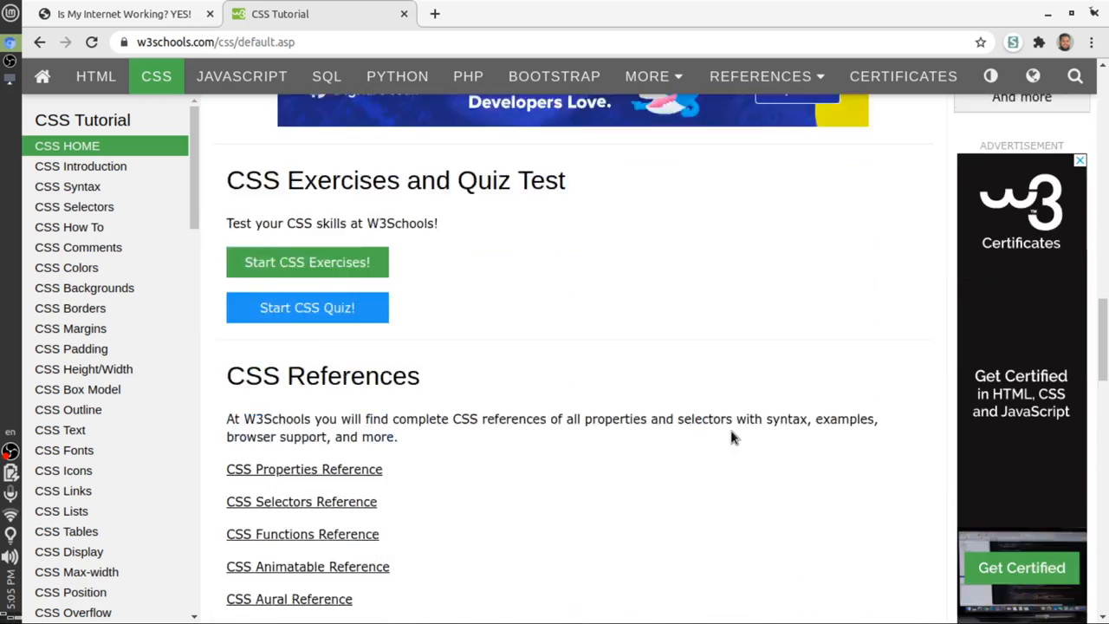
{"action": "scroll", "scroll_direction": "down", "scroll_amount": 3}
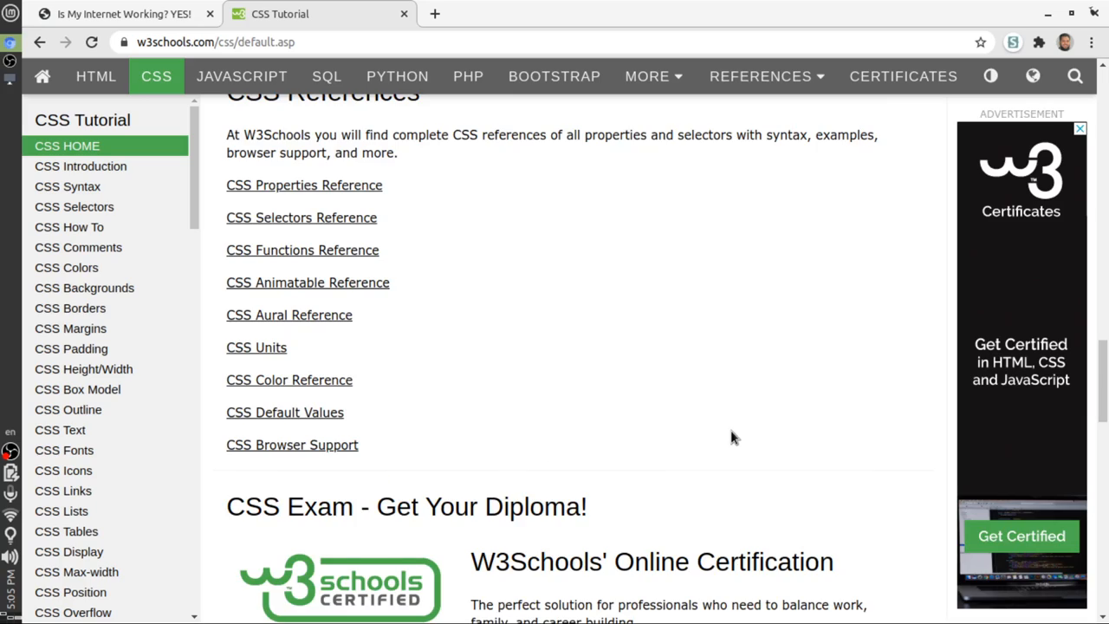
{"action": "scroll", "scroll_direction": "down", "scroll_amount": 3}
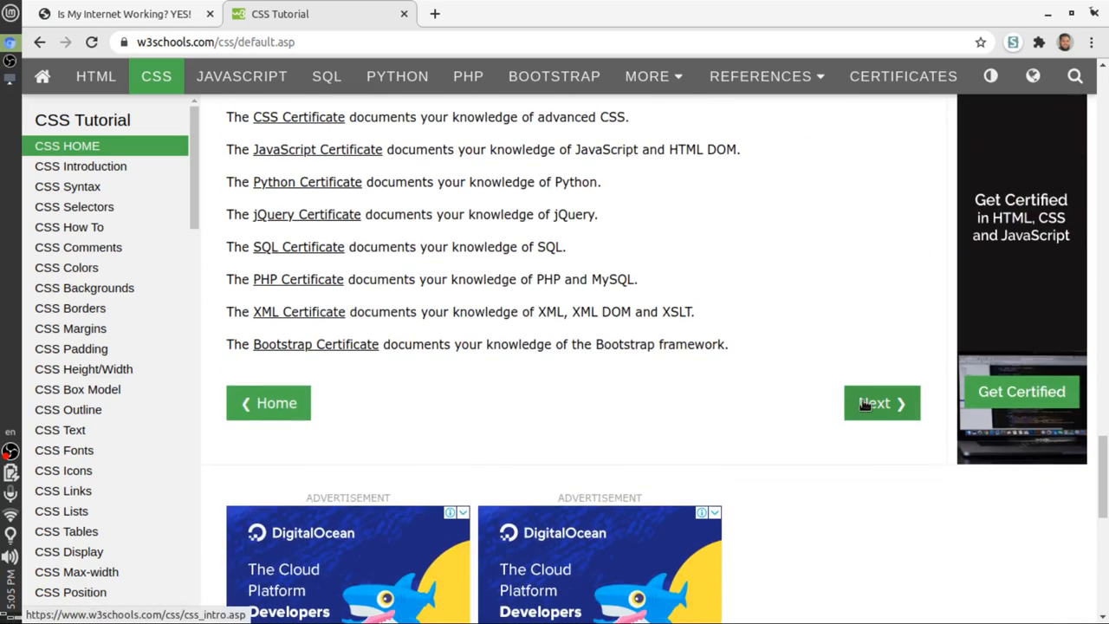
Go on to the CSS Introduction lesson with the Next button
{"action": "left_click", "coordinate": [881, 403]}
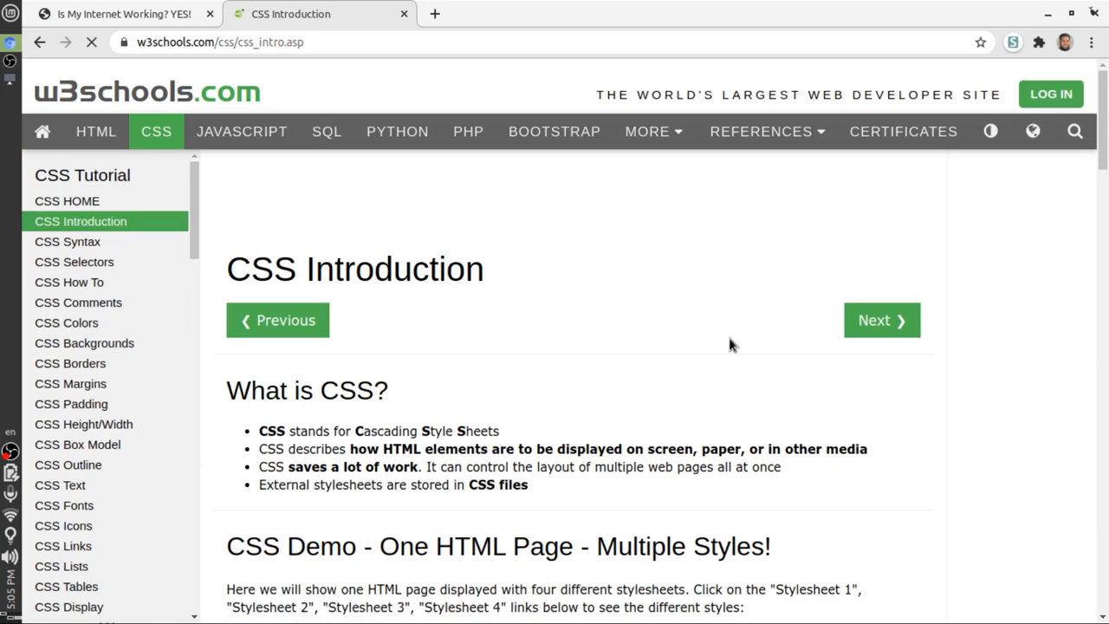
{"action": "mouse_move", "coordinate": [95, 131]}
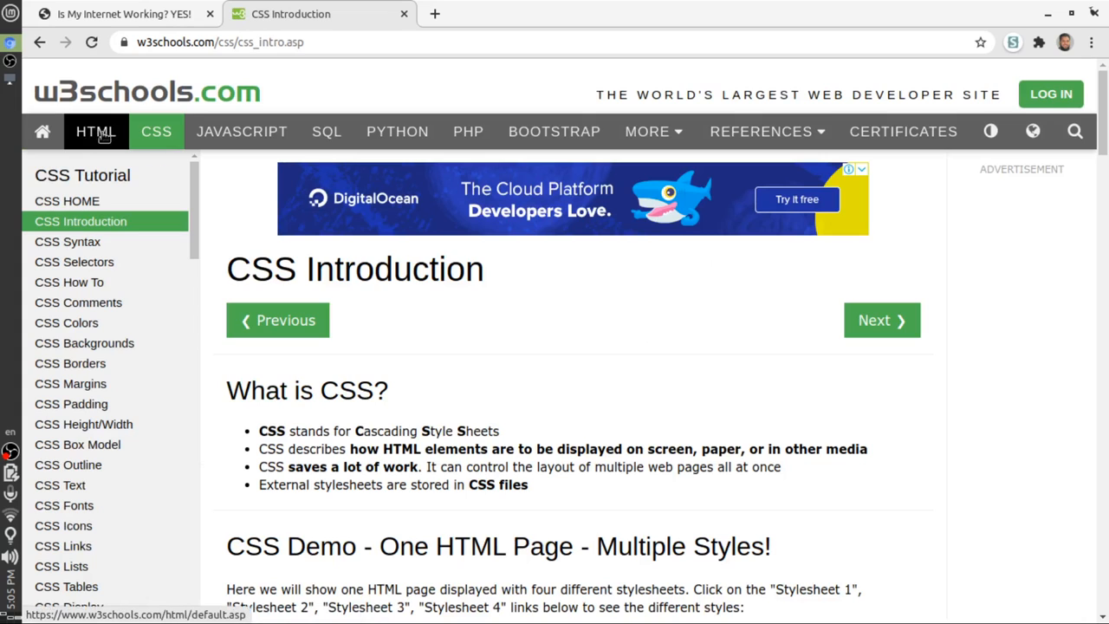
{"action": "mouse_move", "coordinate": [96, 131]}
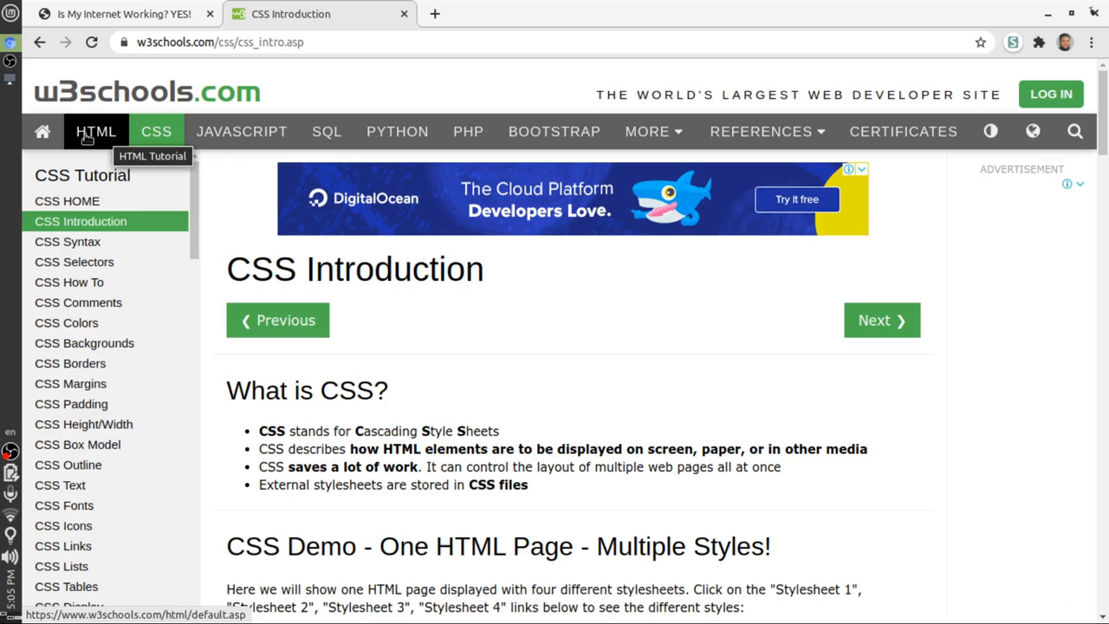
{"action": "mouse_move", "coordinate": [461, 355]}
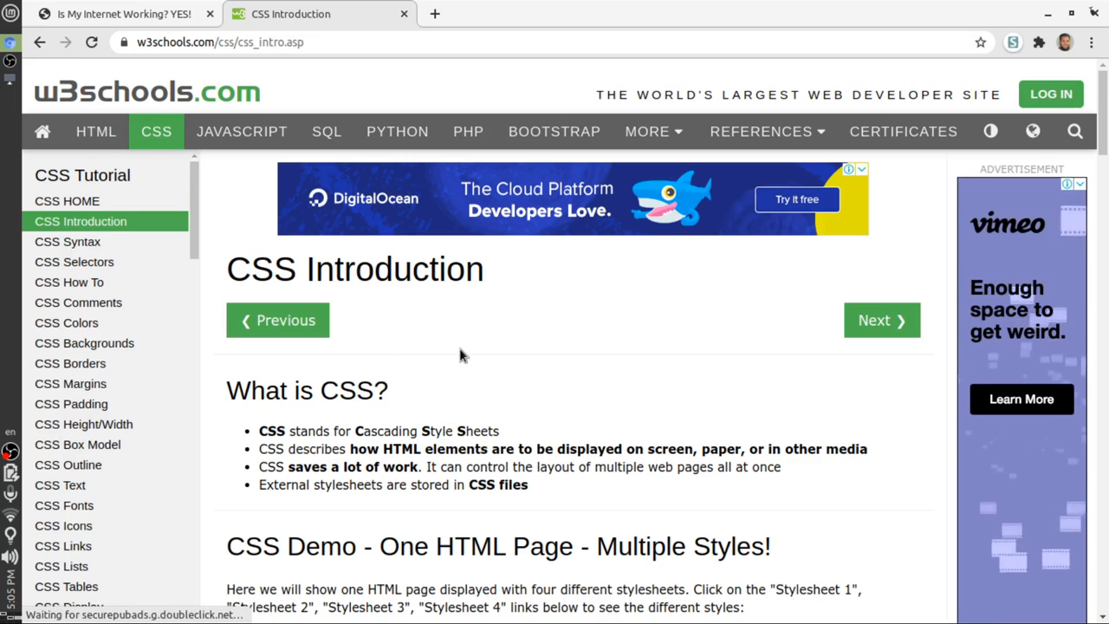
{"action": "mouse_move", "coordinate": [682, 410]}
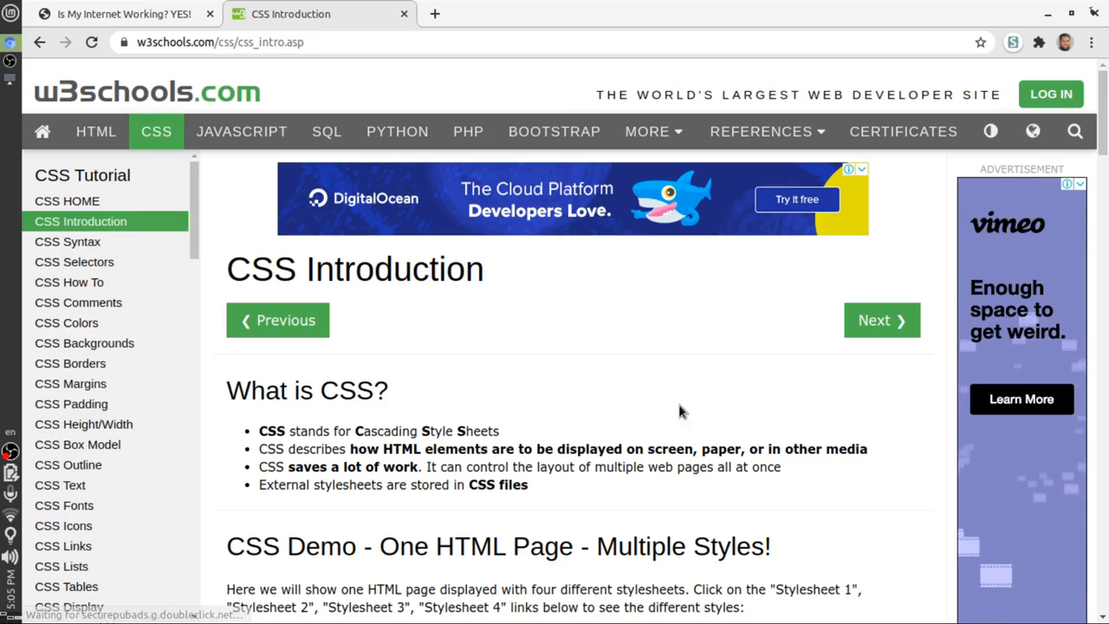
{"action": "mouse_move", "coordinate": [696, 445]}
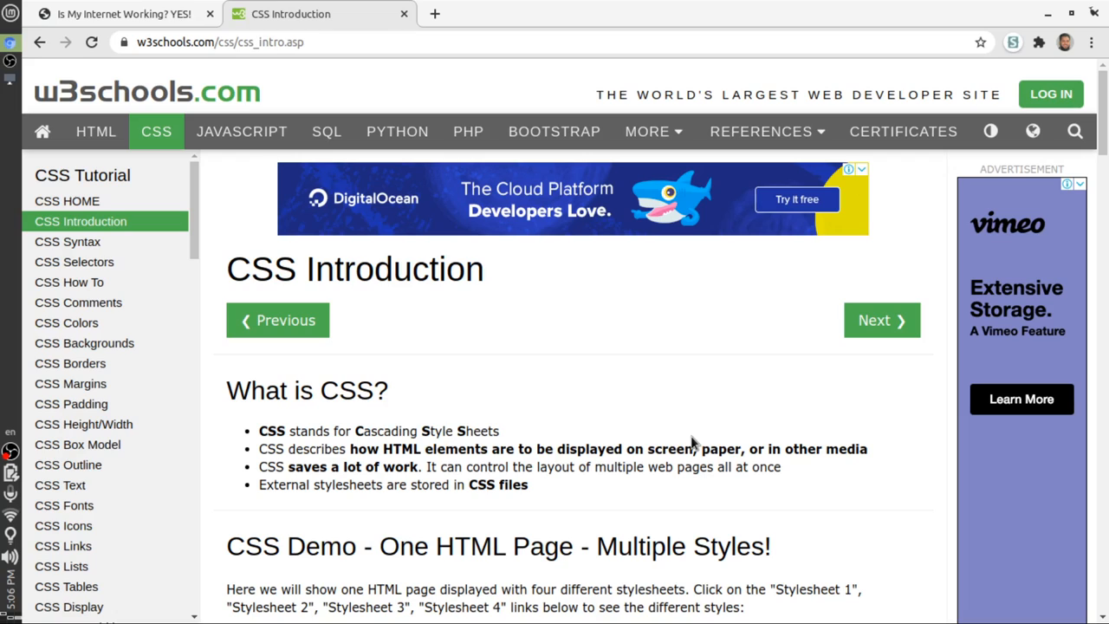
{"action": "mouse_move", "coordinate": [605, 396]}
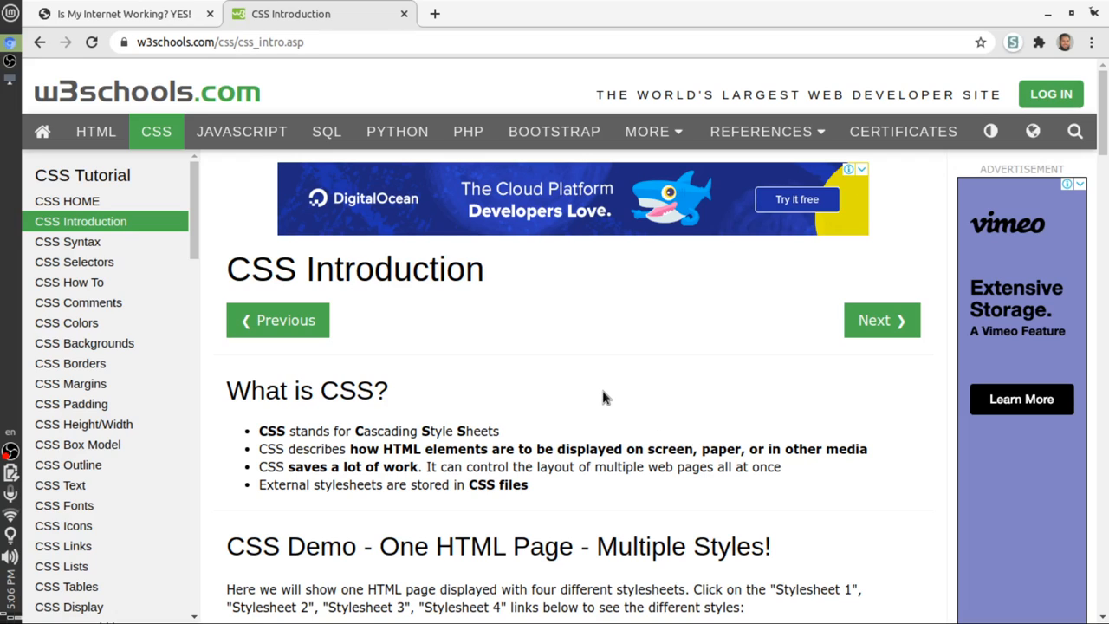
{"action": "mouse_move", "coordinate": [553, 414]}
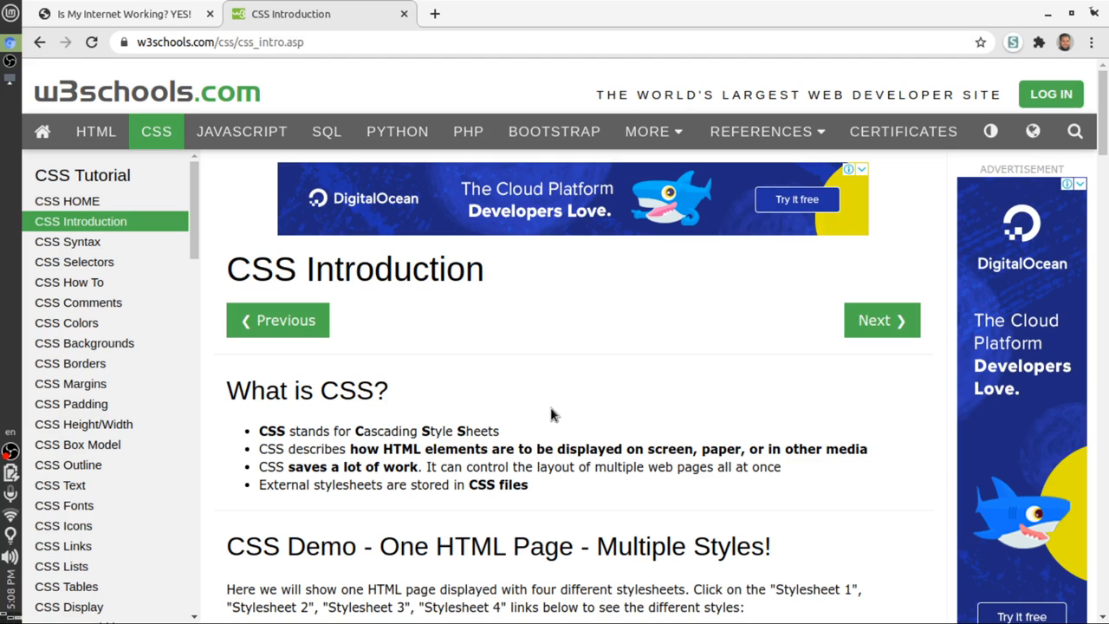
Read past the CSS Demo to Why Use CSS?, highlighting lines about styling and external stylesheets
{"action": "scroll", "scroll_direction": "down", "scroll_amount": 3}
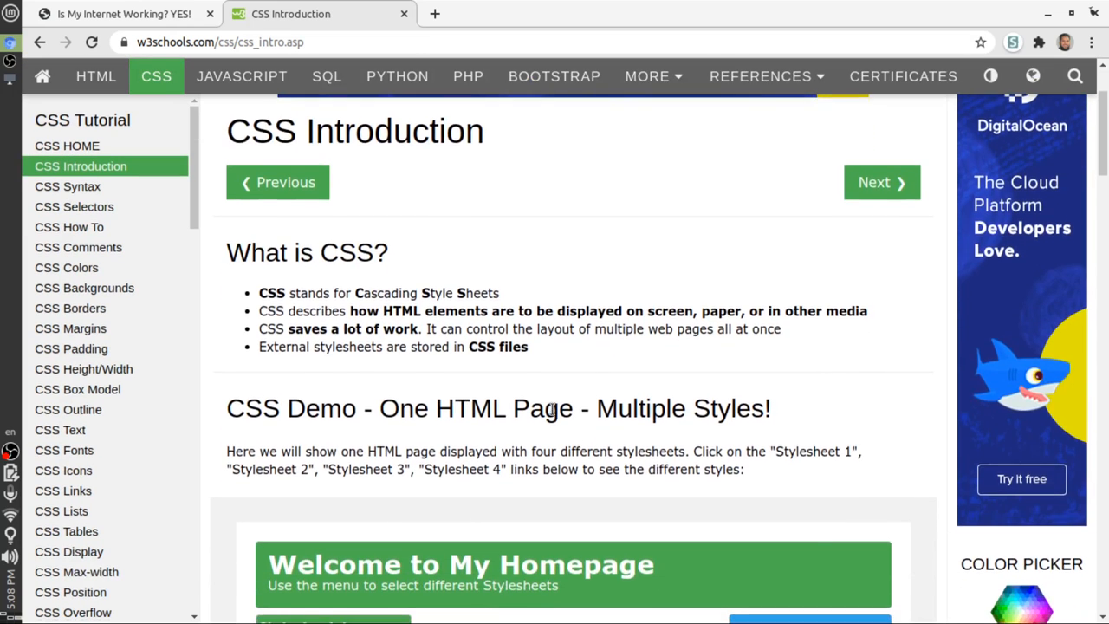
{"action": "scroll", "scroll_direction": "down", "scroll_amount": 3}
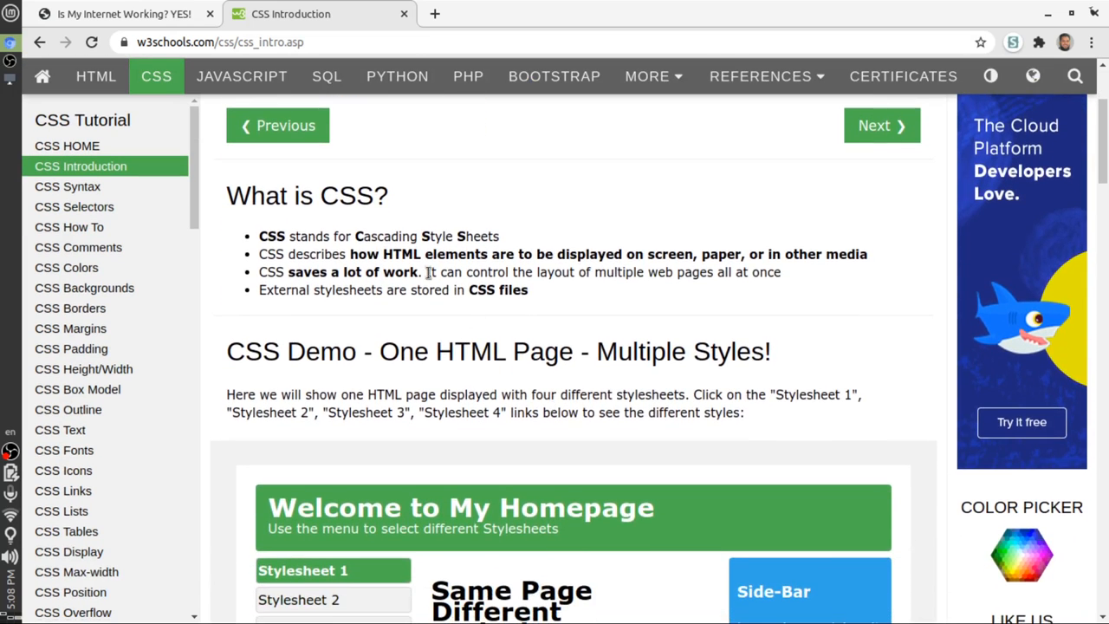
{"action": "left_click_drag", "start_coordinate": [289, 235], "coordinate": [387, 272]}
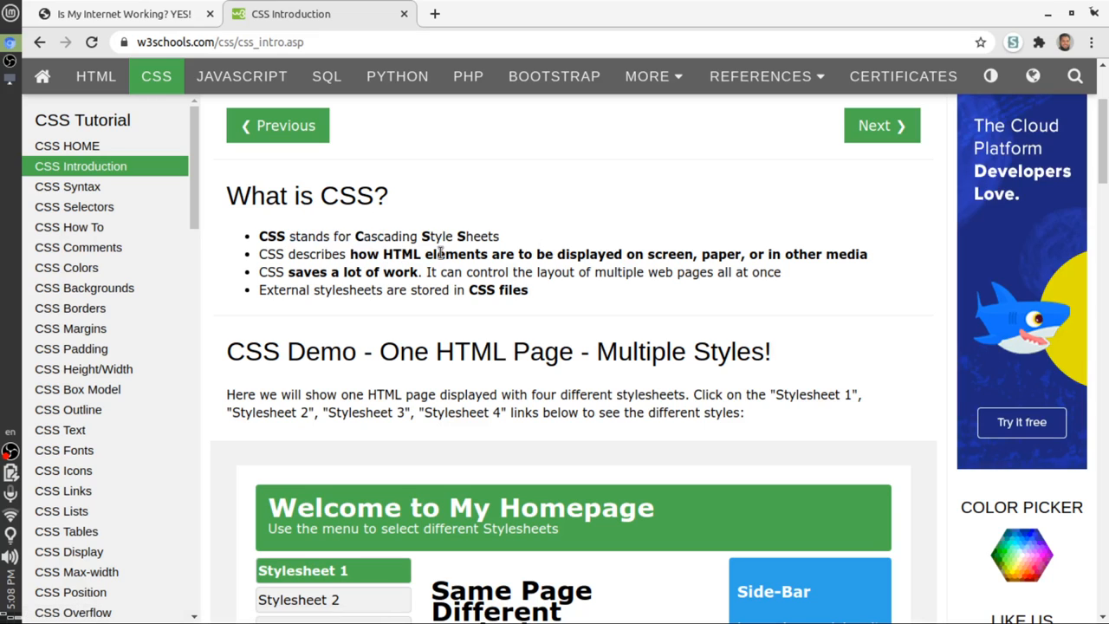
{"action": "mouse_move", "coordinate": [441, 262]}
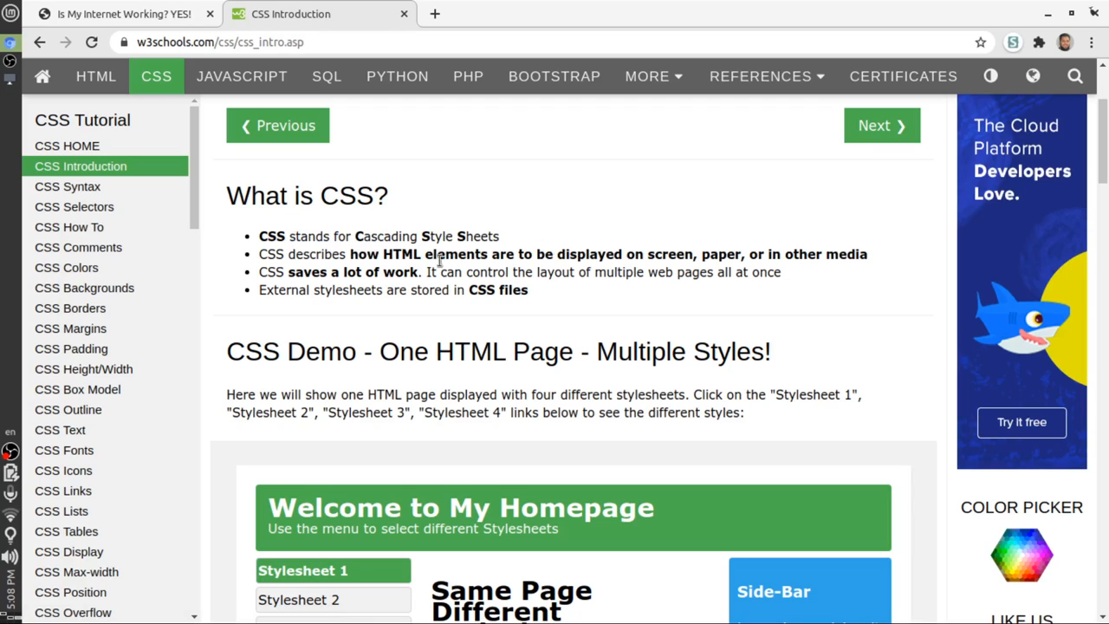
{"action": "left_click_drag", "start_coordinate": [438, 254], "coordinate": [435, 272]}
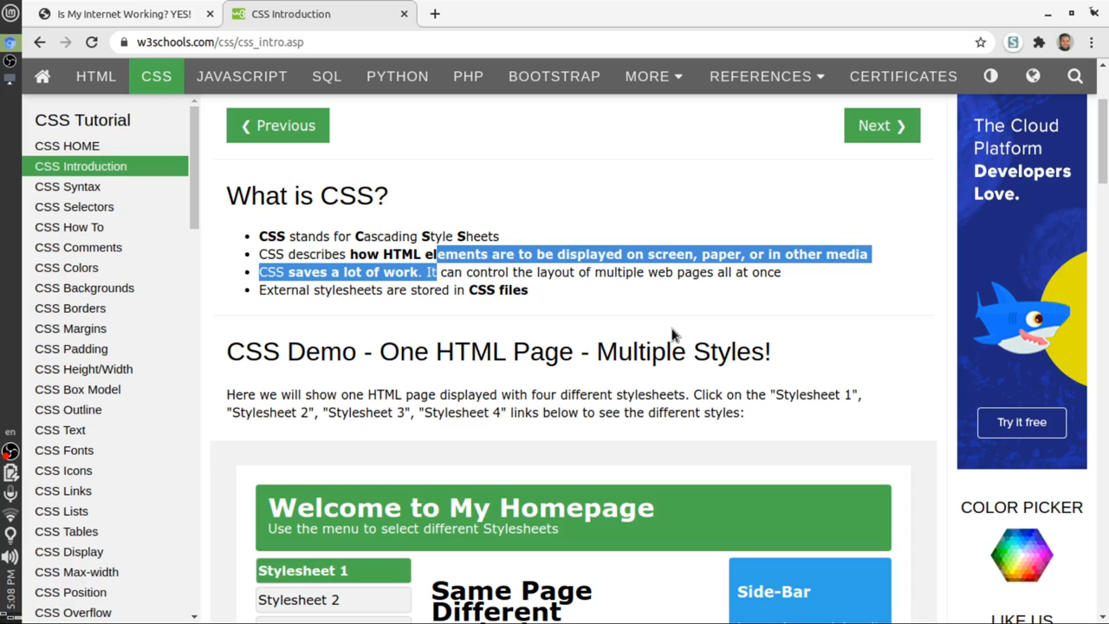
{"action": "scroll", "scroll_direction": "down", "scroll_amount": 3}
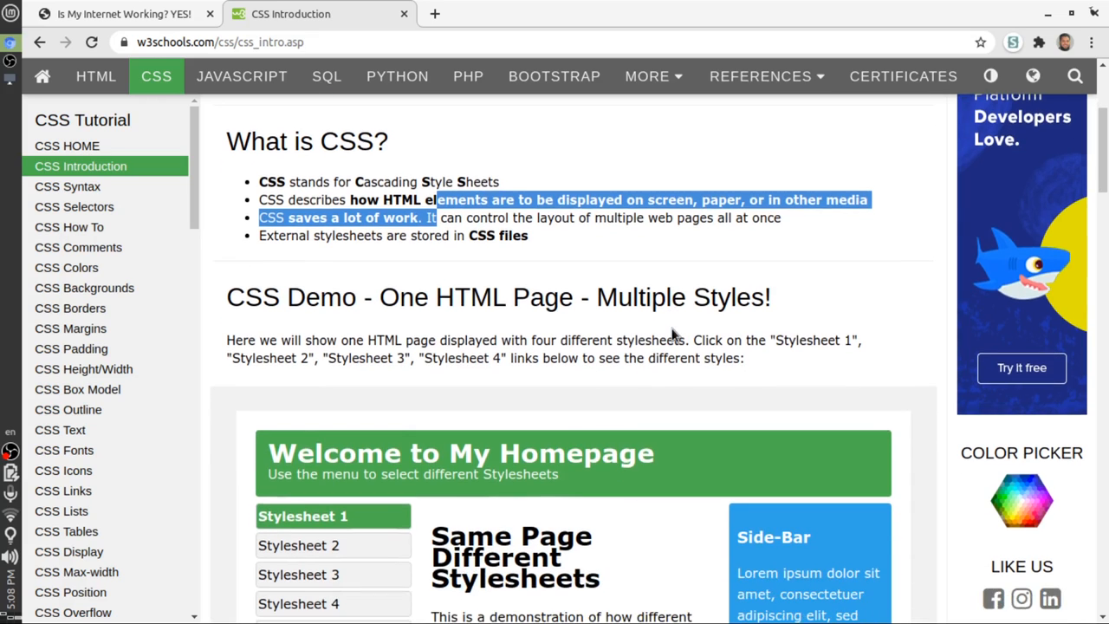
{"action": "mouse_move", "coordinate": [294, 234]}
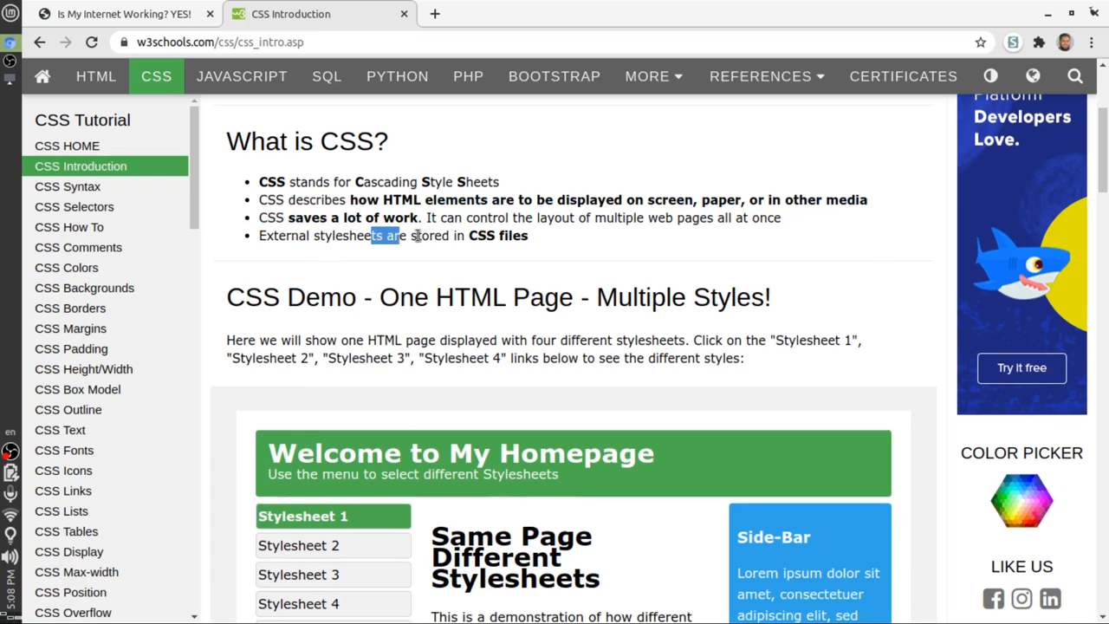
{"action": "left_click_drag", "start_coordinate": [373, 235], "coordinate": [437, 235]}
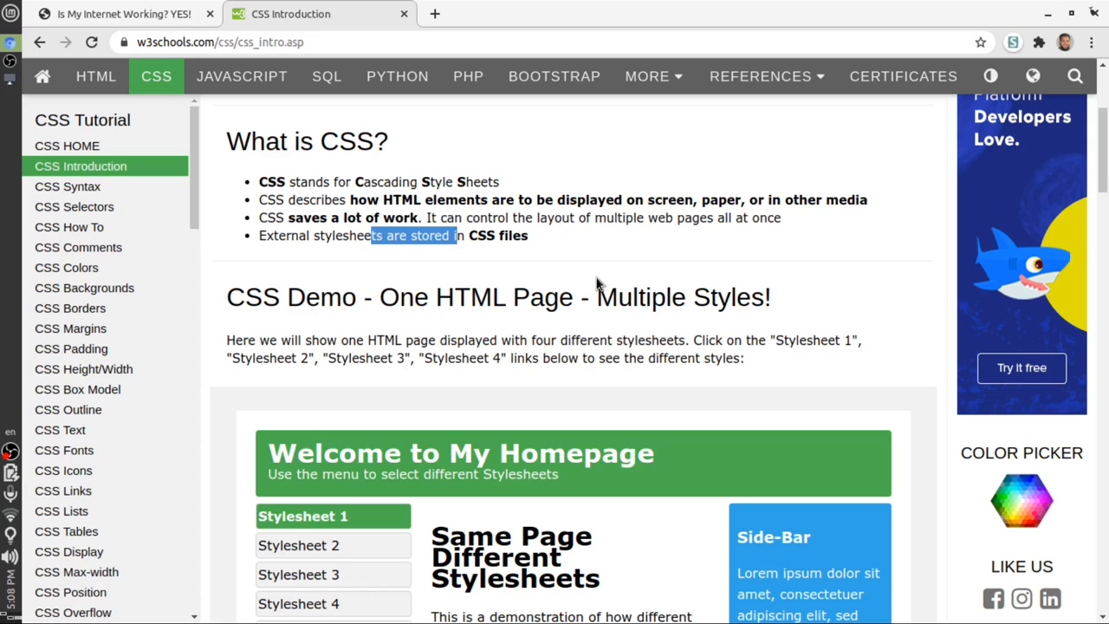
{"action": "scroll", "scroll_direction": "down", "scroll_amount": 3}
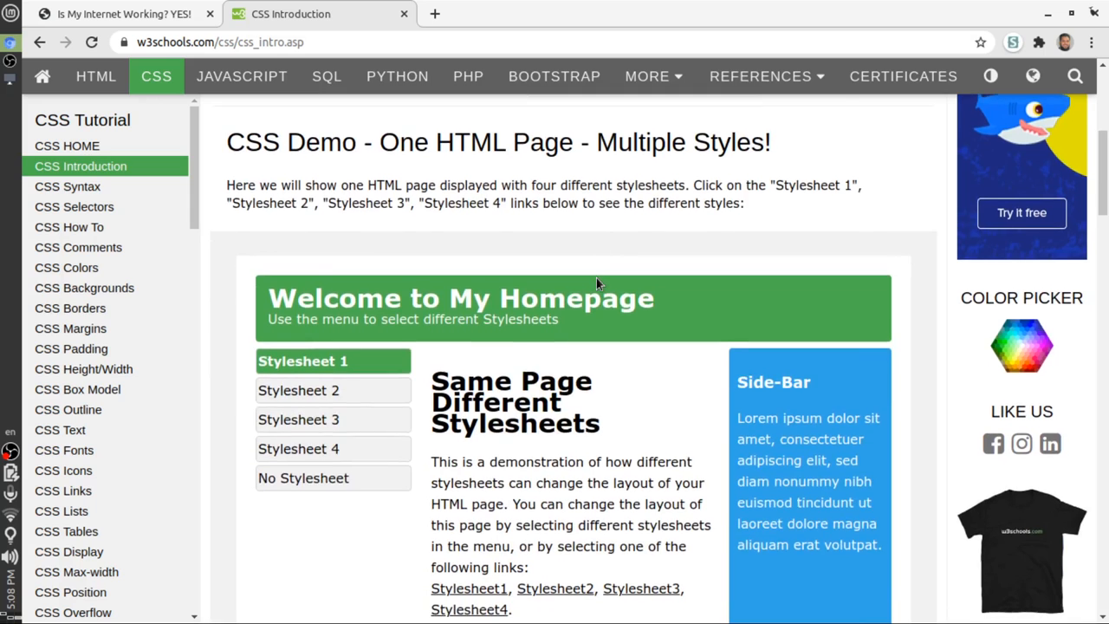
{"action": "scroll", "scroll_direction": "down", "scroll_amount": 3}
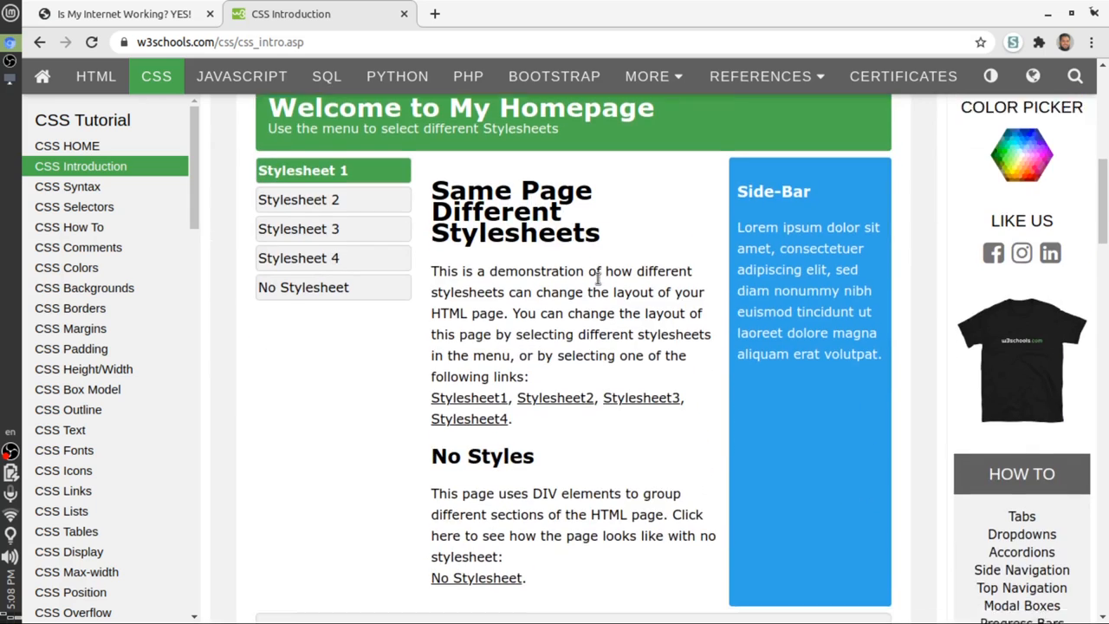
{"action": "scroll", "scroll_direction": "down", "scroll_amount": 3}
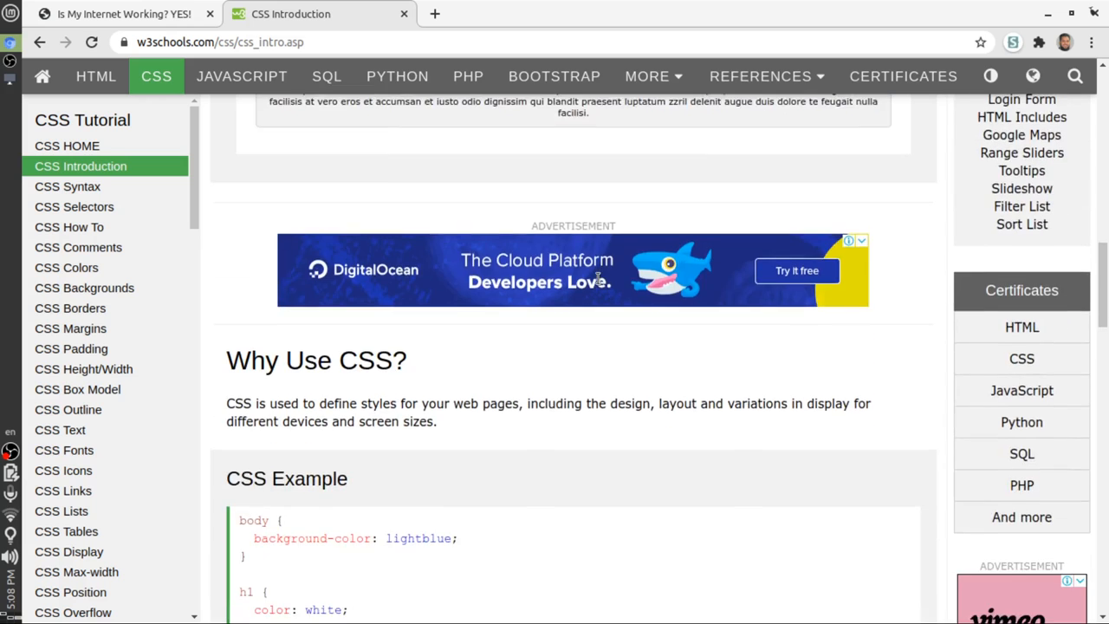
{"action": "scroll", "scroll_direction": "down", "scroll_amount": 3}
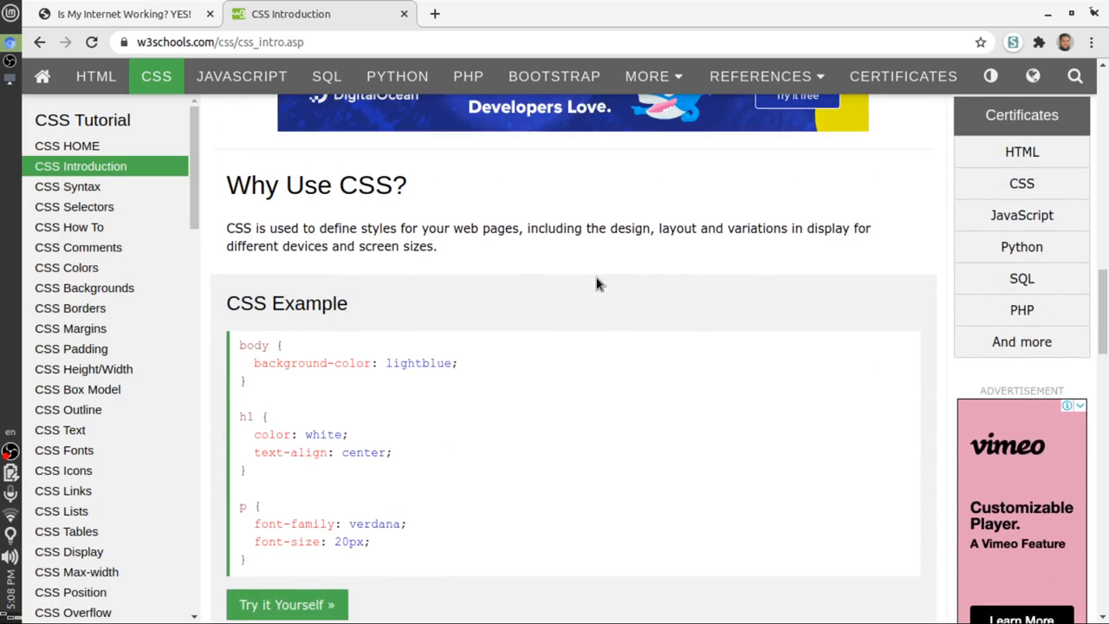
{"action": "scroll", "scroll_direction": "down", "scroll_amount": 3}
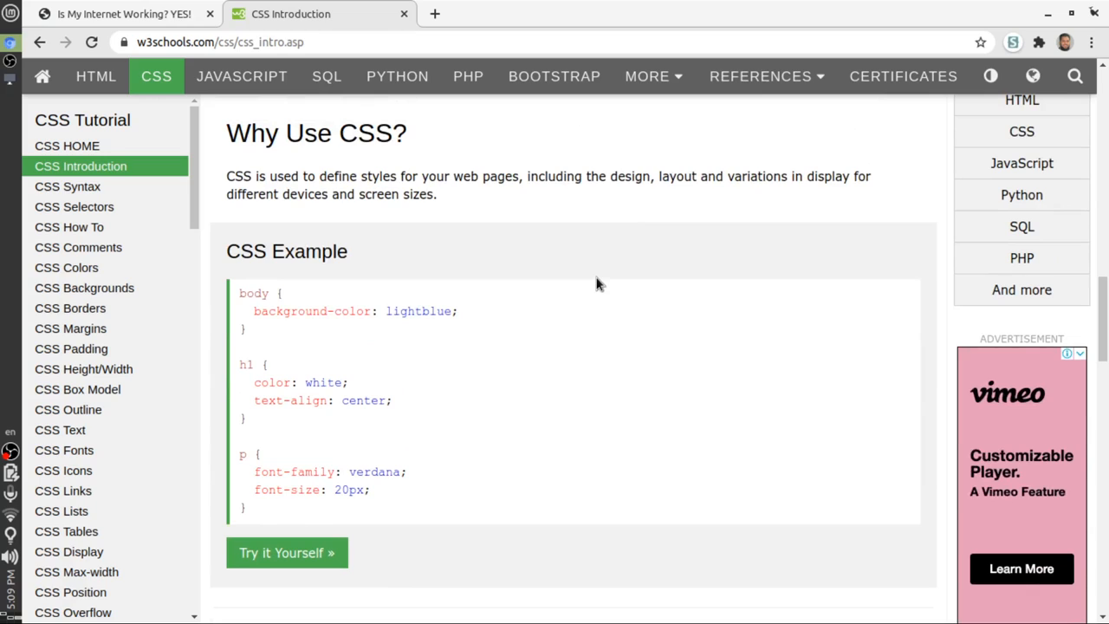
{"action": "mouse_move", "coordinate": [535, 349]}
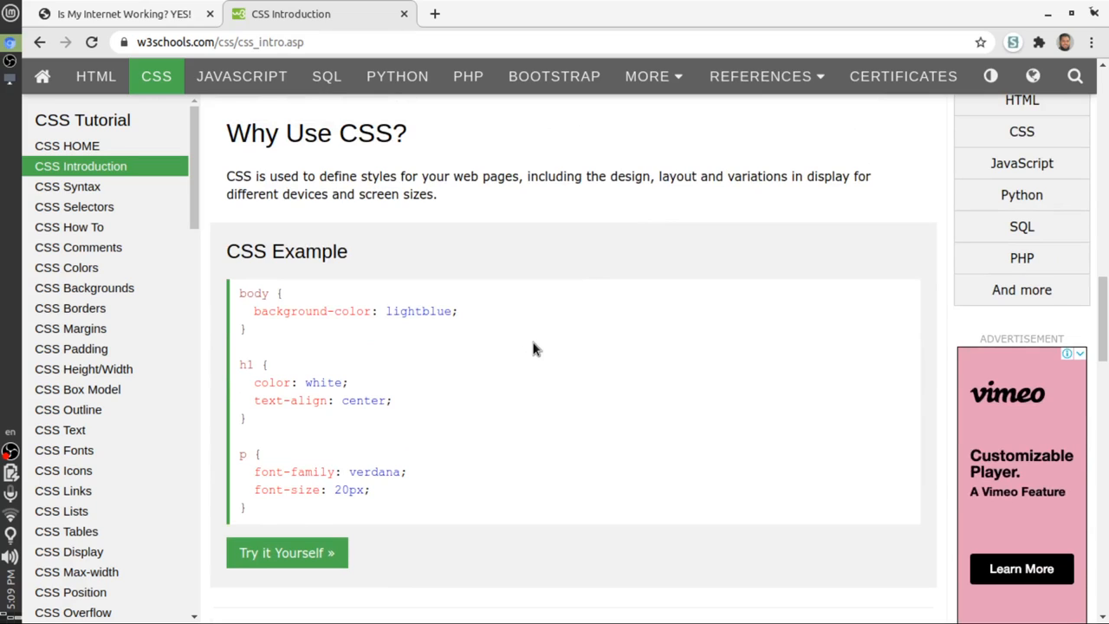
{"action": "mouse_move", "coordinate": [189, 42]}
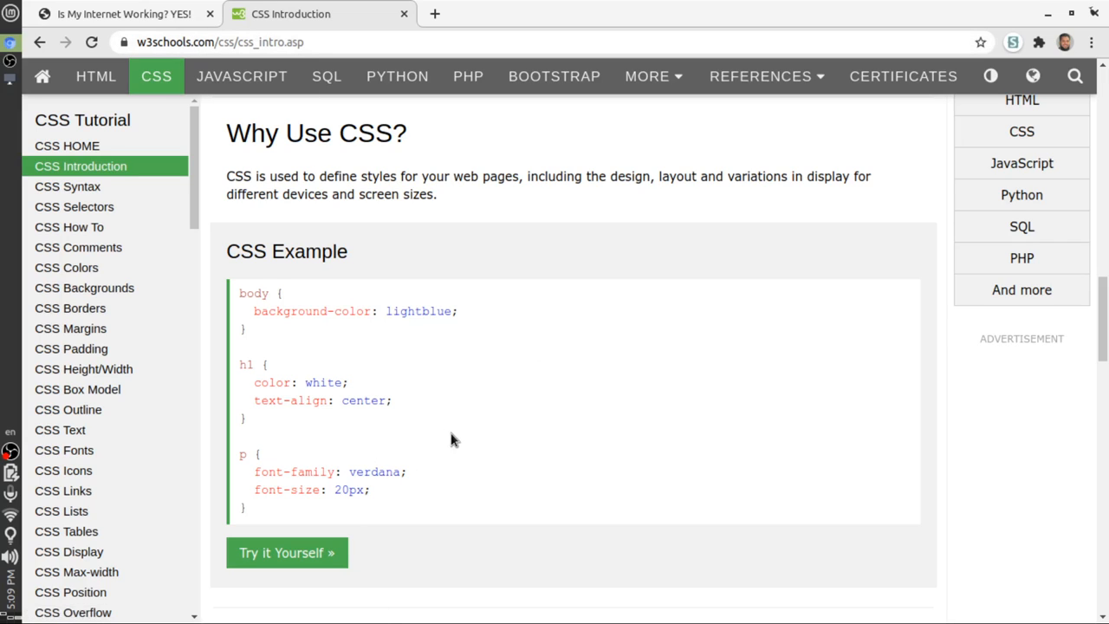
{"action": "mouse_move", "coordinate": [359, 471]}
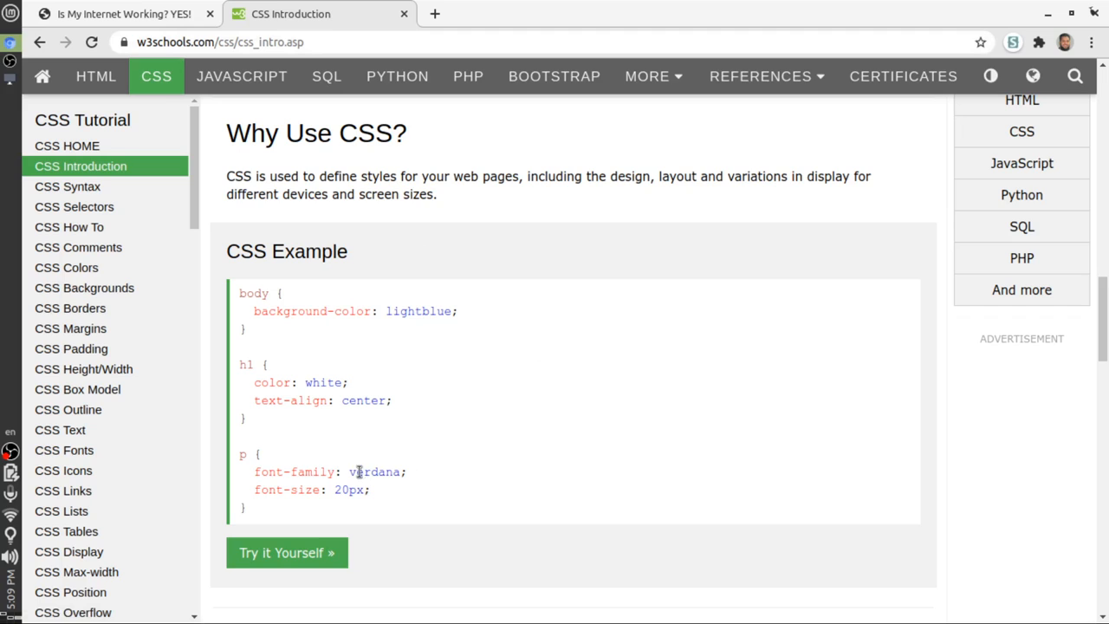
Open the CSS Example in a Tryit Editor tab, checking back on the Introduction tab once
{"action": "left_click", "coordinate": [287, 551]}
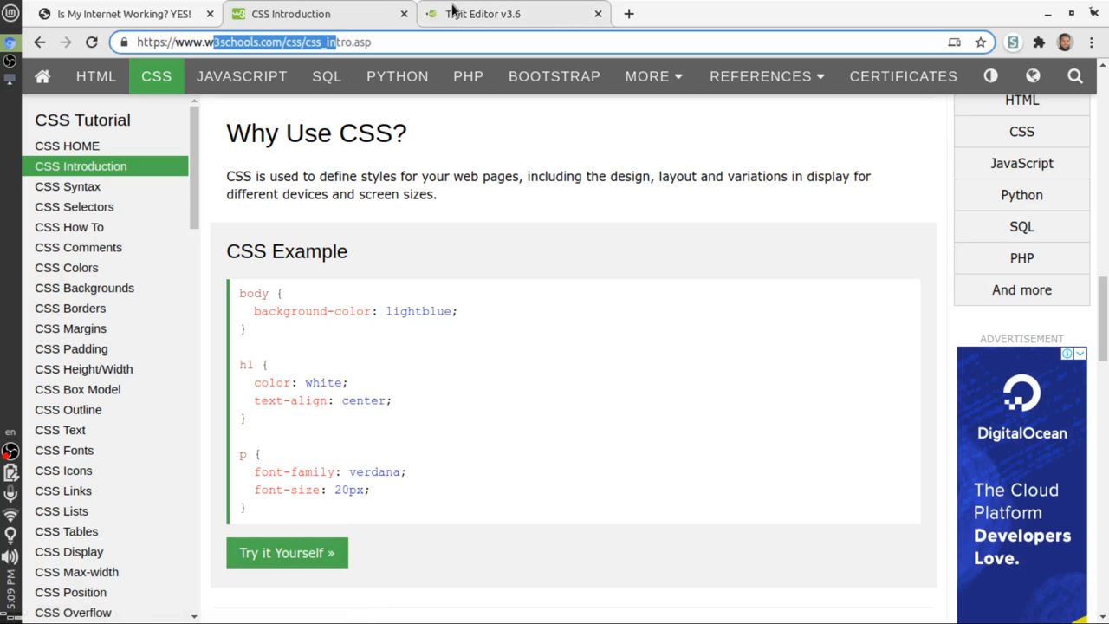
{"action": "left_click", "coordinate": [499, 13]}
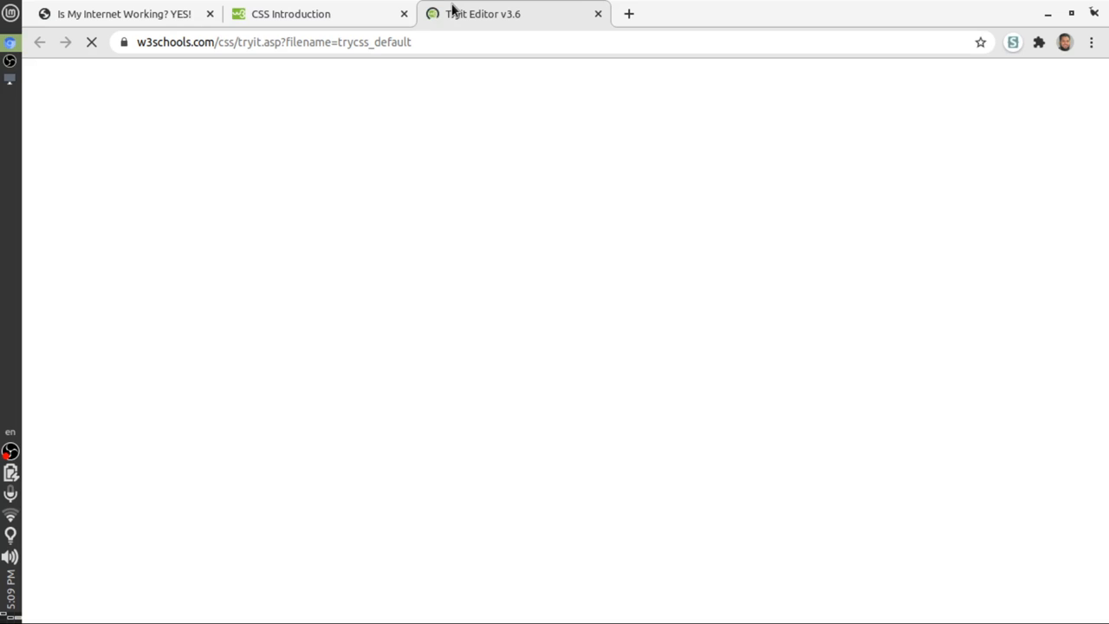
{"action": "left_click", "coordinate": [312, 14]}
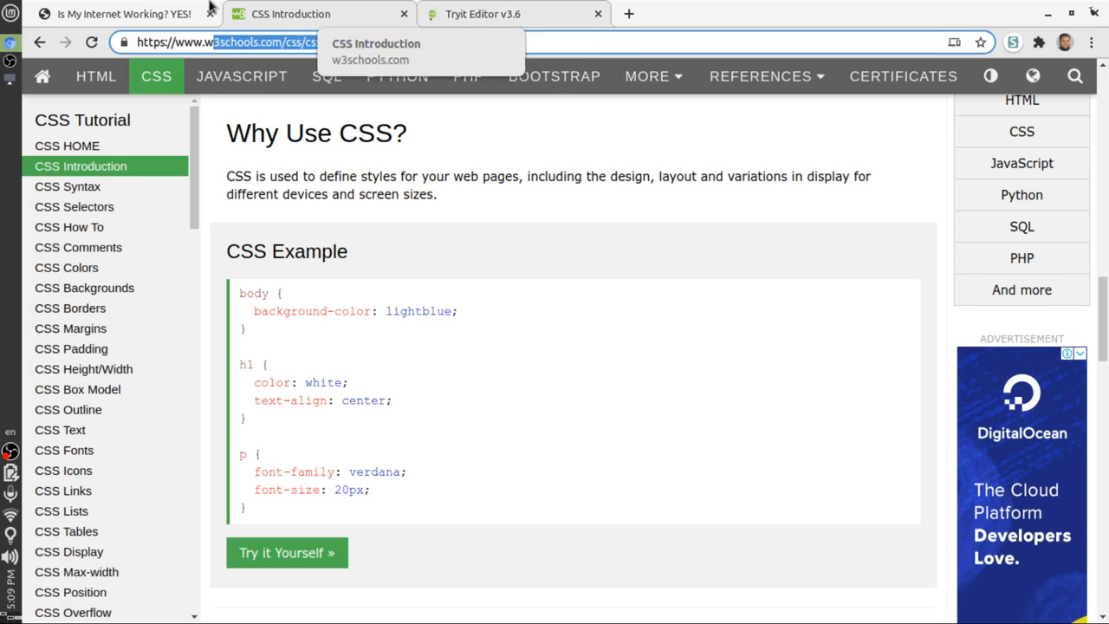
{"action": "left_click", "coordinate": [121, 14]}
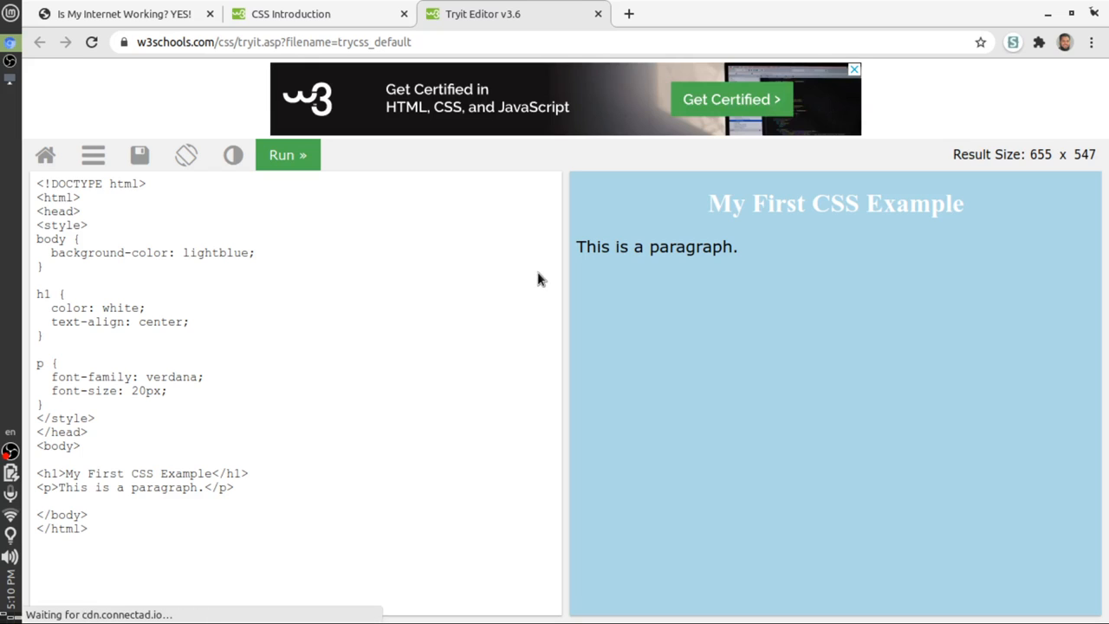
{"action": "mouse_move", "coordinate": [538, 274]}
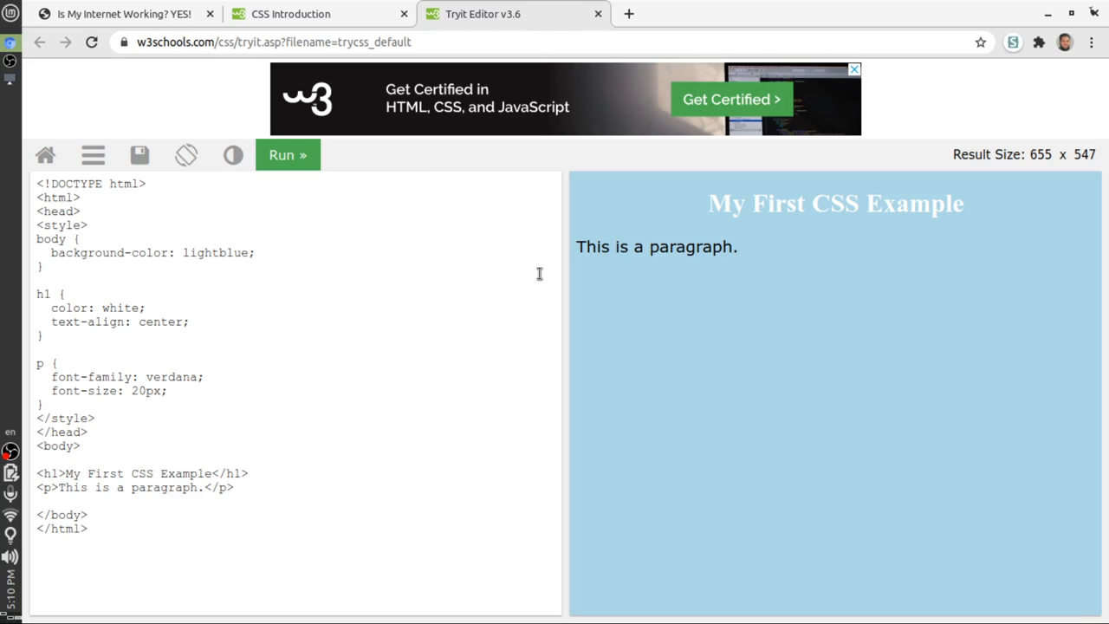
{"action": "mouse_move", "coordinate": [248, 282]}
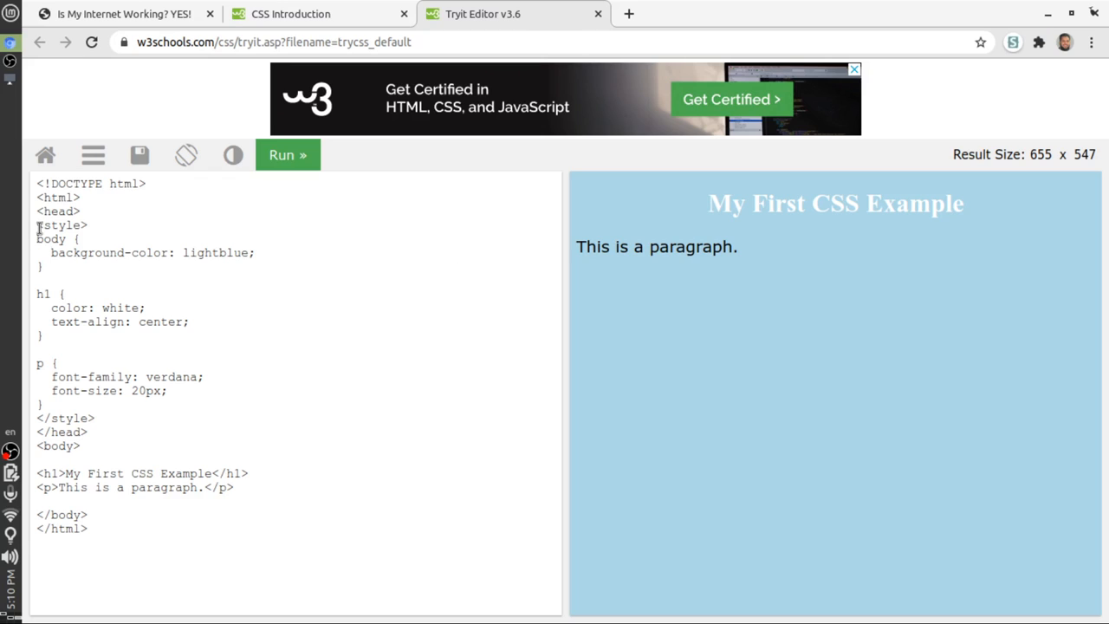
{"action": "left_click", "coordinate": [37, 238]}
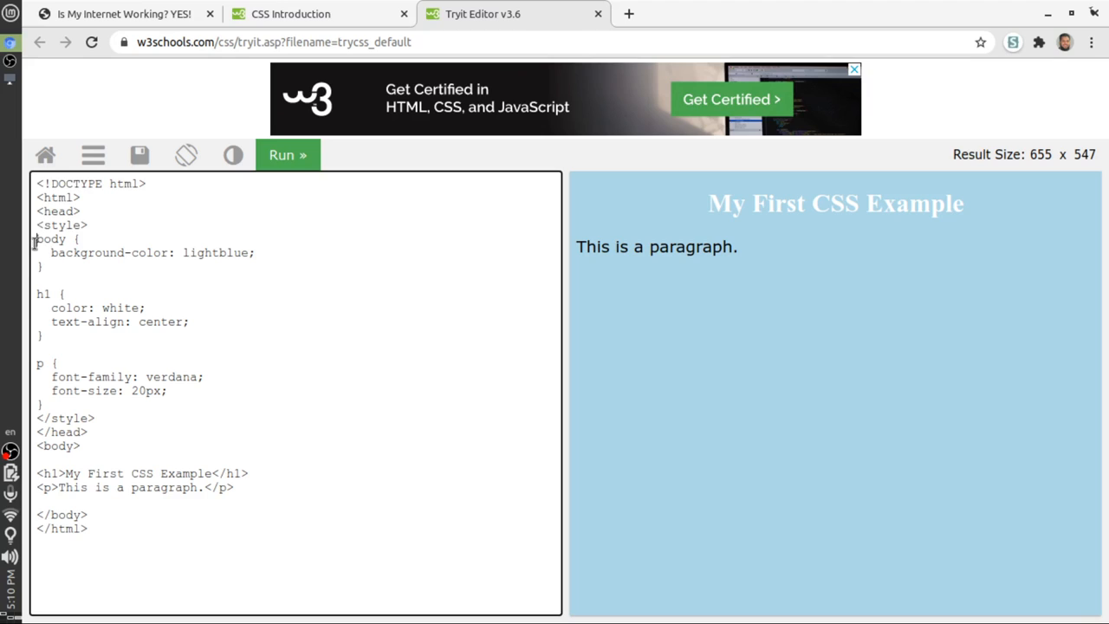
{"action": "left_click_drag", "start_coordinate": [35, 239], "coordinate": [108, 391]}
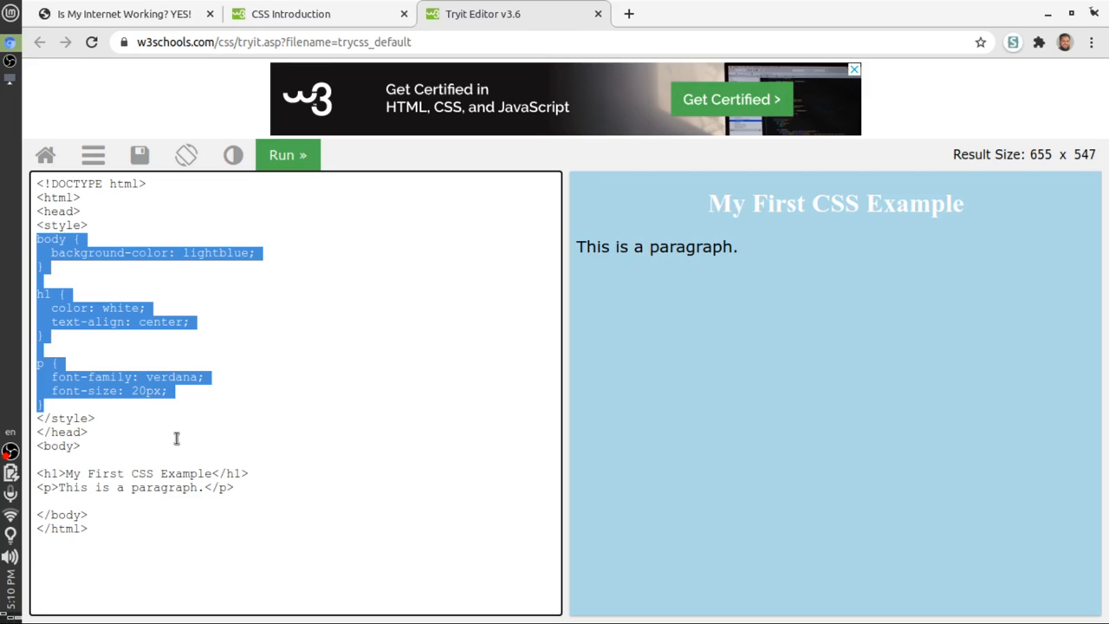
{"action": "mouse_move", "coordinate": [81, 211]}
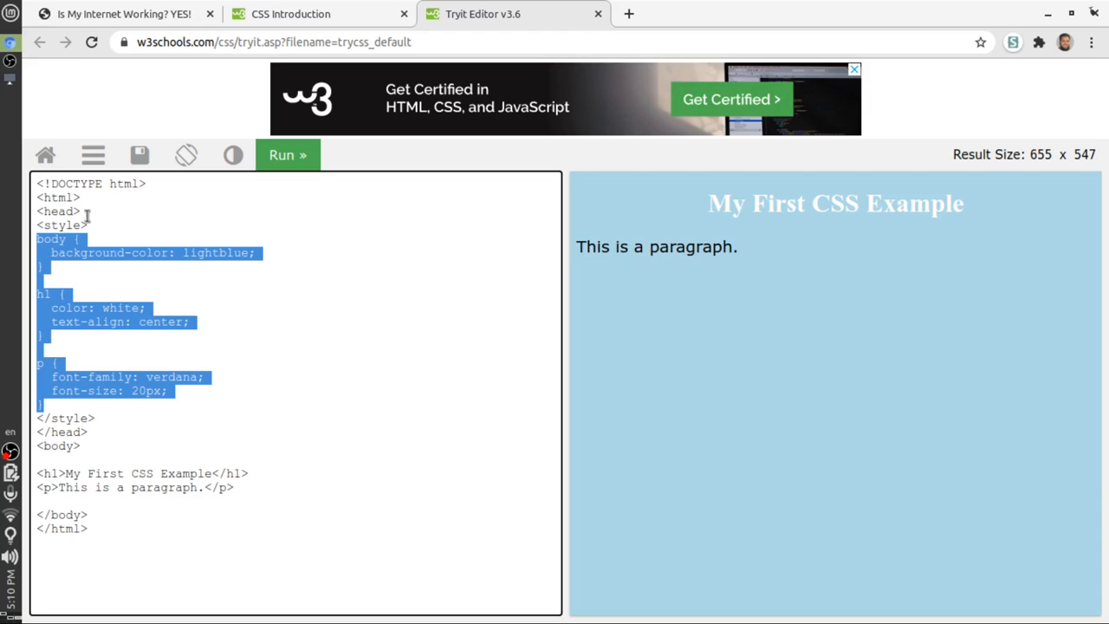
{"action": "left_click", "coordinate": [85, 212]}
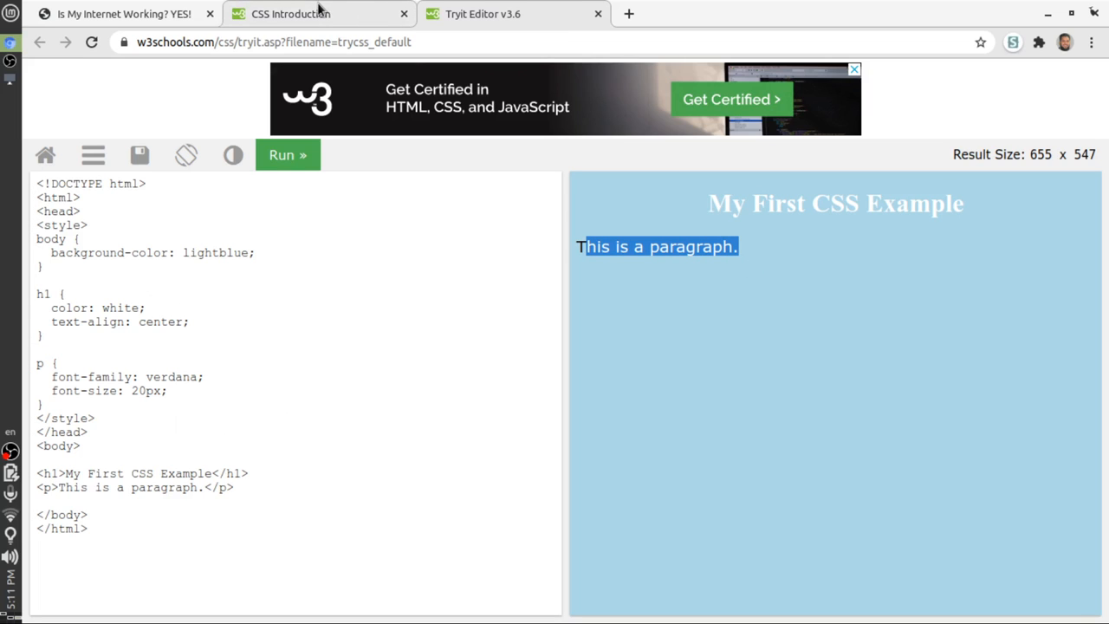
{"action": "left_click", "coordinate": [303, 14]}
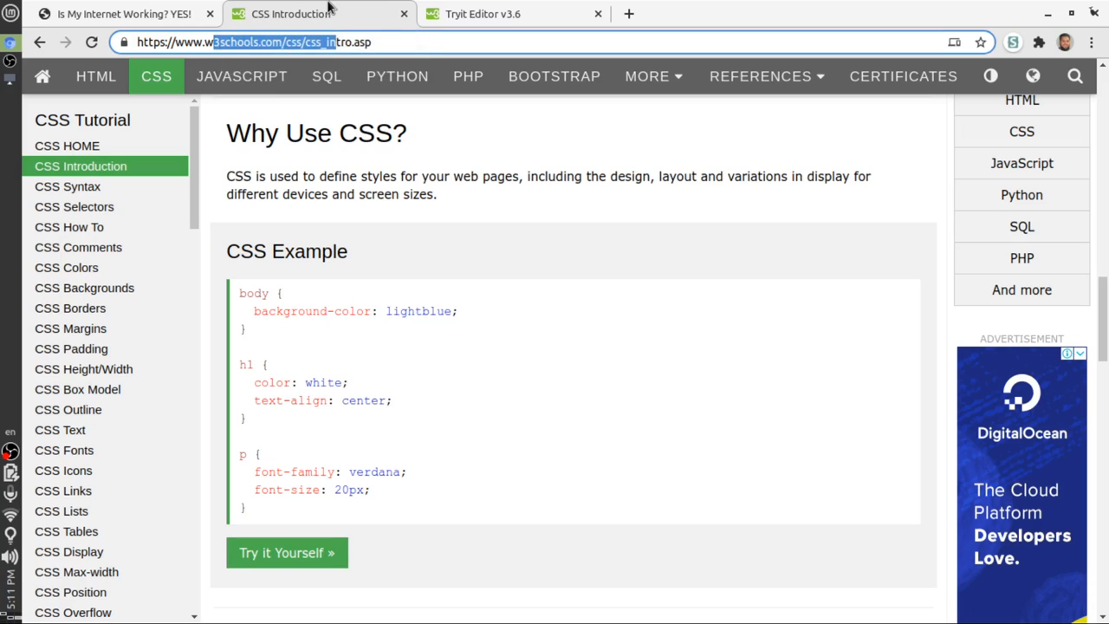
{"action": "left_click", "coordinate": [508, 14]}
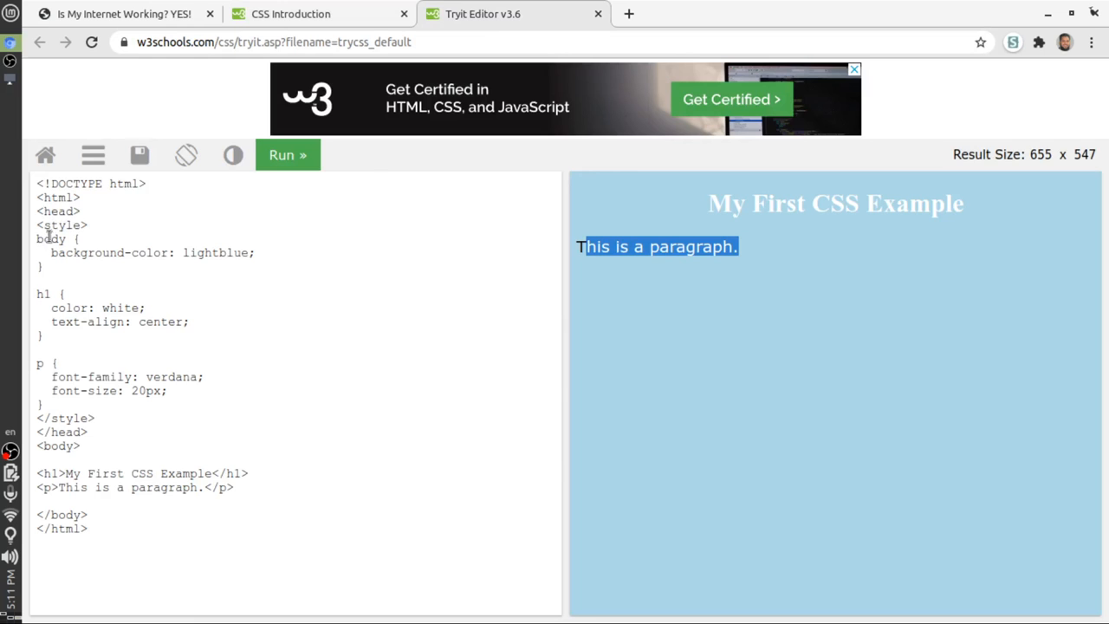
{"action": "left_click", "coordinate": [312, 14]}
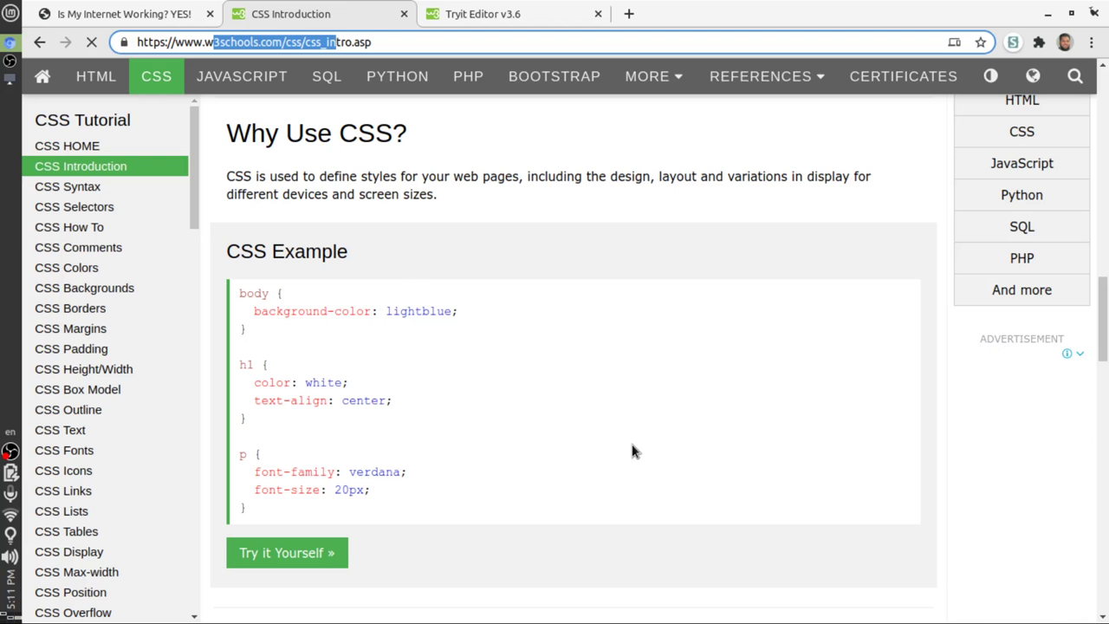
{"action": "scroll", "scroll_direction": "down", "scroll_amount": 3}
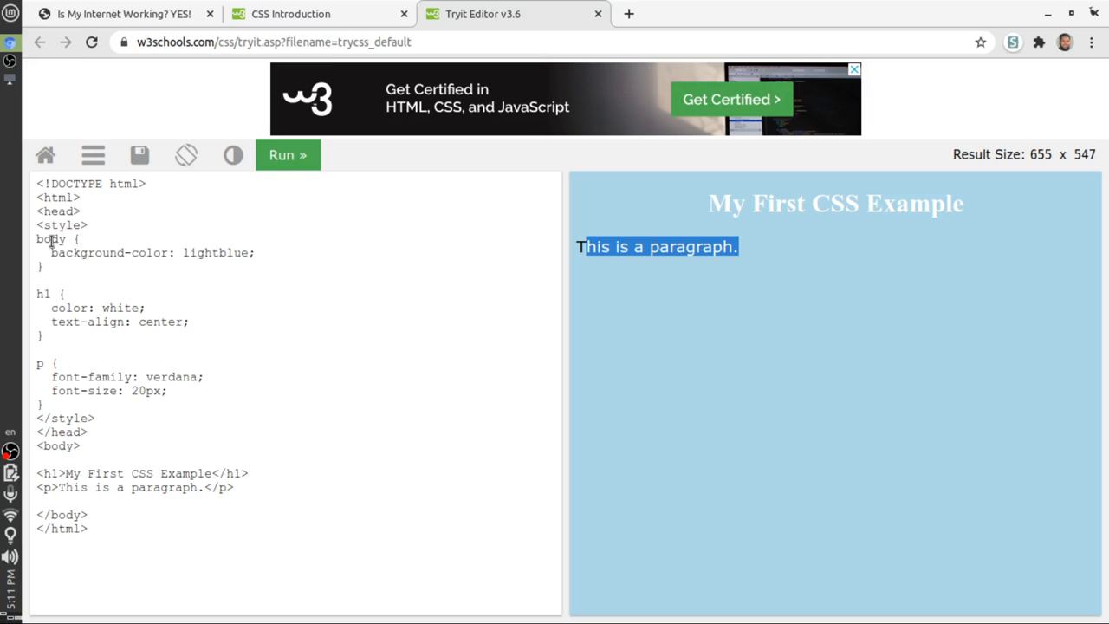
{"action": "double_click", "coordinate": [50, 239]}
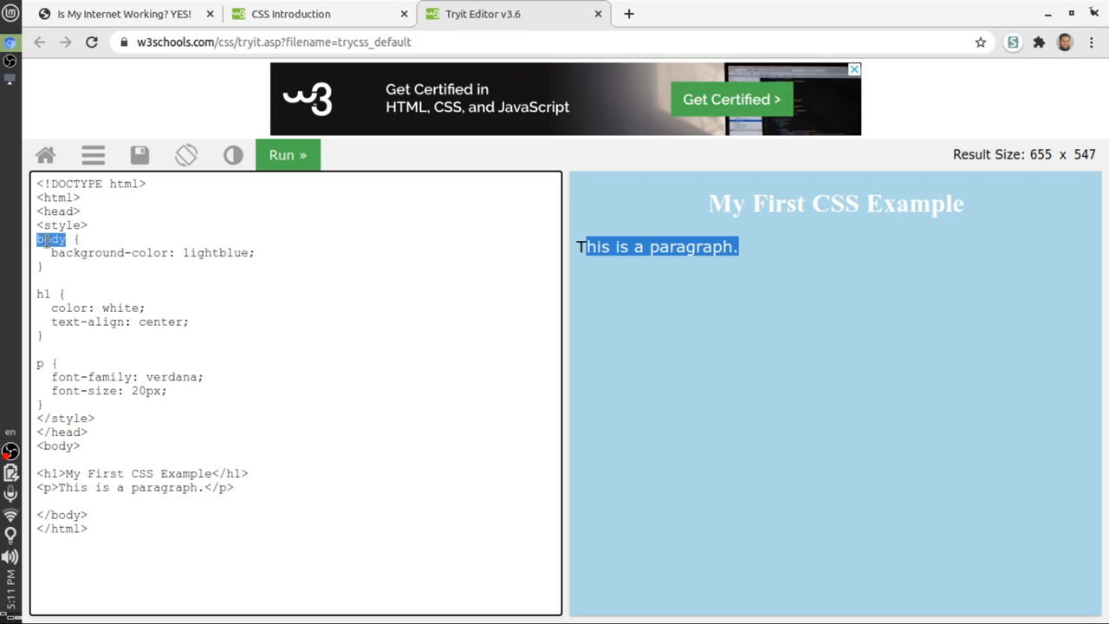
{"action": "double_click", "coordinate": [89, 253]}
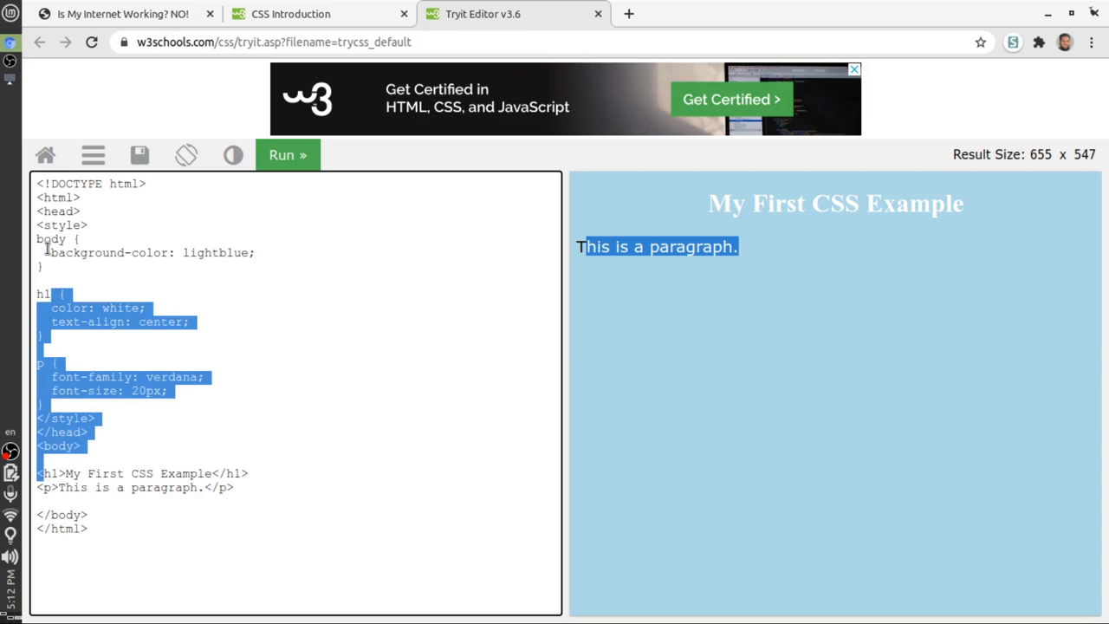
{"action": "left_click", "coordinate": [83, 445]}
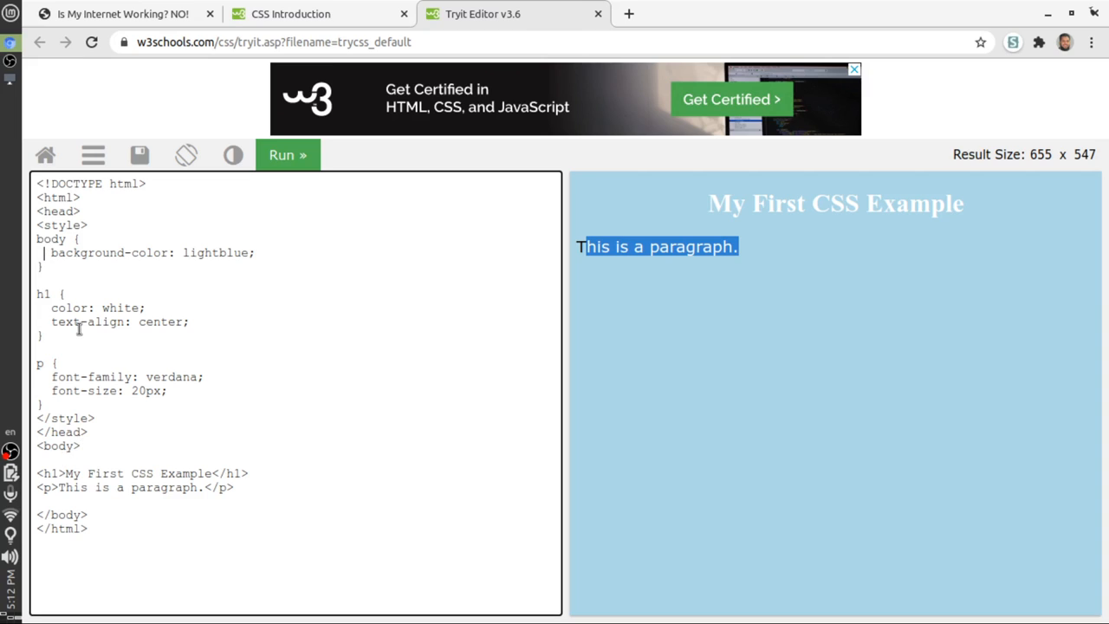
{"action": "mouse_move", "coordinate": [55, 447]}
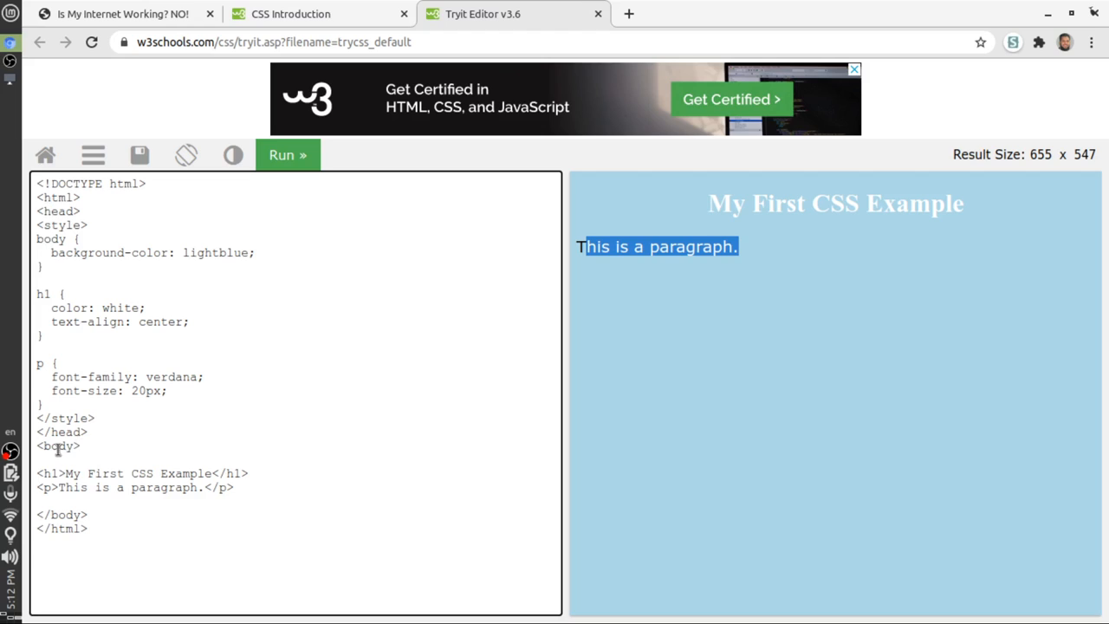
{"action": "double_click", "coordinate": [56, 447]}
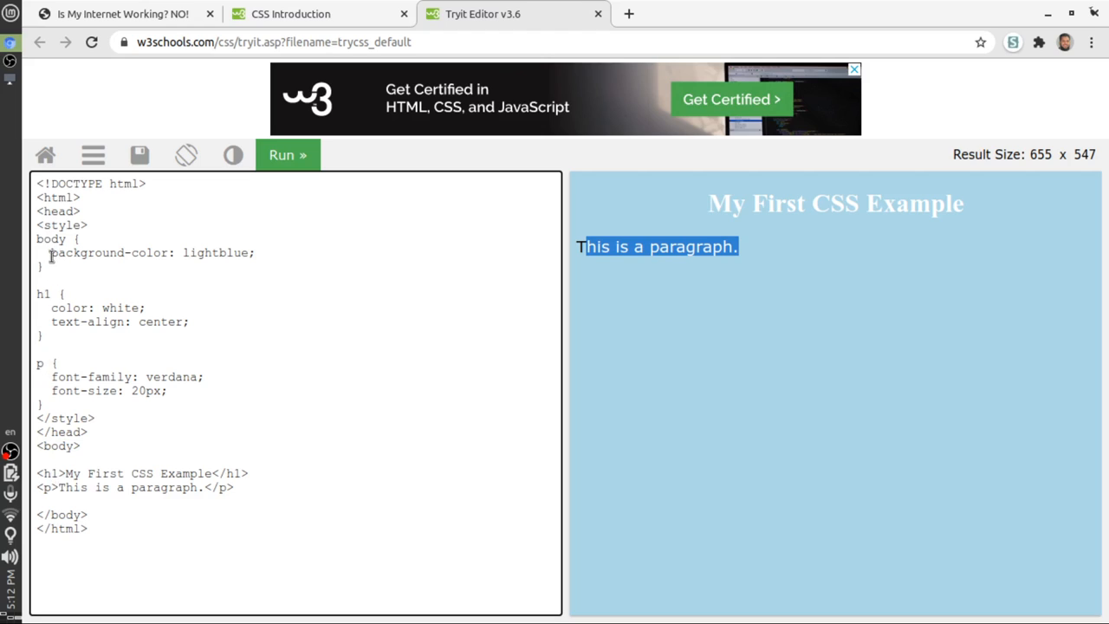
{"action": "left_click_drag", "start_coordinate": [51, 252], "coordinate": [256, 252]}
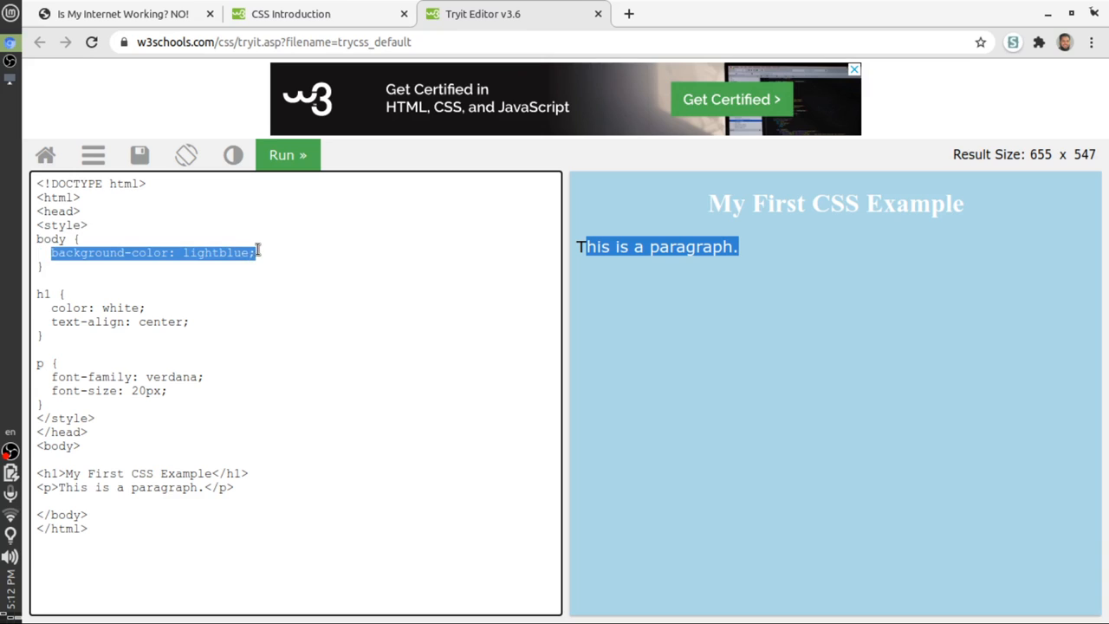
Replace lightblue with red in the body rule and re-run to show a red page
{"action": "left_click", "coordinate": [160, 252]}
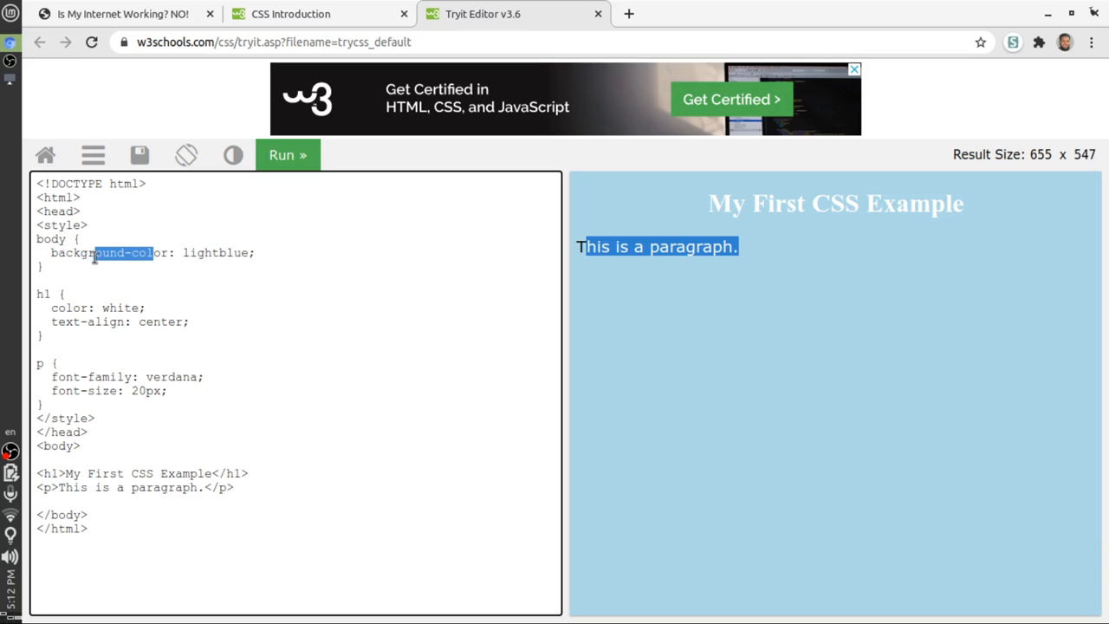
{"action": "double_click", "coordinate": [215, 252]}
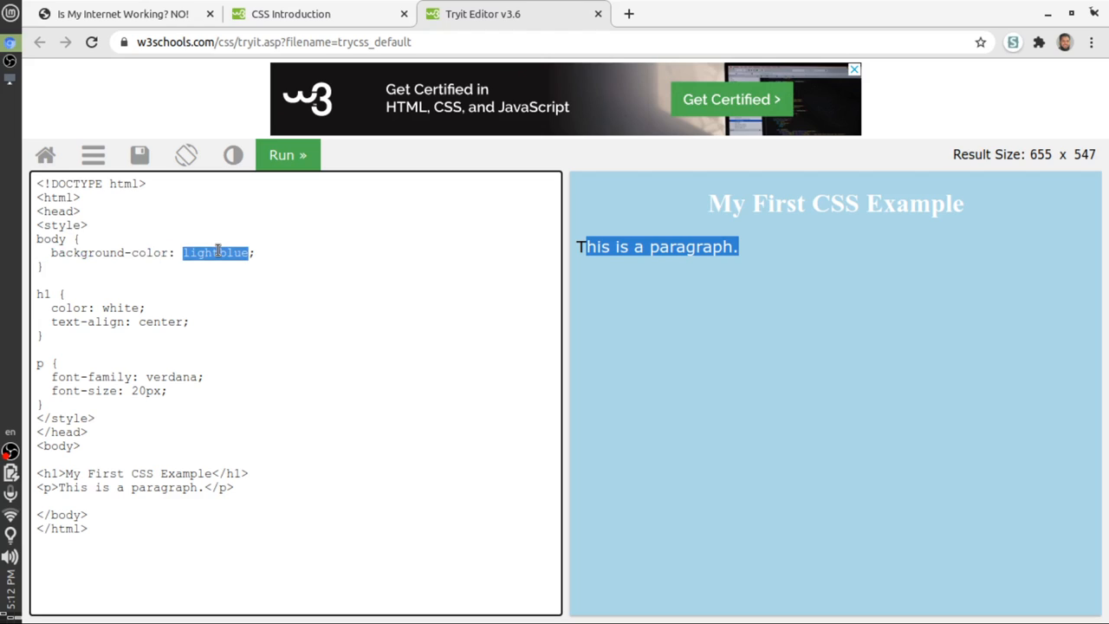
{"action": "type", "text": "red"}
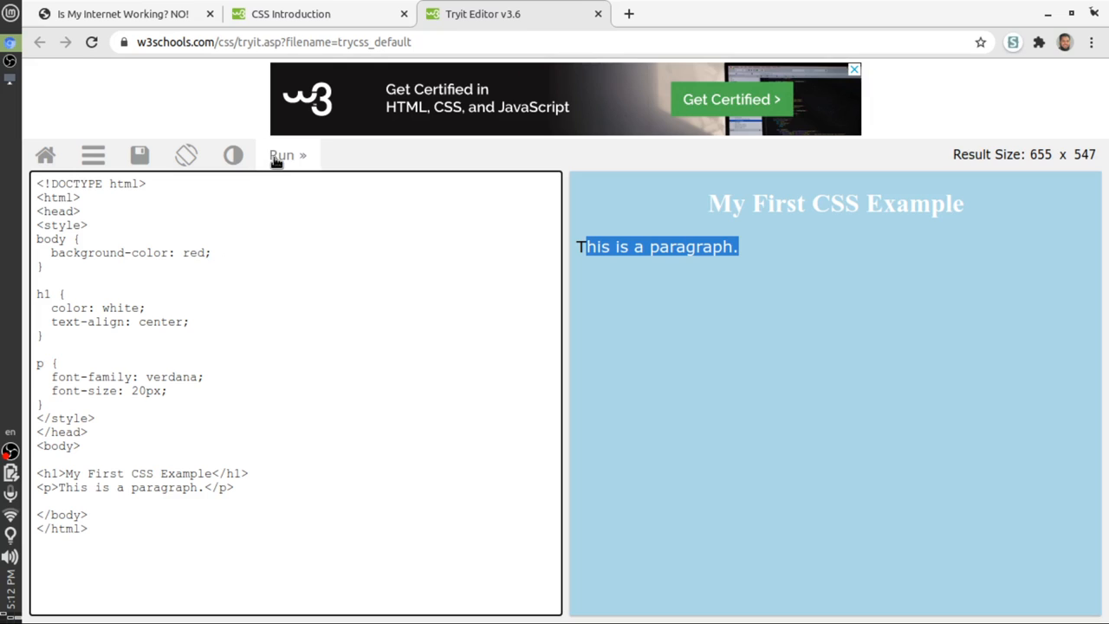
{"action": "left_click", "coordinate": [287, 154]}
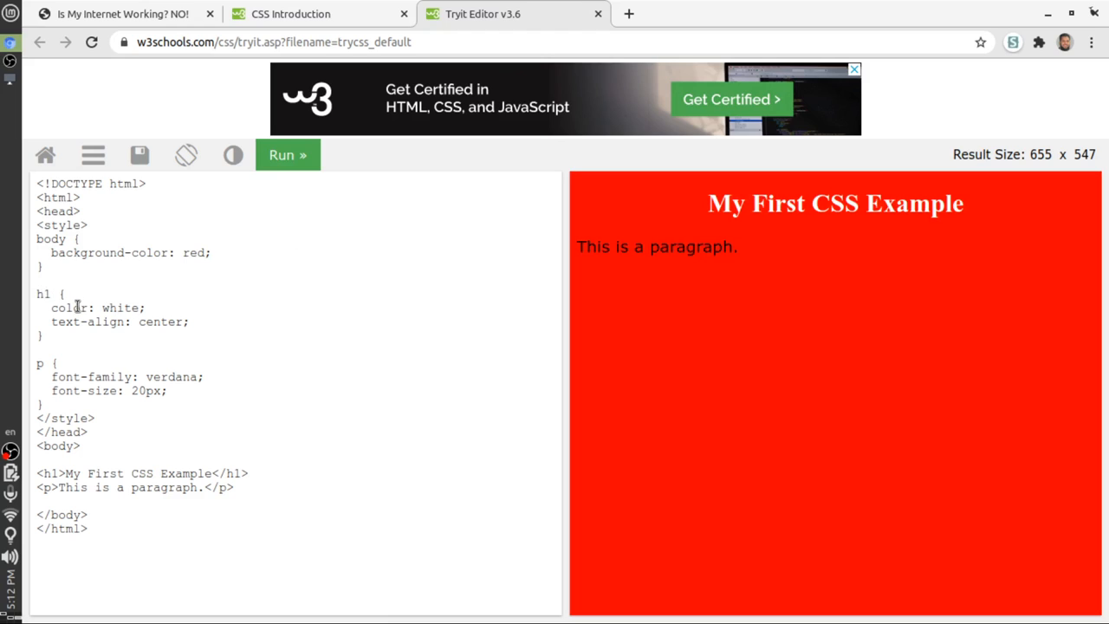
{"action": "left_click", "coordinate": [65, 308]}
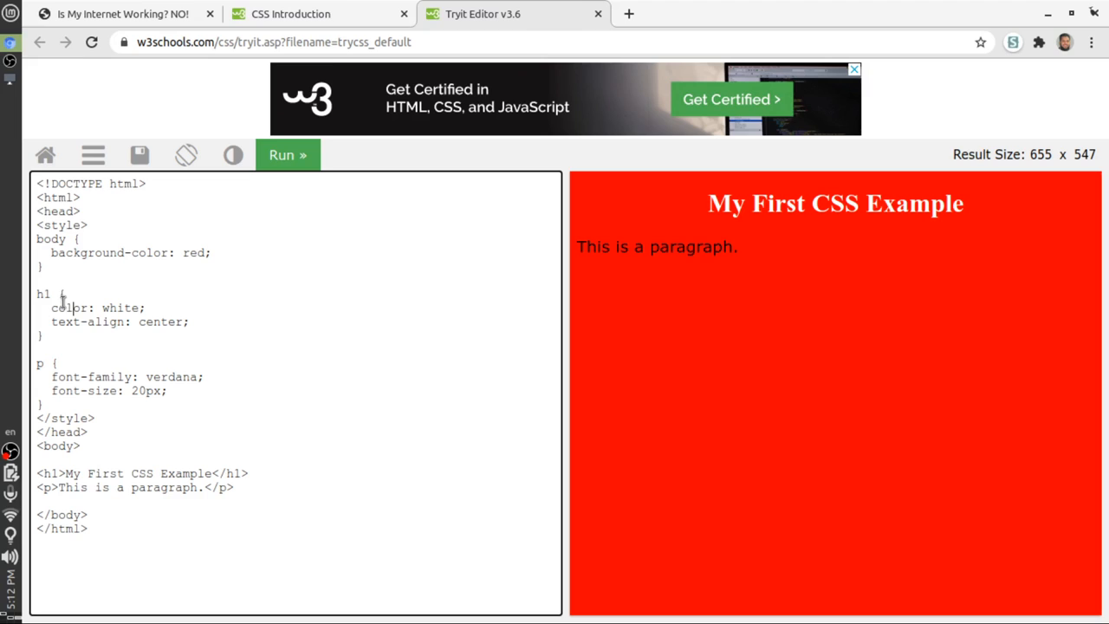
{"action": "mouse_move", "coordinate": [127, 308]}
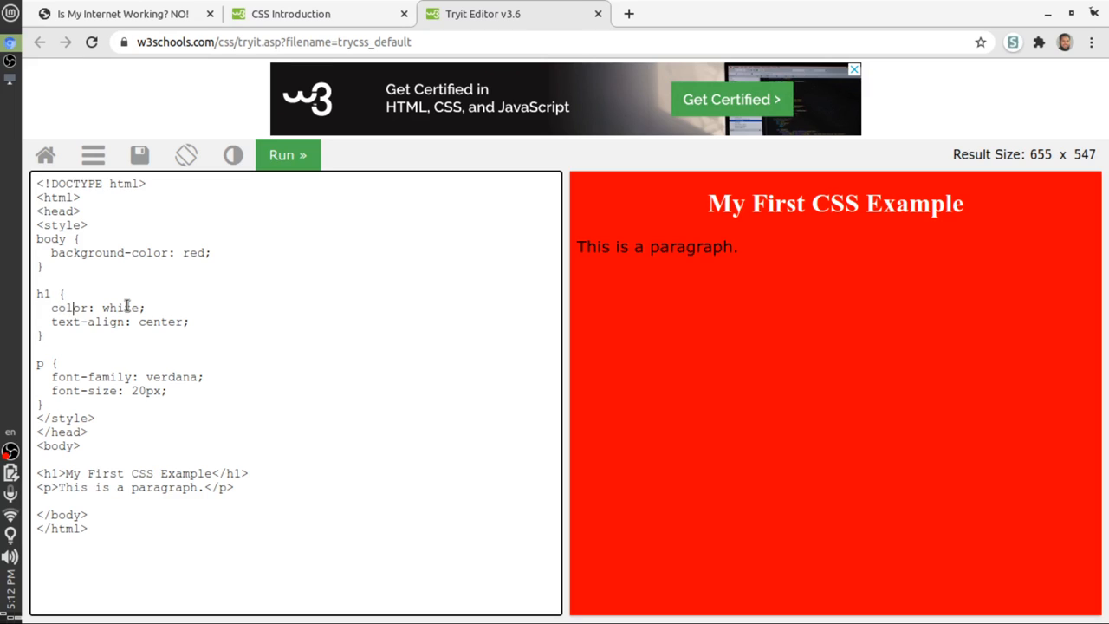
Change the h1 color from white to green and re-run the code
{"action": "double_click", "coordinate": [119, 308]}
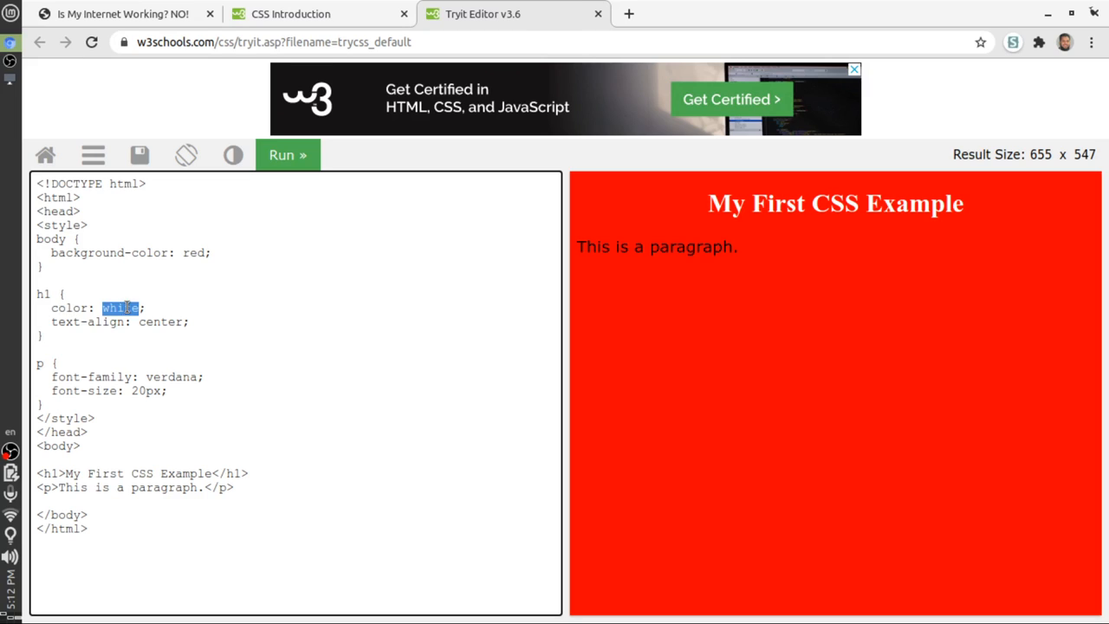
{"action": "type", "text": "gree"}
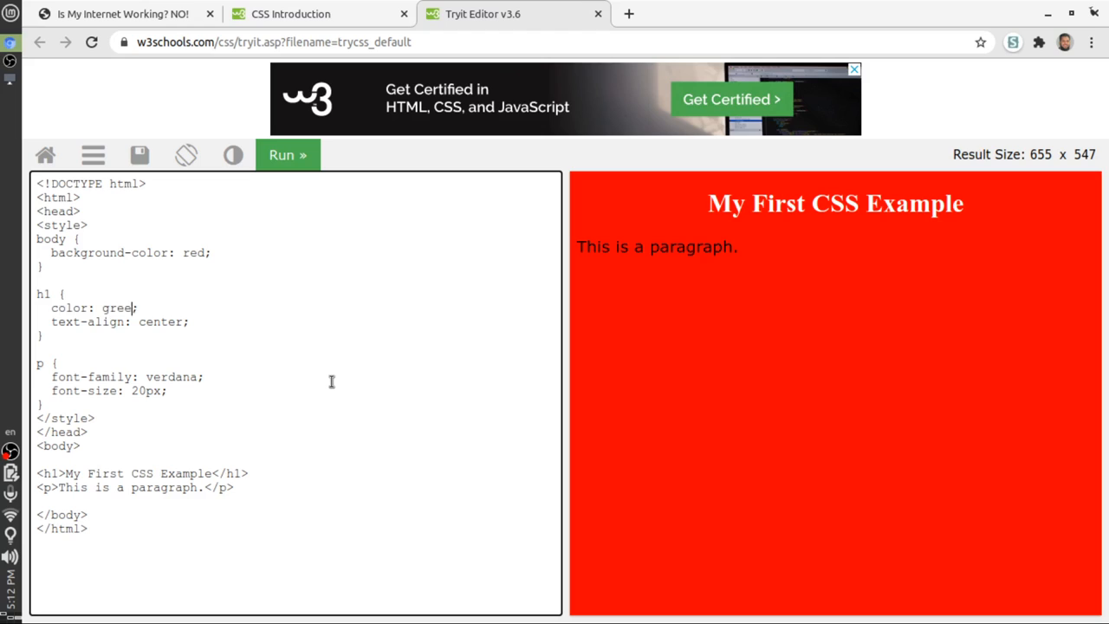
{"action": "type", "text": "n"}
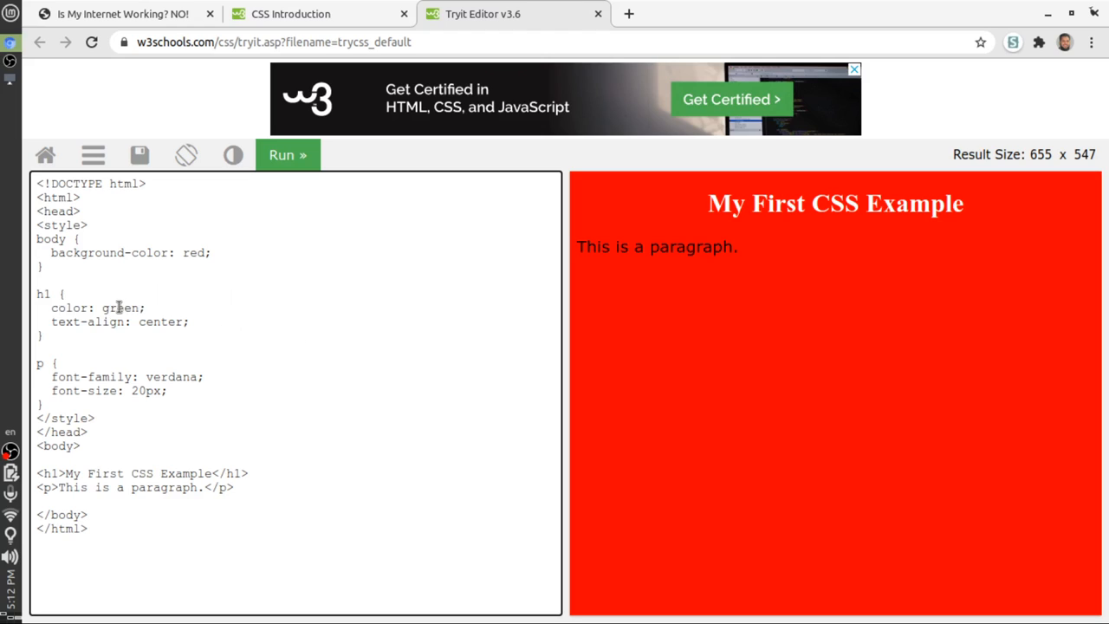
{"action": "left_click", "coordinate": [121, 307]}
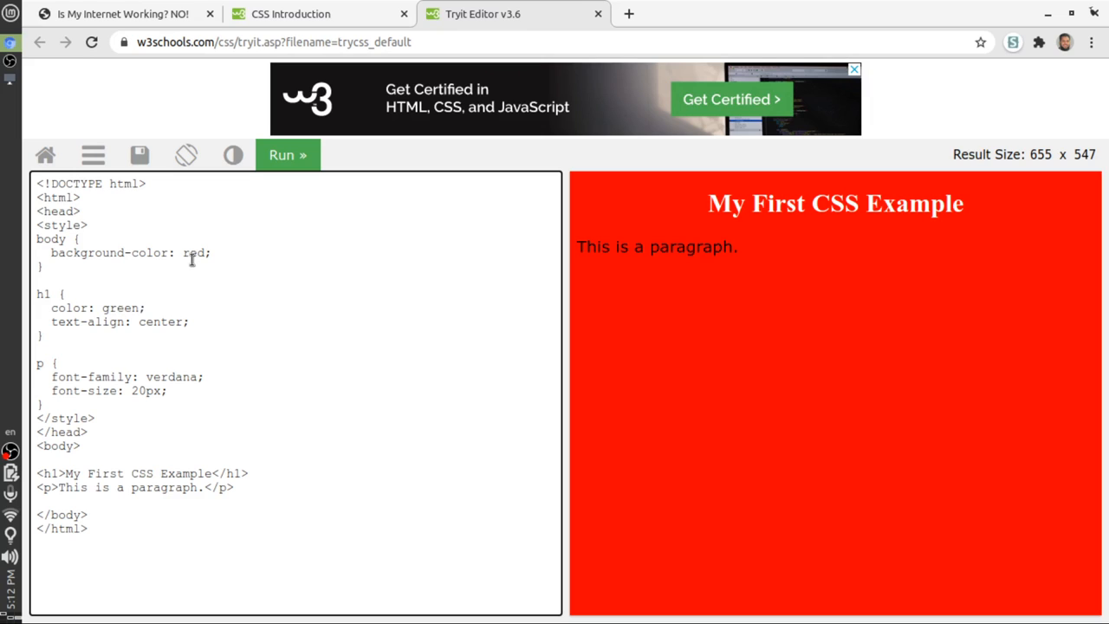
{"action": "left_click", "coordinate": [288, 155]}
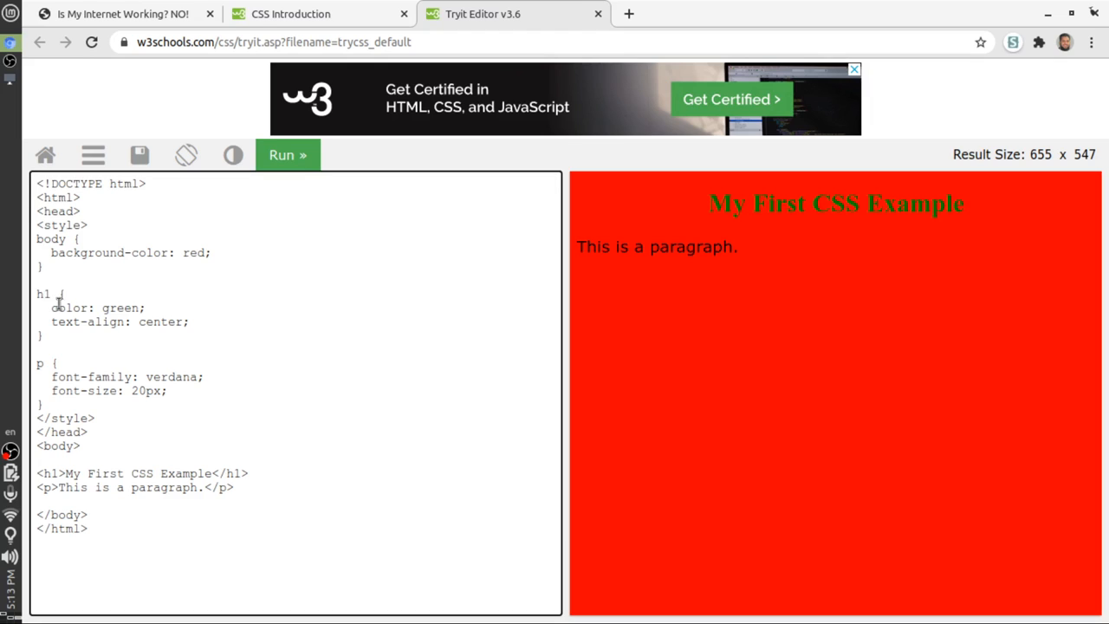
Change the h1 text-align value from center to right
{"action": "double_click", "coordinate": [72, 307]}
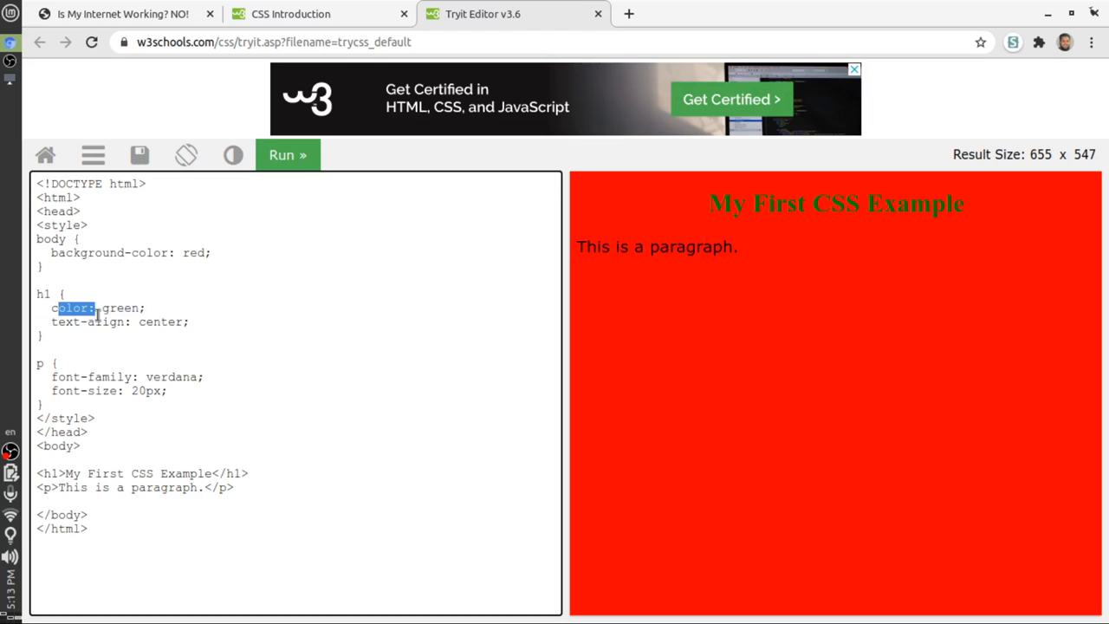
{"action": "left_click", "coordinate": [53, 323]}
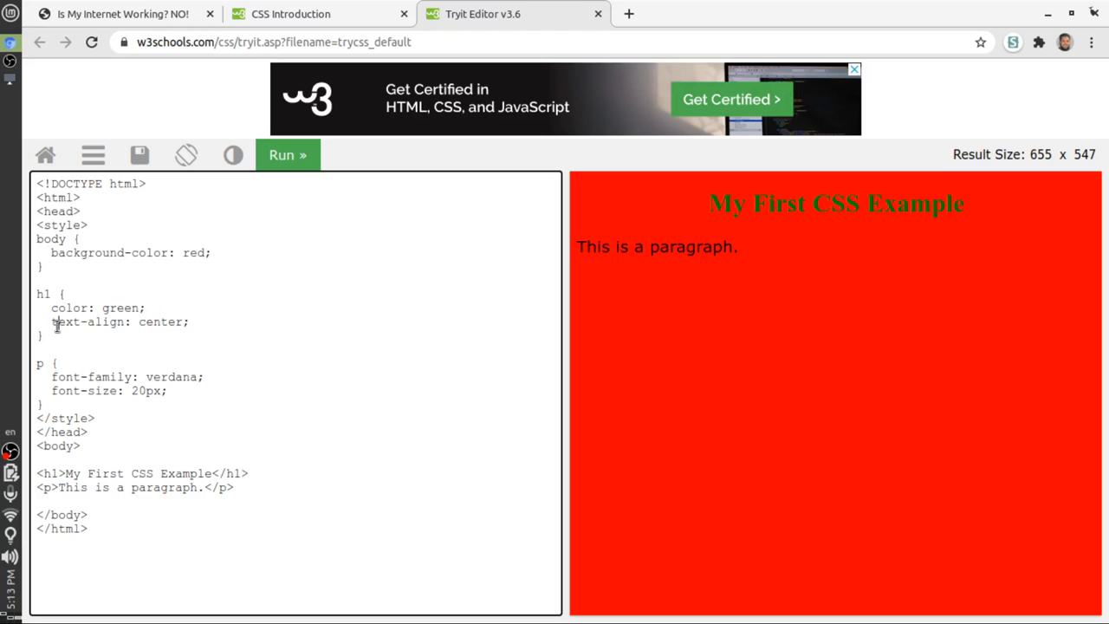
{"action": "double_click", "coordinate": [77, 322]}
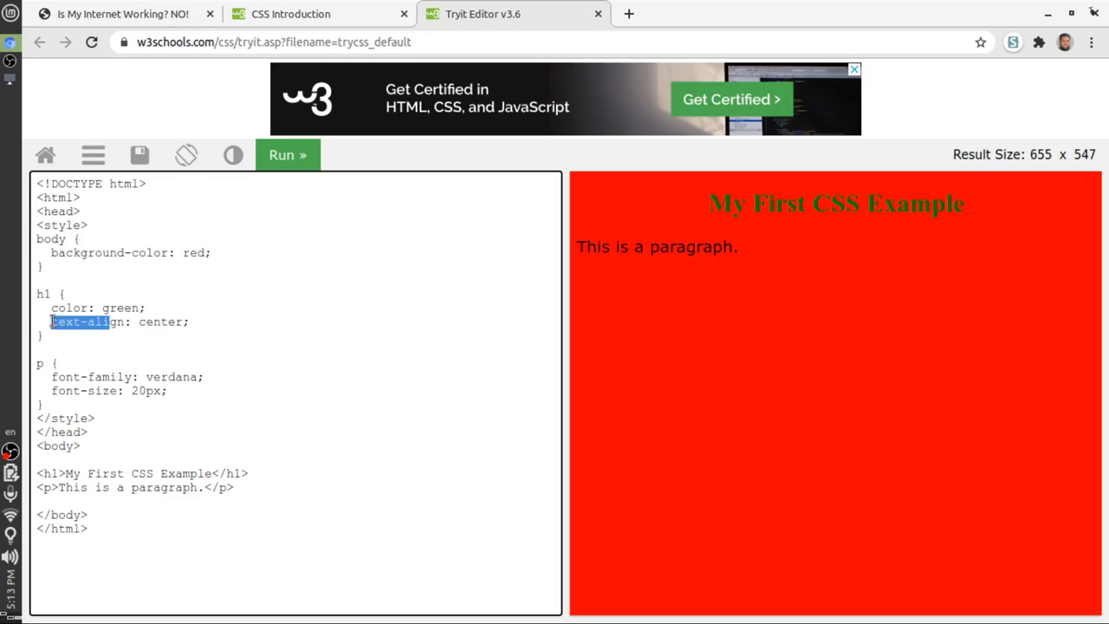
{"action": "double_click", "coordinate": [160, 322]}
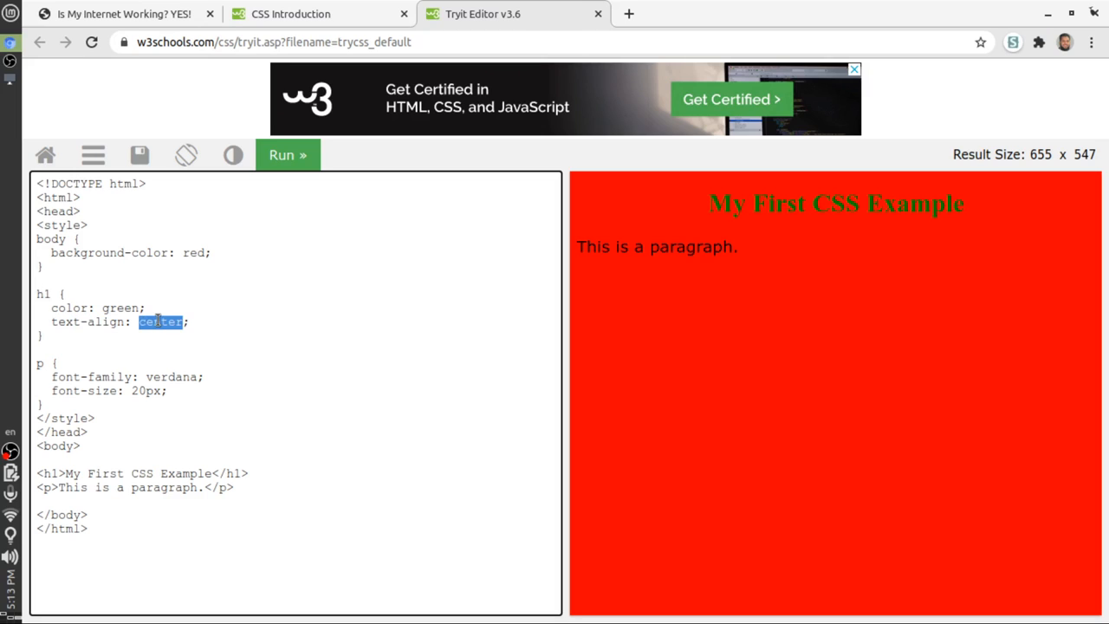
{"action": "type", "text": "r"}
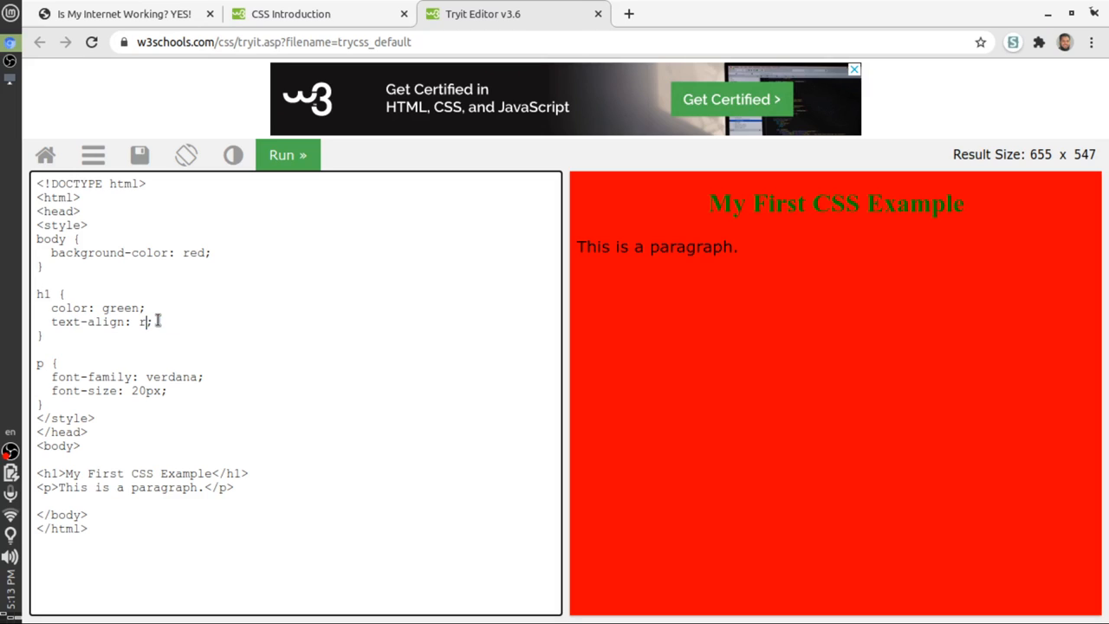
{"action": "type", "text": "ight"}
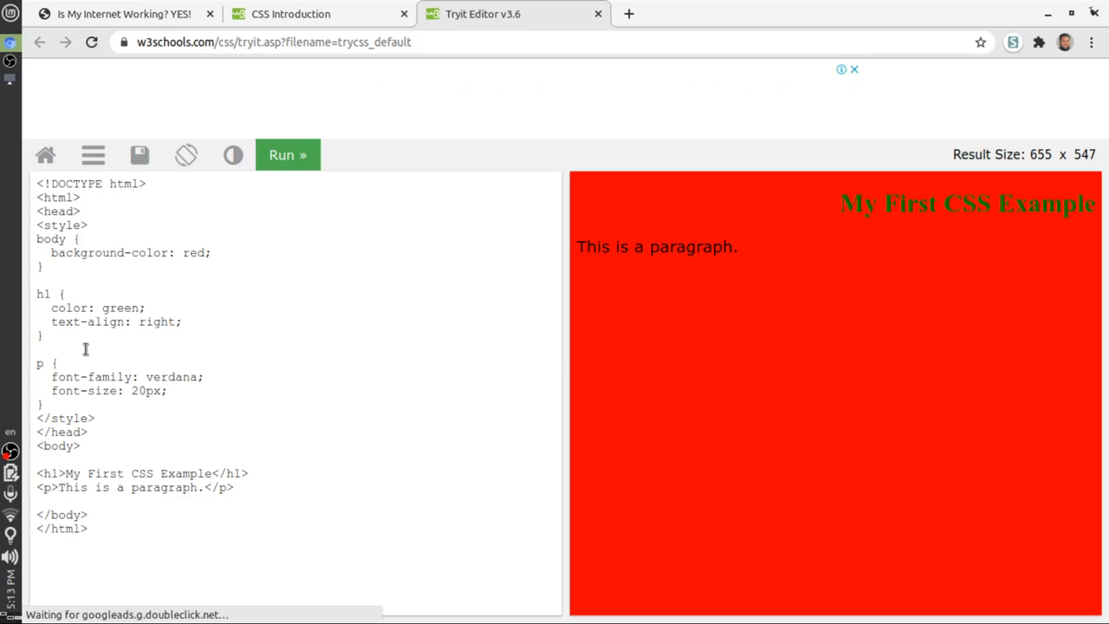
Inspect the p rule, set its font-size to 50px, and re-run the result
{"action": "double_click", "coordinate": [39, 360]}
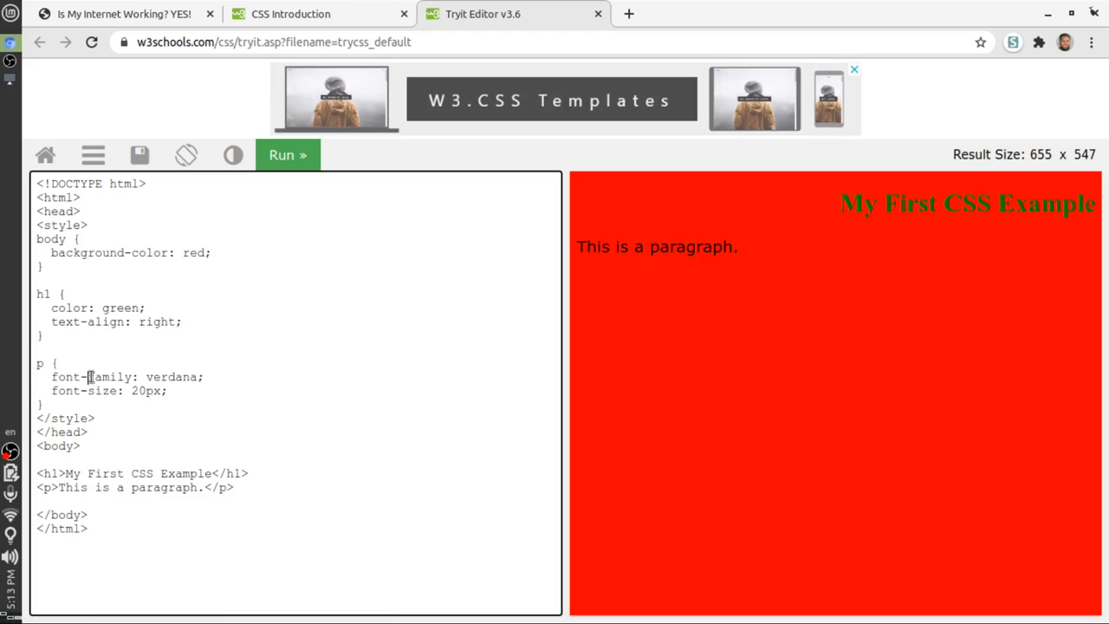
{"action": "left_click_drag", "start_coordinate": [86, 376], "coordinate": [177, 376]}
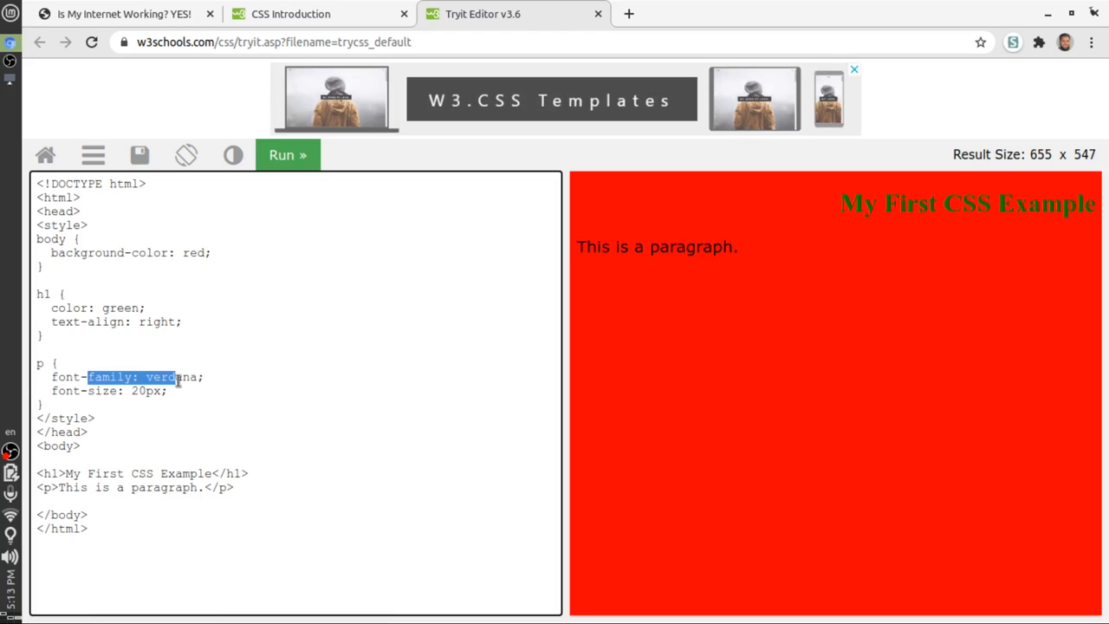
{"action": "left_click", "coordinate": [162, 376]}
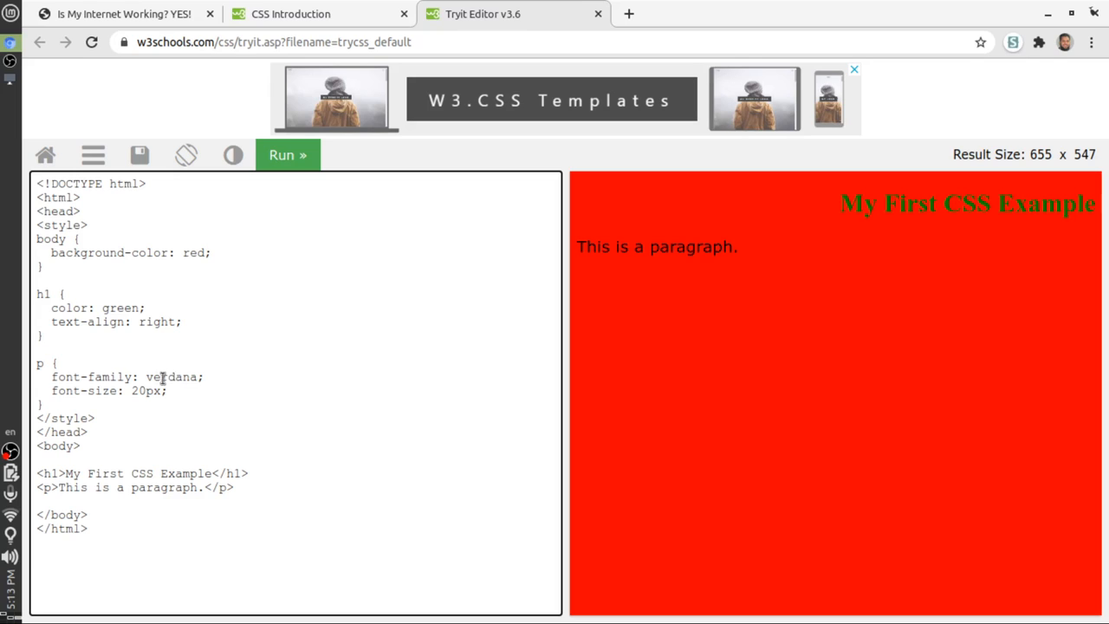
{"action": "double_click", "coordinate": [172, 377]}
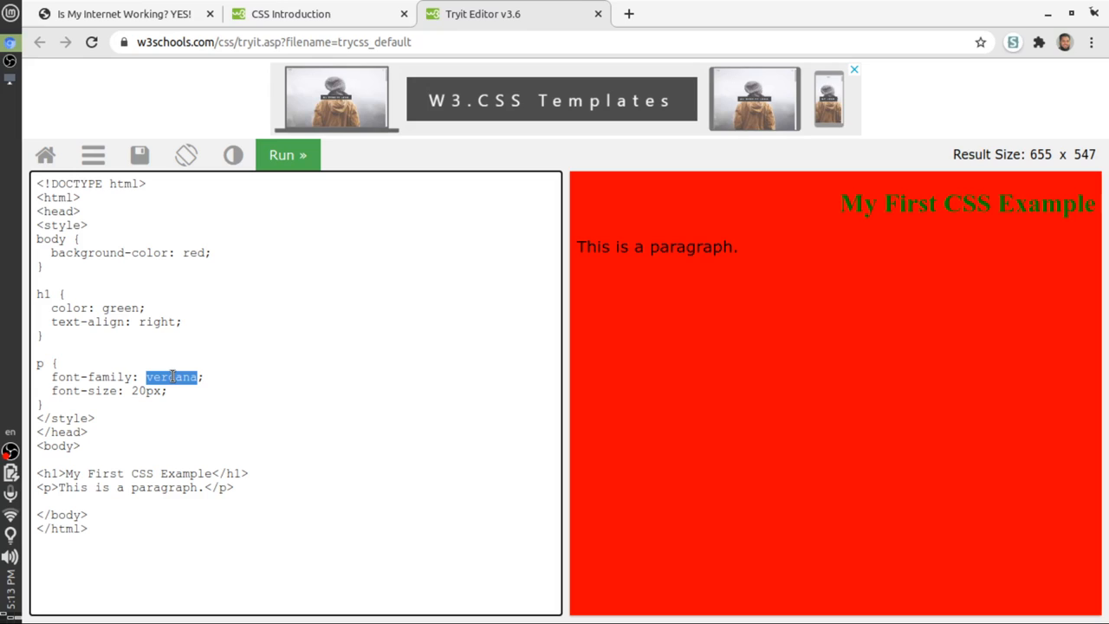
{"action": "left_click", "coordinate": [78, 391]}
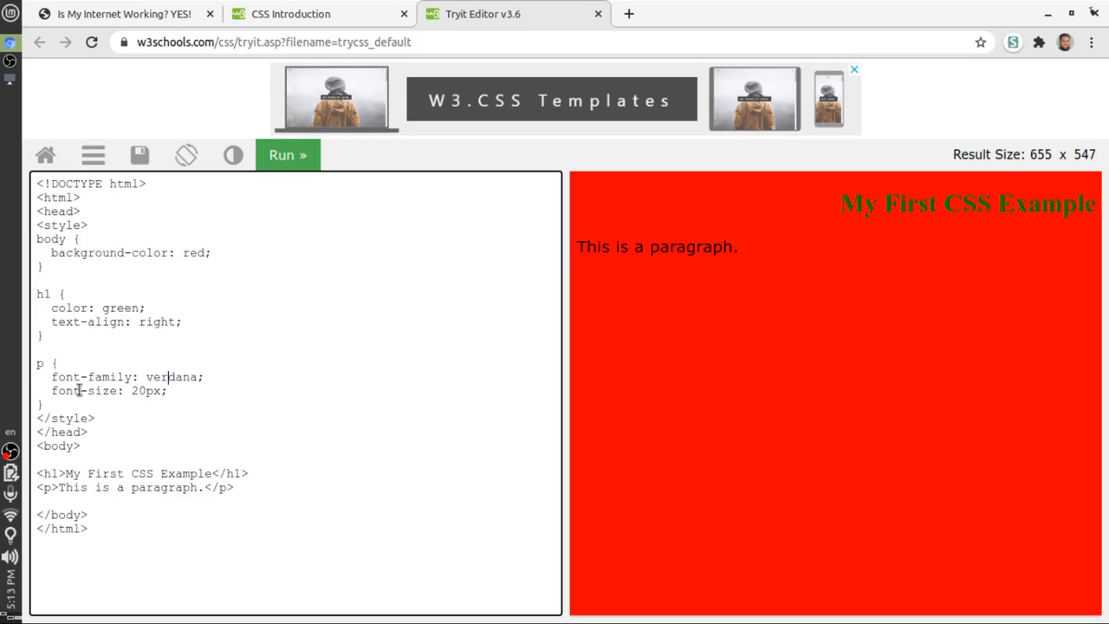
{"action": "double_click", "coordinate": [86, 391]}
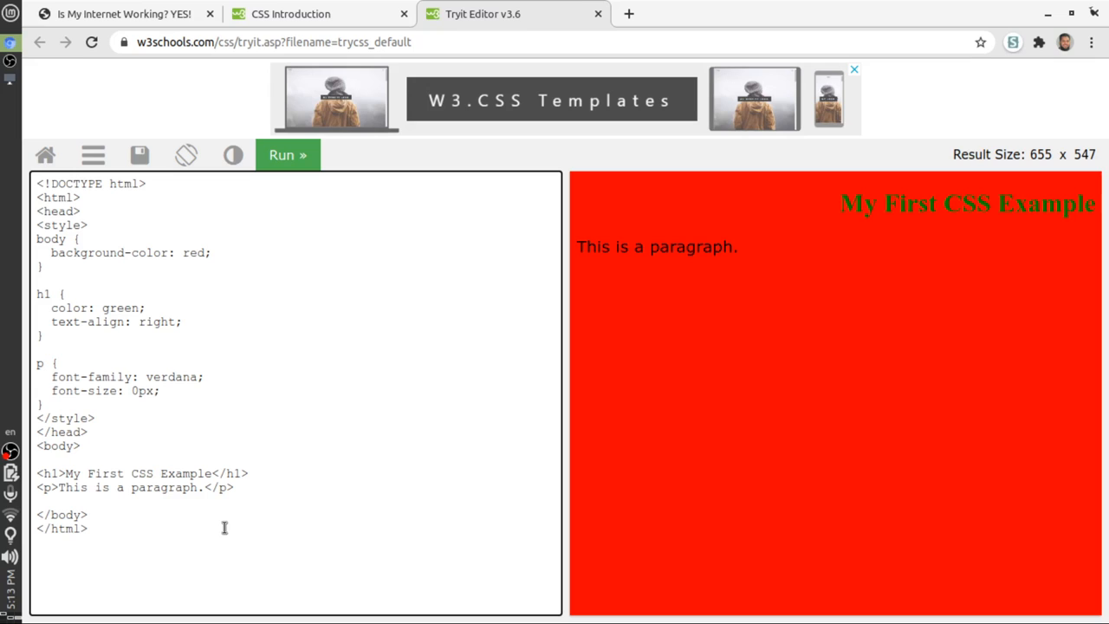
{"action": "type", "text": "1"}
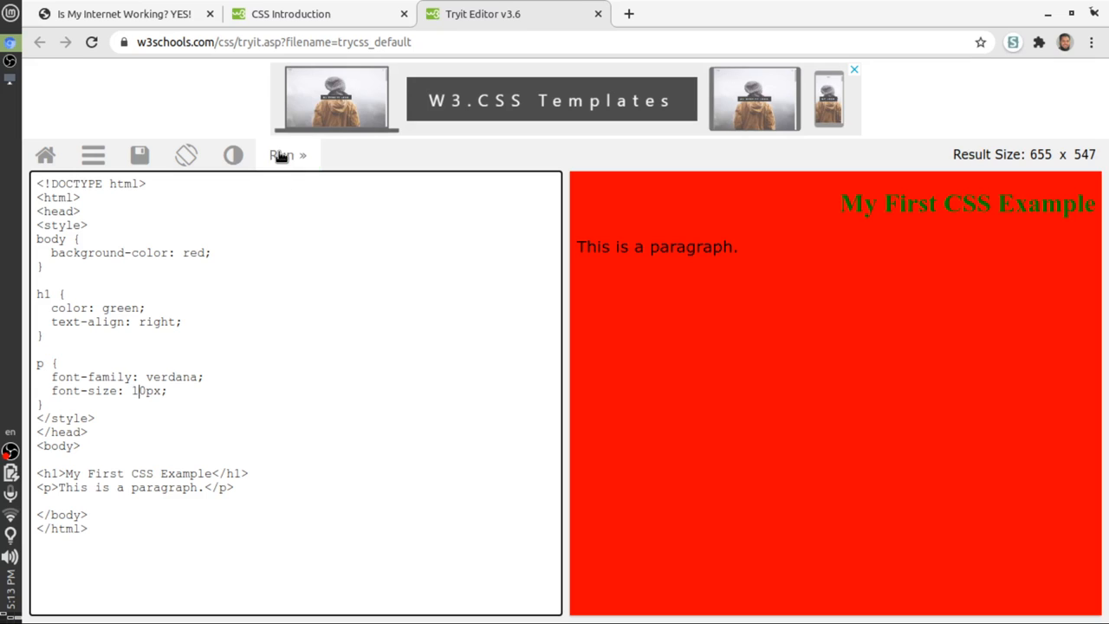
{"action": "left_click", "coordinate": [287, 154]}
{"action": "type", "text": "5"}
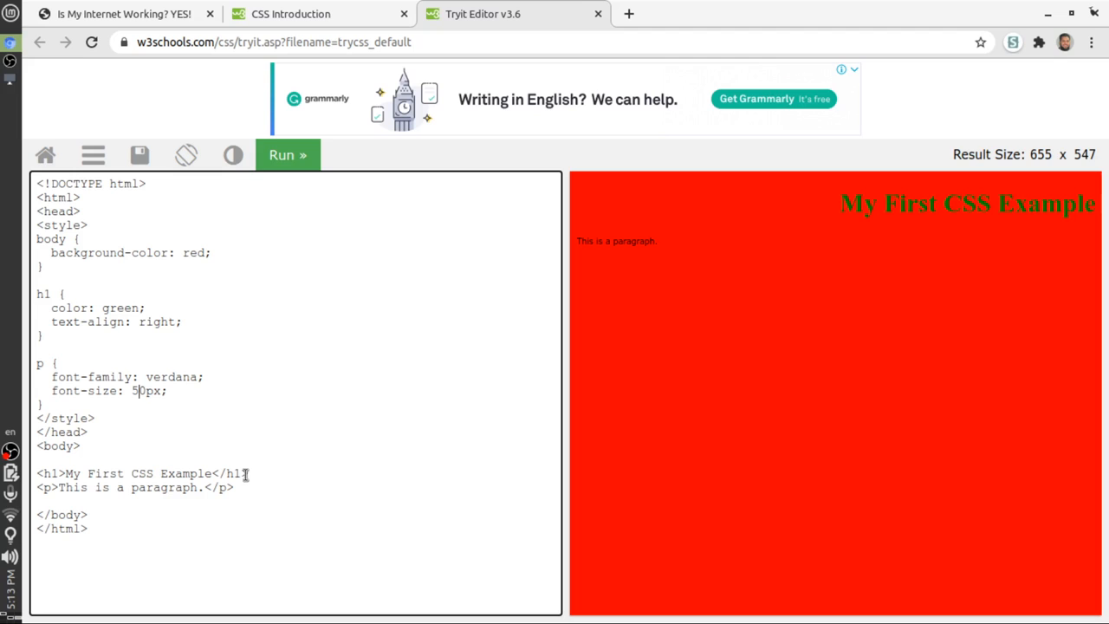
{"action": "left_click", "coordinate": [287, 154]}
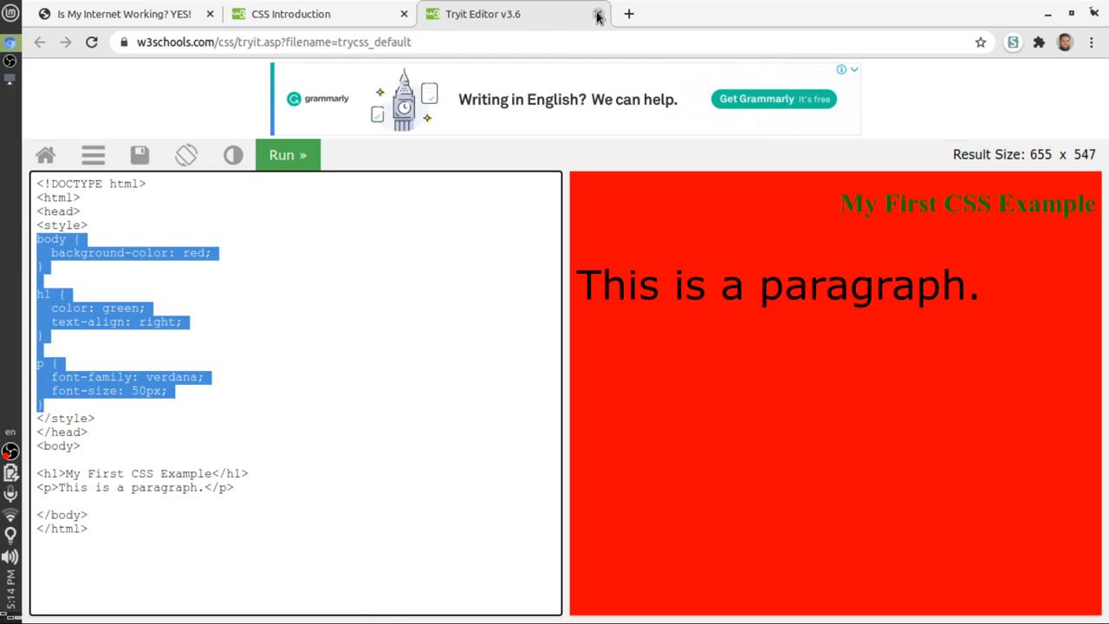
Close the Tryit Editor tab and resume reading CSS Introduction, highlighting part of a sentence
{"action": "left_click", "coordinate": [593, 13]}
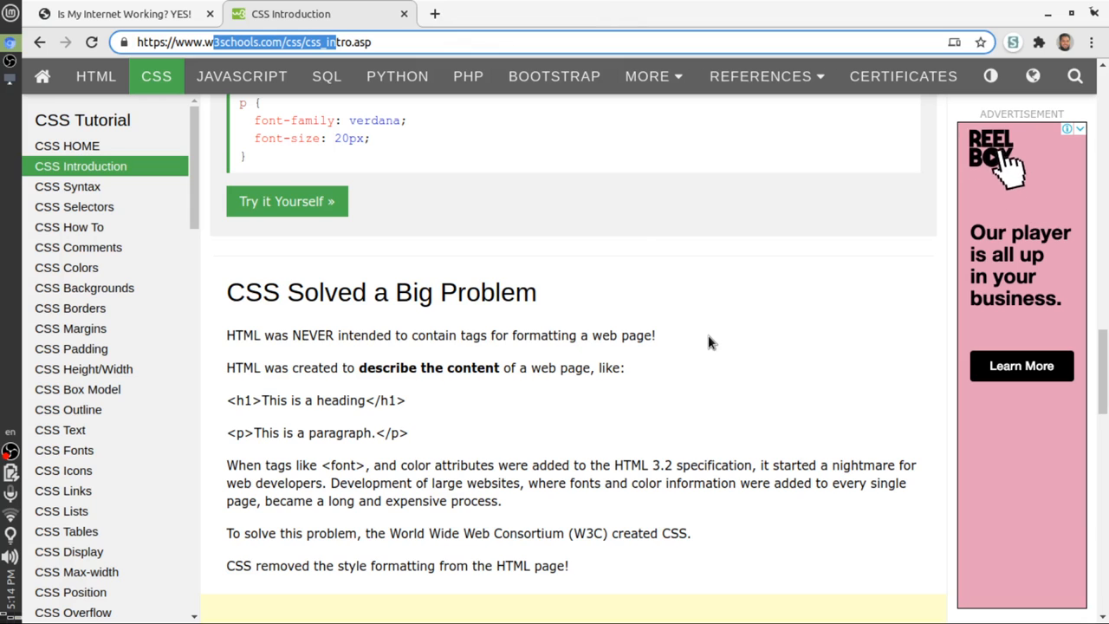
{"action": "scroll", "scroll_direction": "down", "scroll_amount": 3}
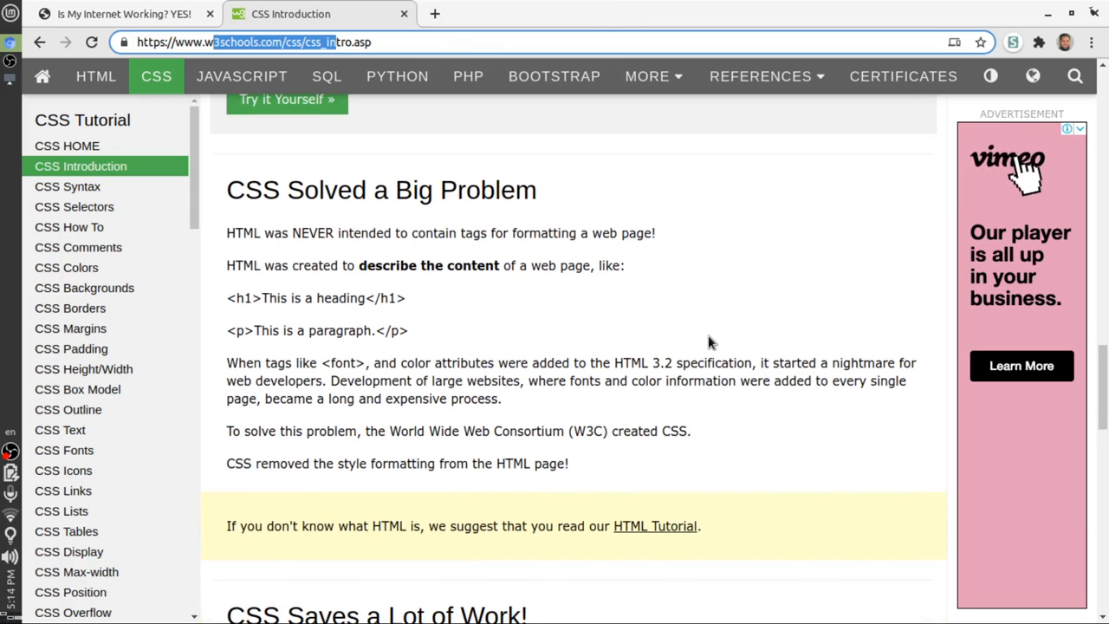
{"action": "scroll", "scroll_direction": "down", "scroll_amount": 3}
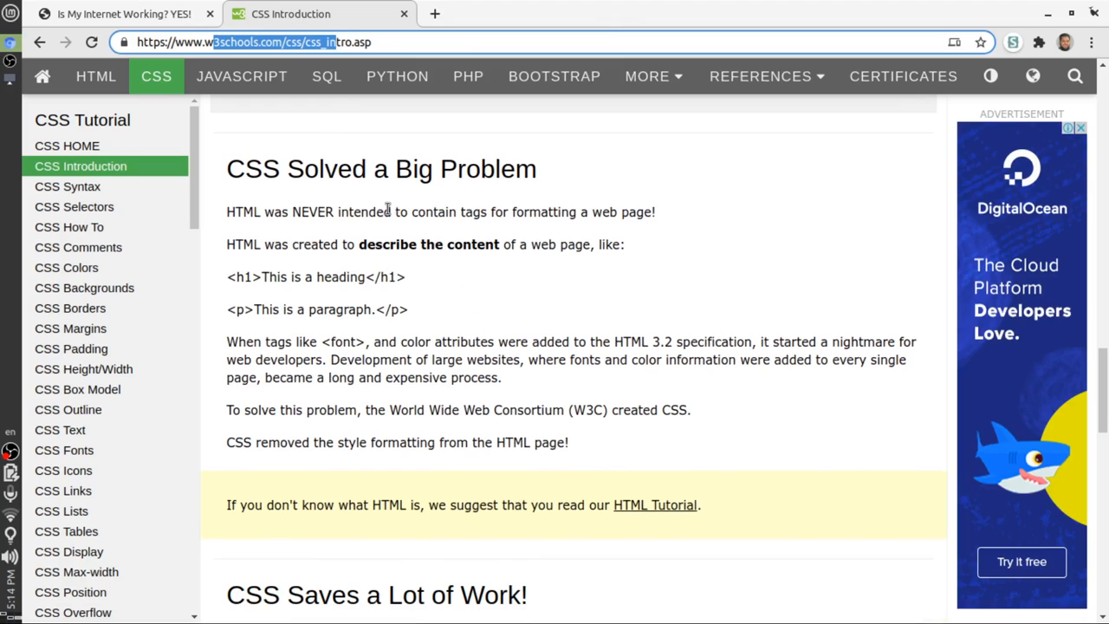
{"action": "left_click_drag", "start_coordinate": [381, 211], "coordinate": [611, 211]}
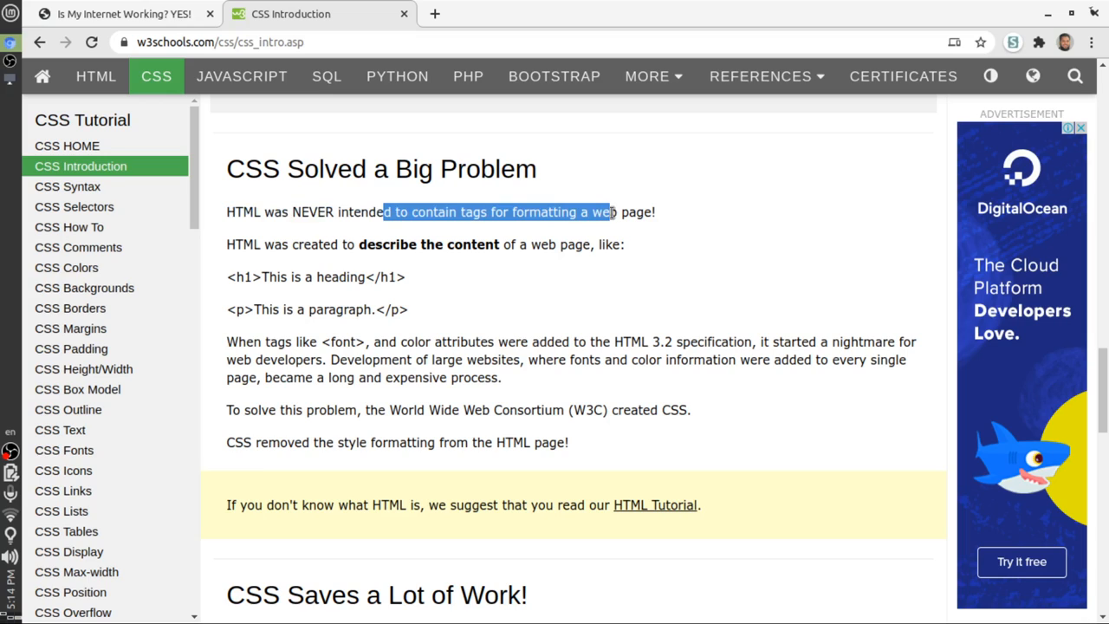
{"action": "mouse_move", "coordinate": [502, 227]}
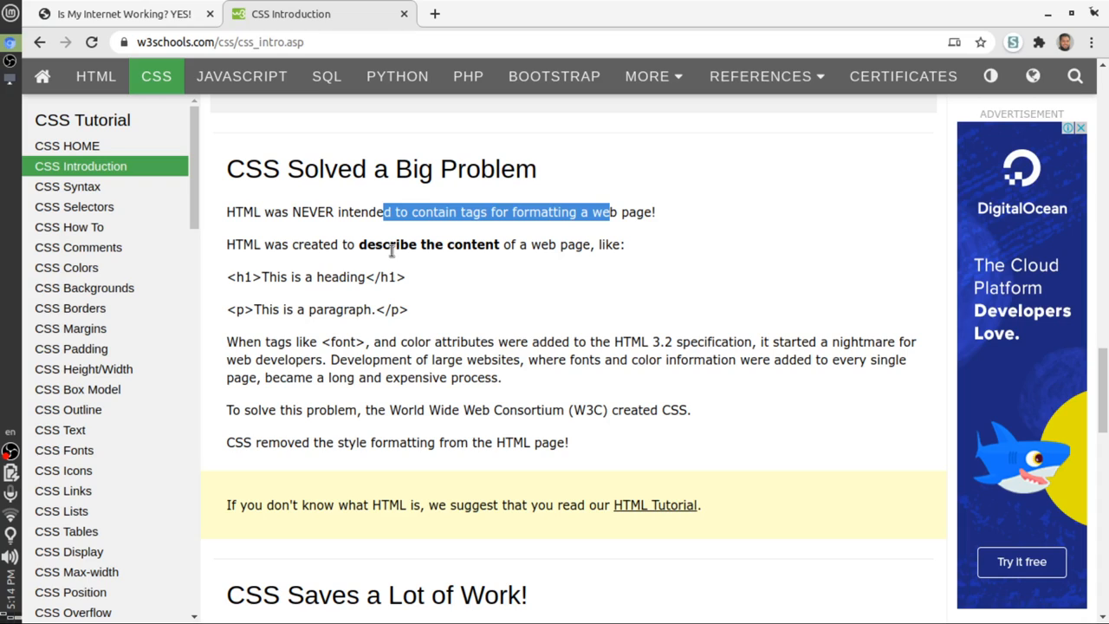
{"action": "mouse_move", "coordinate": [367, 239]}
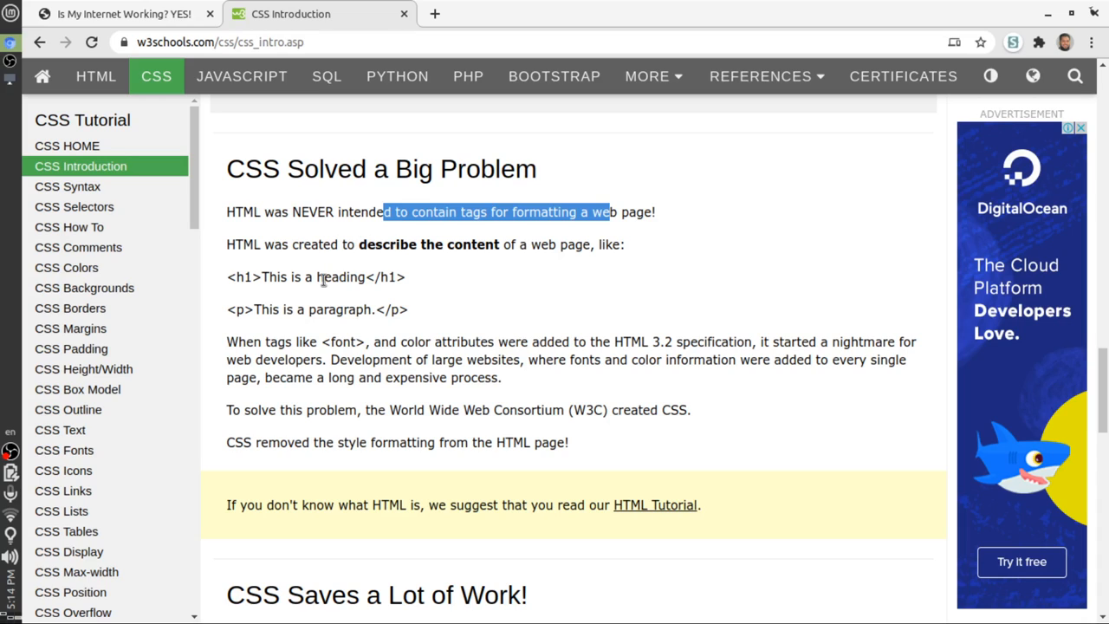
Highlight the word 'font' and read on to 'CSS Saves a Lot of Work!'
{"action": "left_click", "coordinate": [277, 343]}
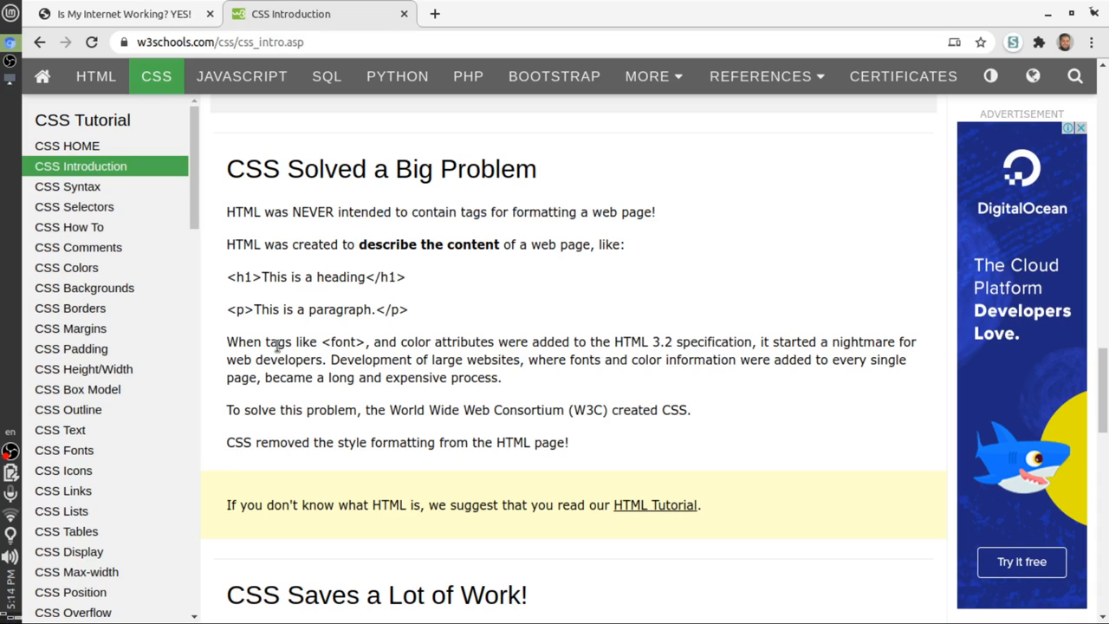
{"action": "double_click", "coordinate": [343, 342]}
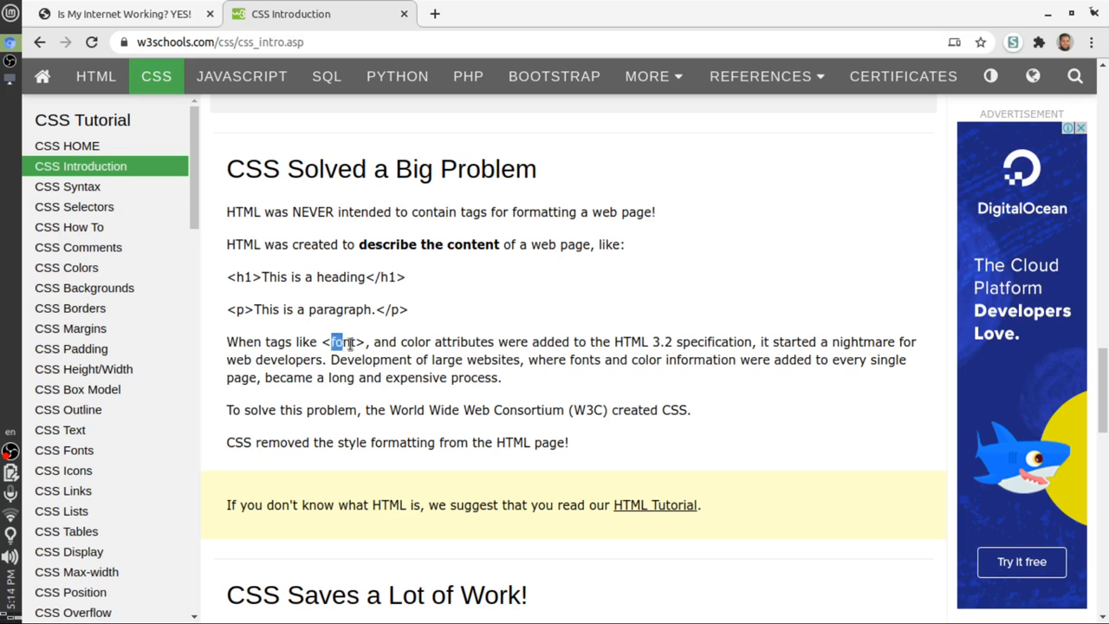
{"action": "double_click", "coordinate": [344, 342]}
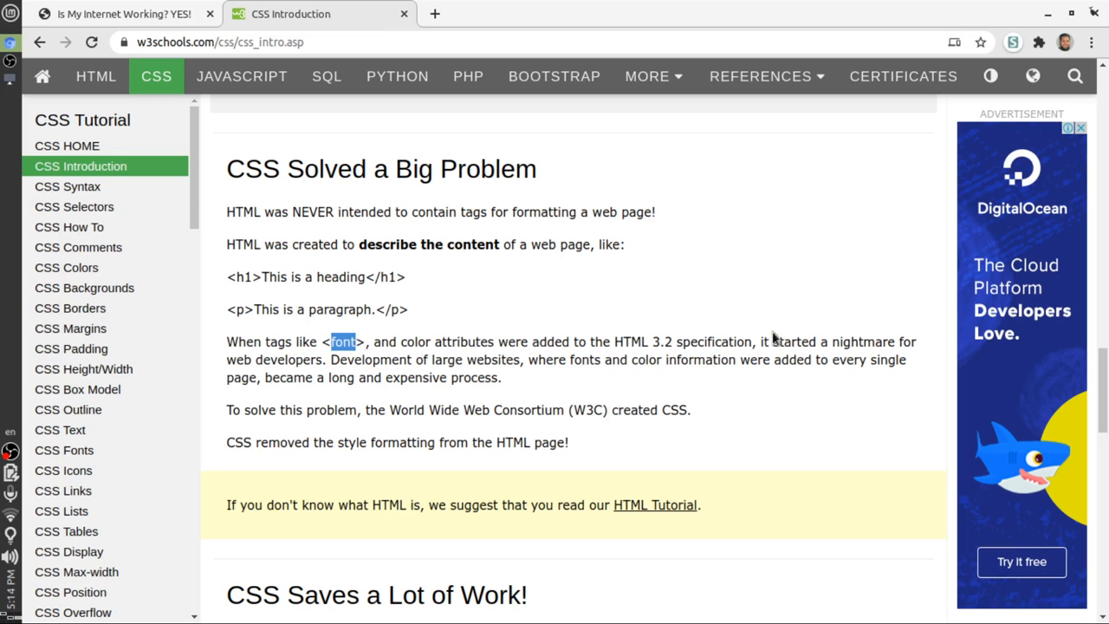
{"action": "scroll", "scroll_direction": "down", "scroll_amount": 3}
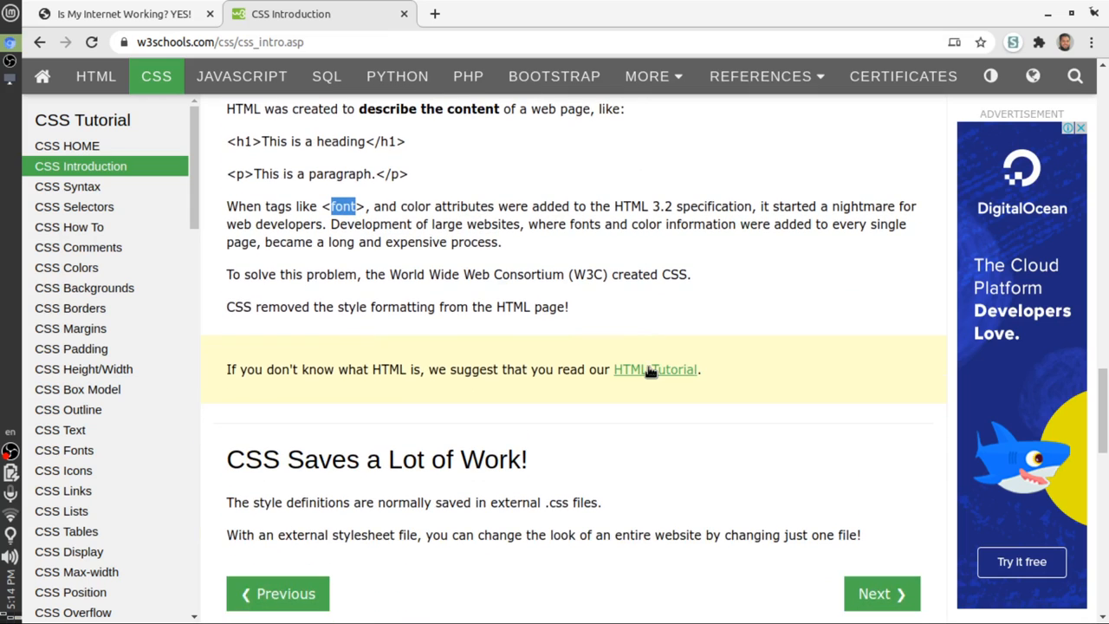
{"action": "mouse_move", "coordinate": [652, 371]}
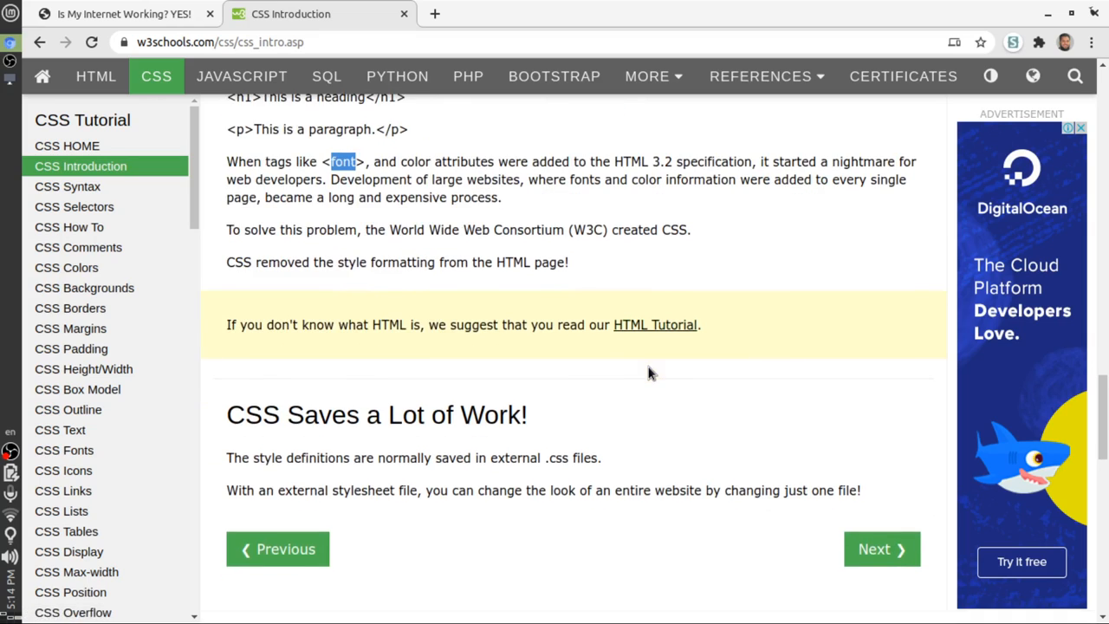
{"action": "scroll", "scroll_direction": "down", "scroll_amount": 3}
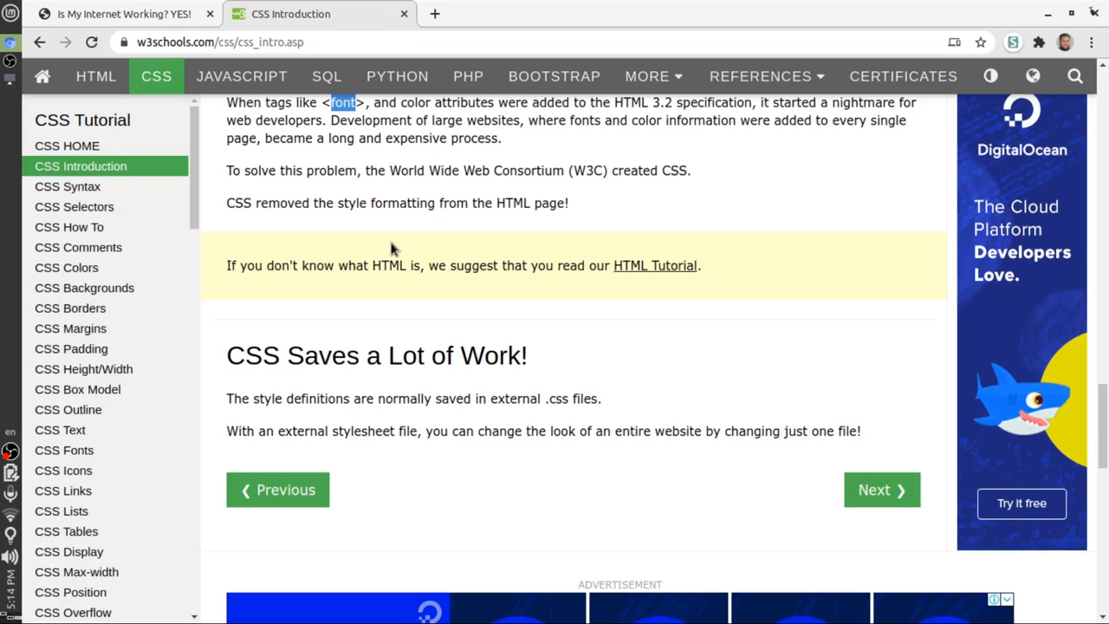
{"action": "mouse_move", "coordinate": [256, 222]}
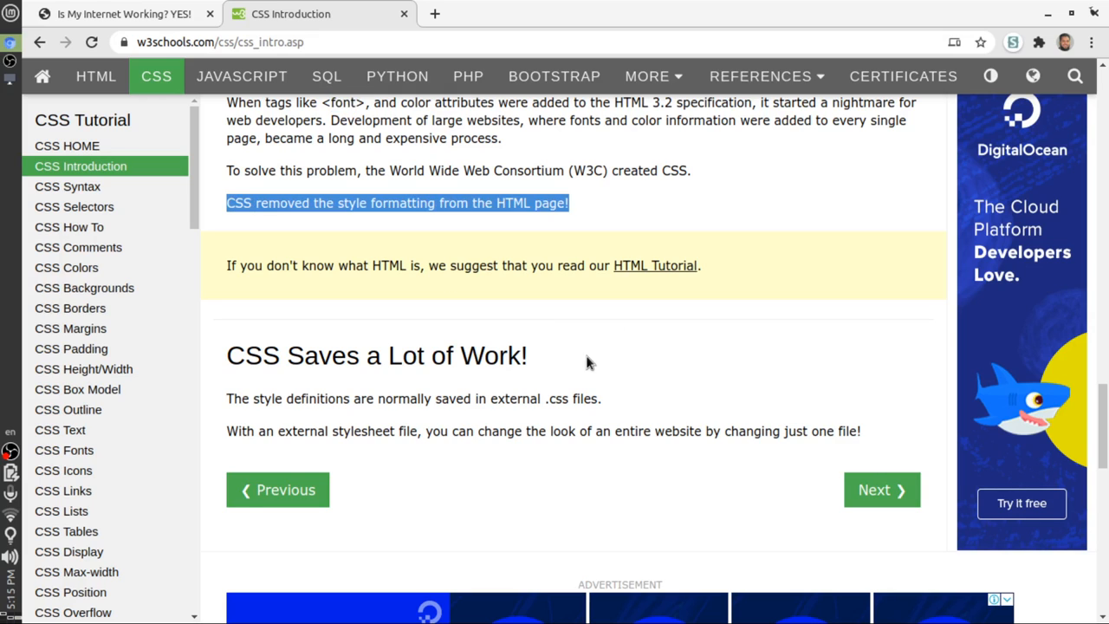
{"action": "scroll", "scroll_direction": "down", "scroll_amount": 3}
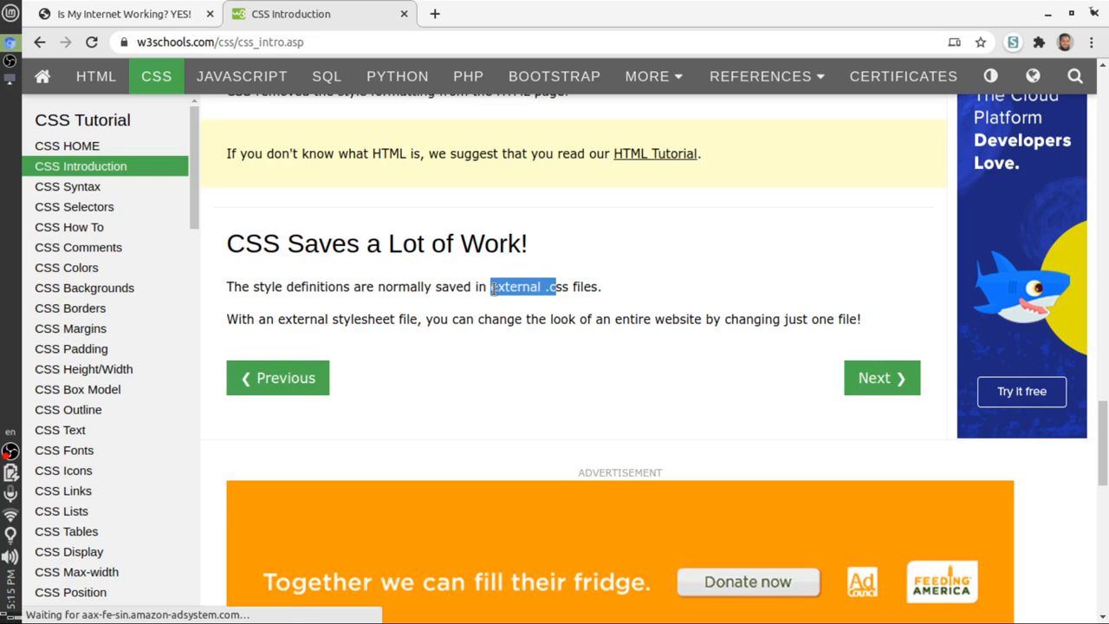
{"action": "mouse_move", "coordinate": [886, 378]}
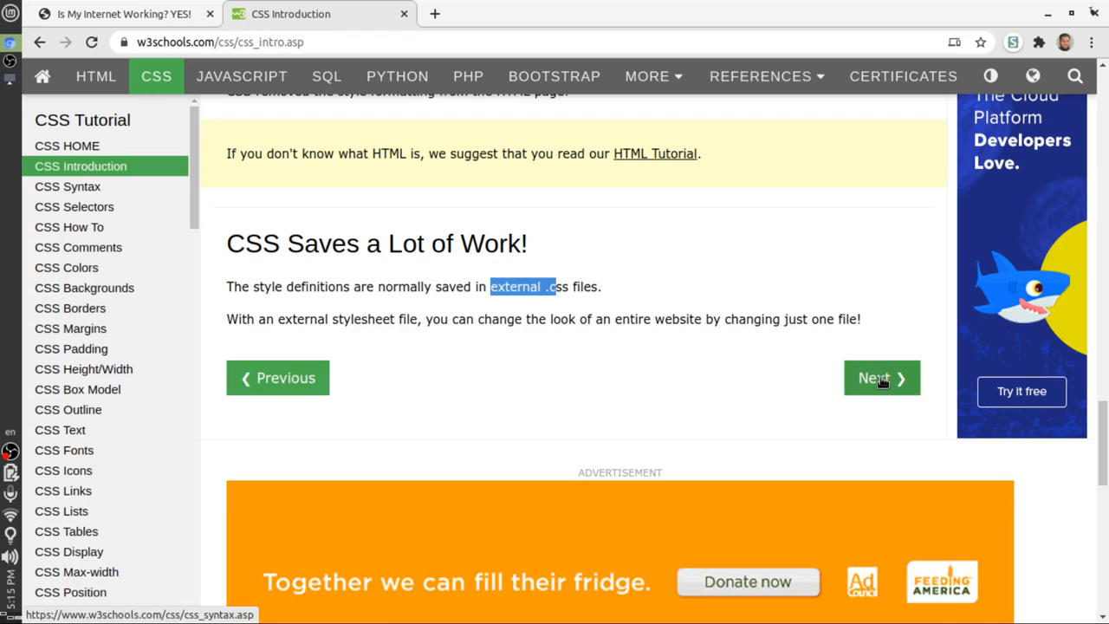
Open the CSS Syntax lesson and scroll to its selector and declaration block diagram
{"action": "left_click", "coordinate": [882, 378]}
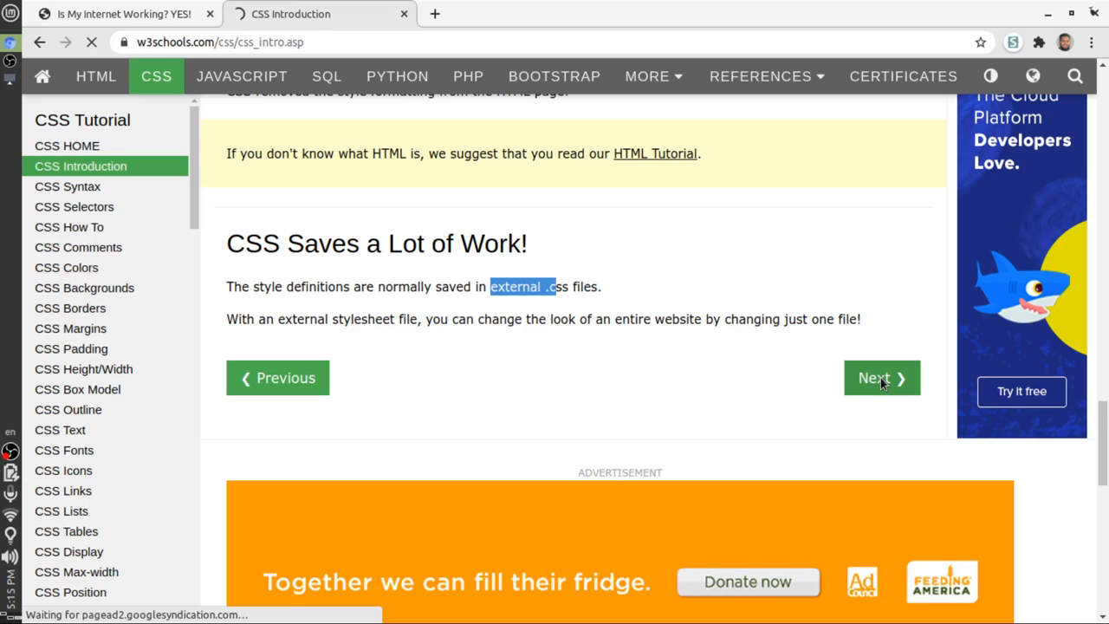
{"action": "left_click", "coordinate": [881, 377]}
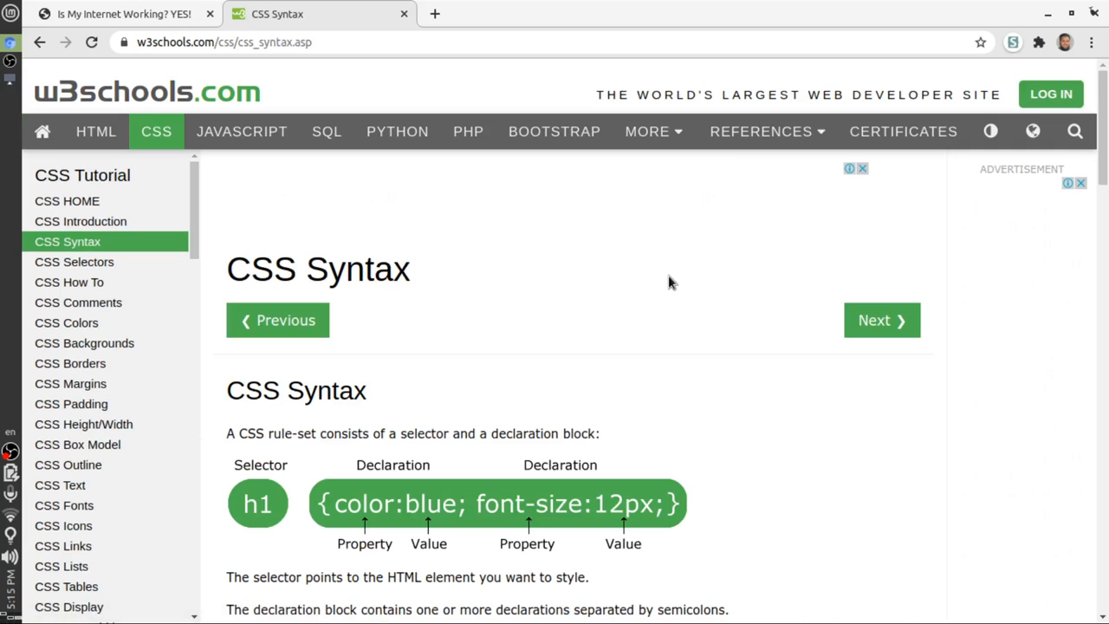
{"action": "scroll", "scroll_direction": "down", "scroll_amount": 3}
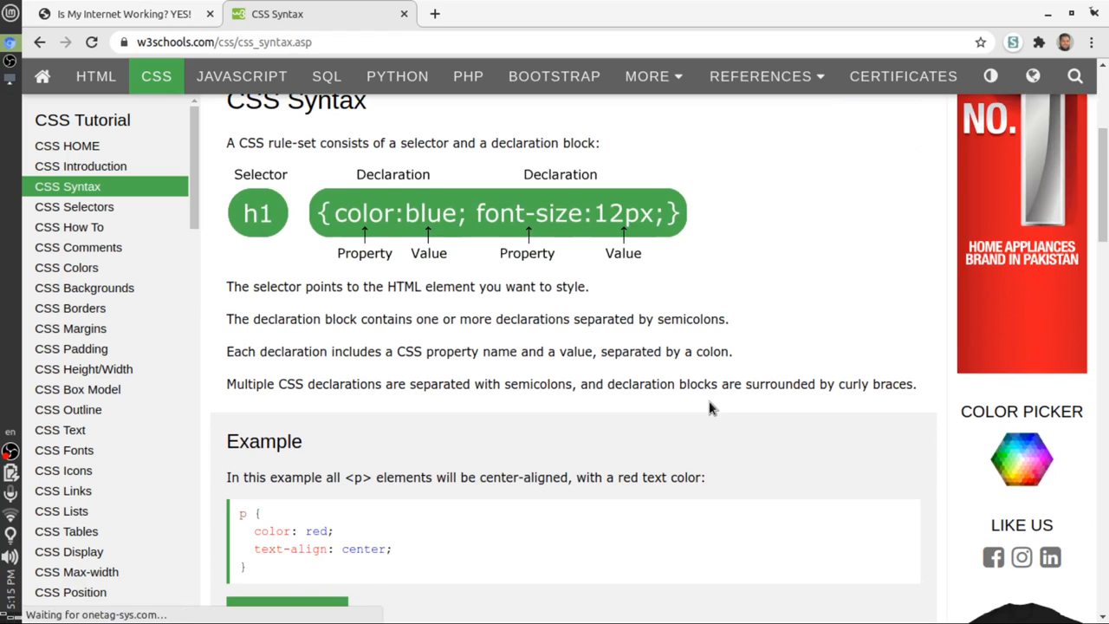
{"action": "scroll", "scroll_direction": "down", "scroll_amount": 3}
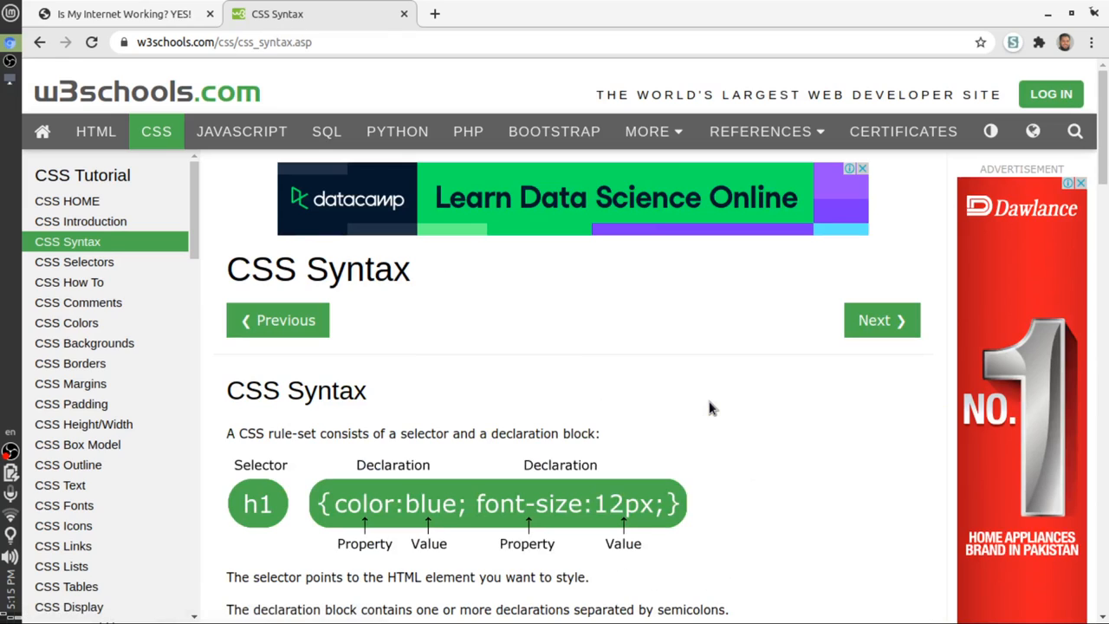
{"action": "scroll", "scroll_direction": "down", "scroll_amount": 3}
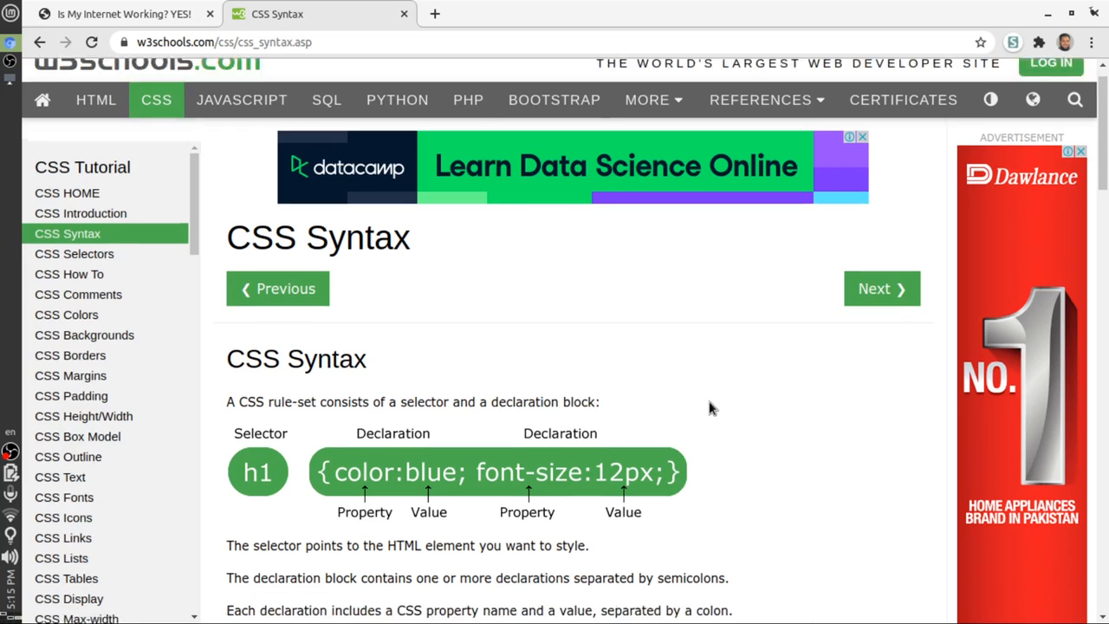
{"action": "scroll", "scroll_direction": "up", "scroll_amount": 3}
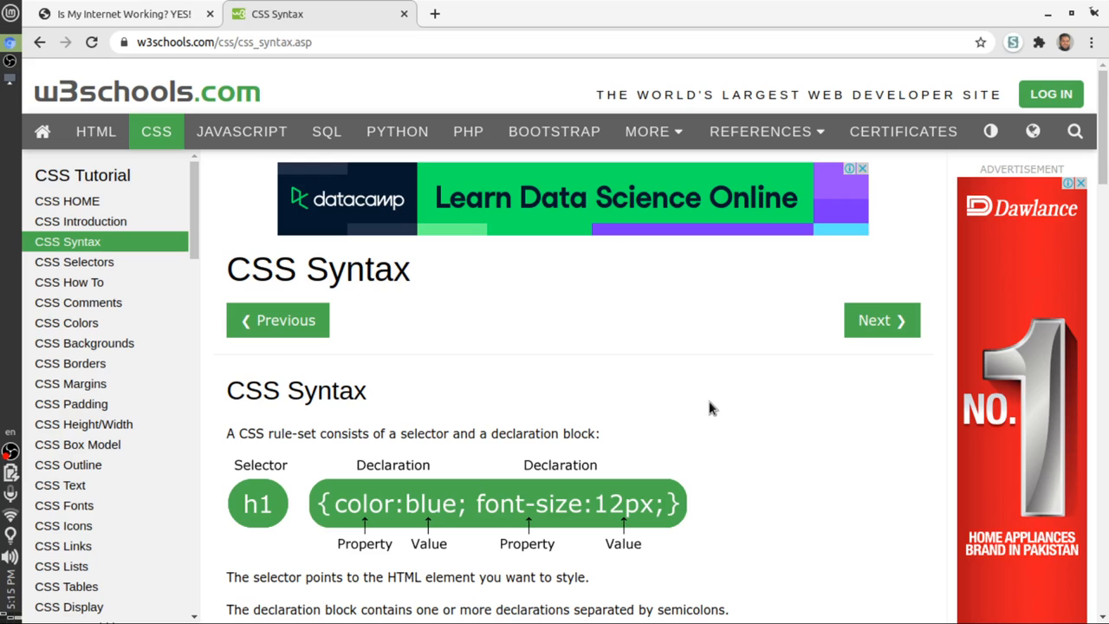
{"action": "scroll", "scroll_direction": "down", "scroll_amount": 3}
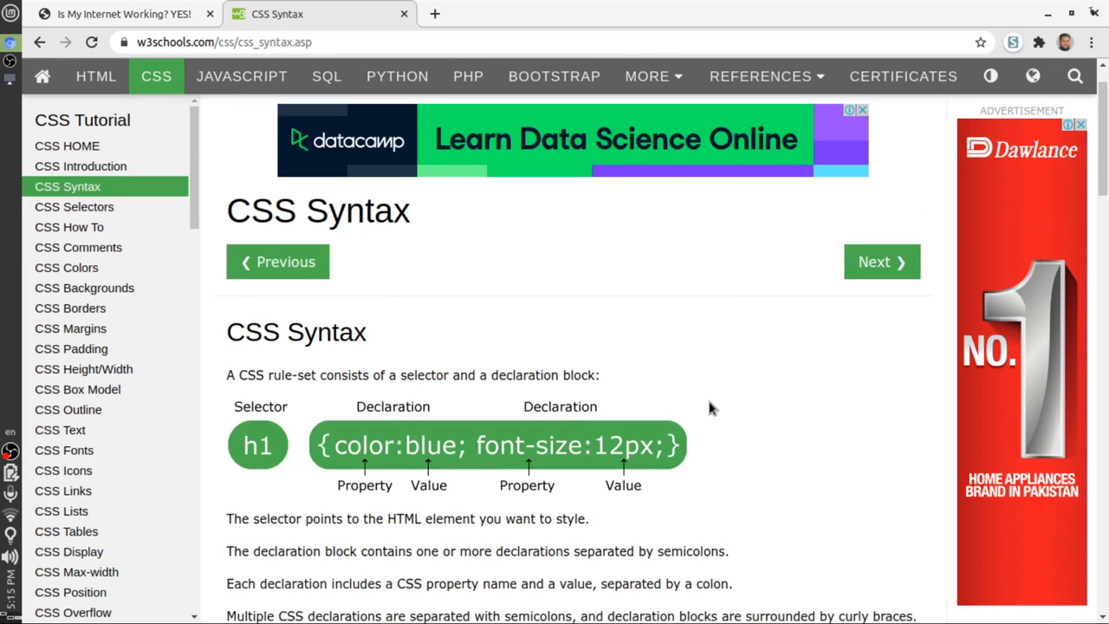
{"action": "scroll", "scroll_direction": "down", "scroll_amount": 3}
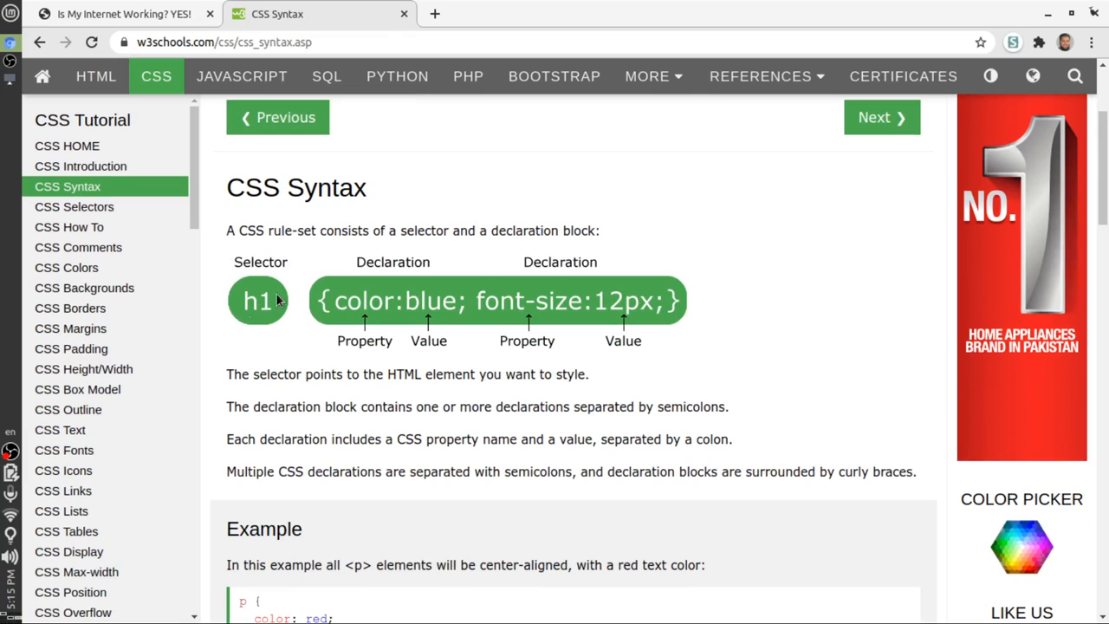
{"action": "mouse_move", "coordinate": [254, 306]}
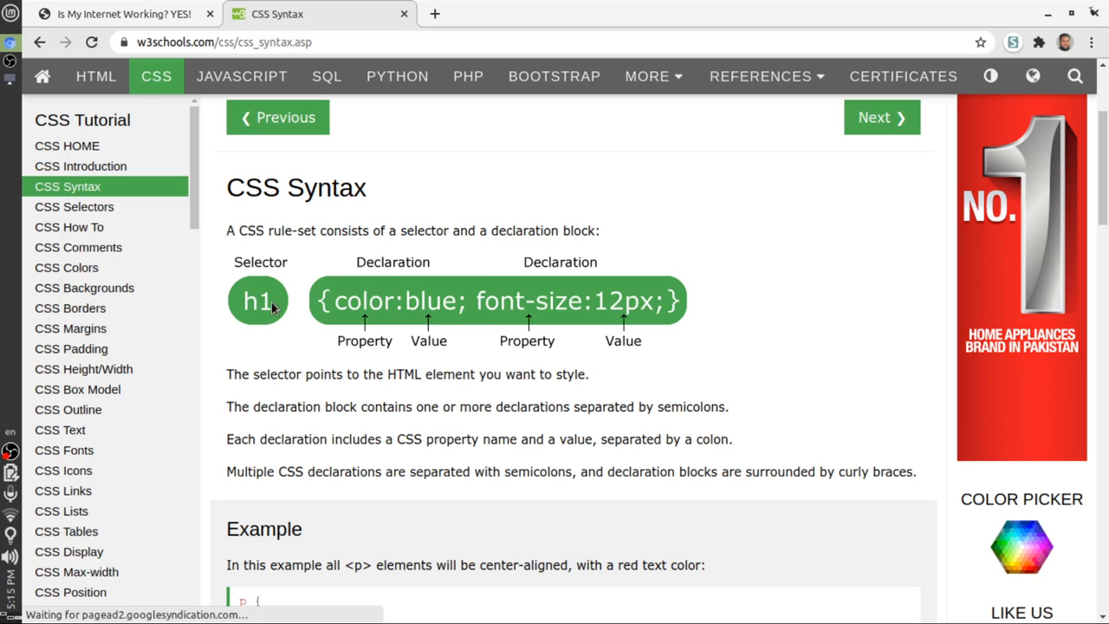
{"action": "mouse_move", "coordinate": [348, 284]}
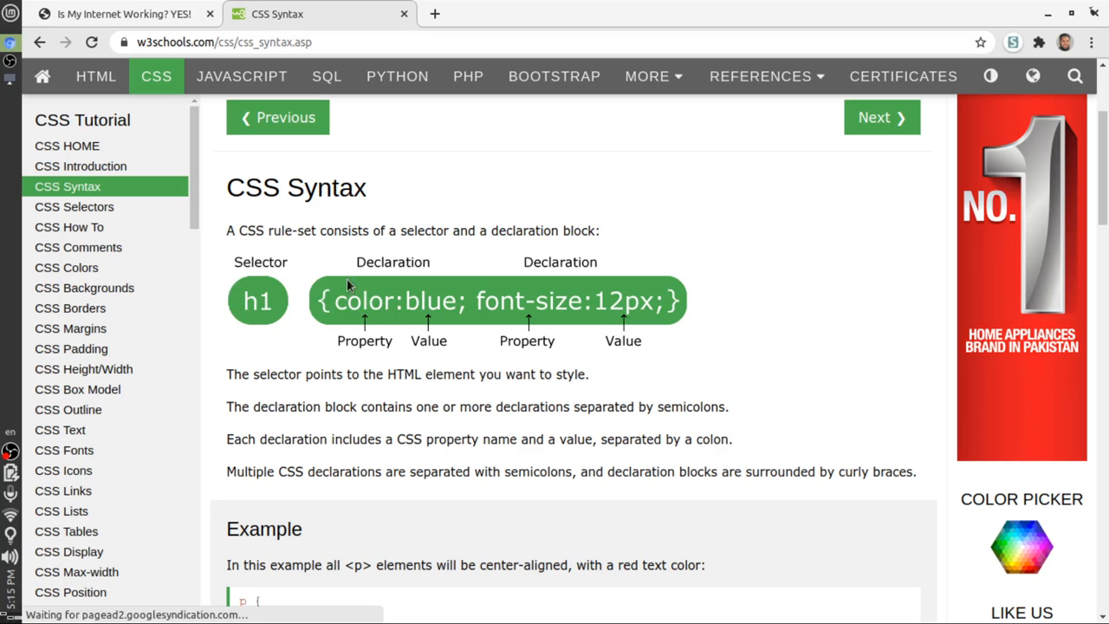
{"action": "mouse_move", "coordinate": [329, 300]}
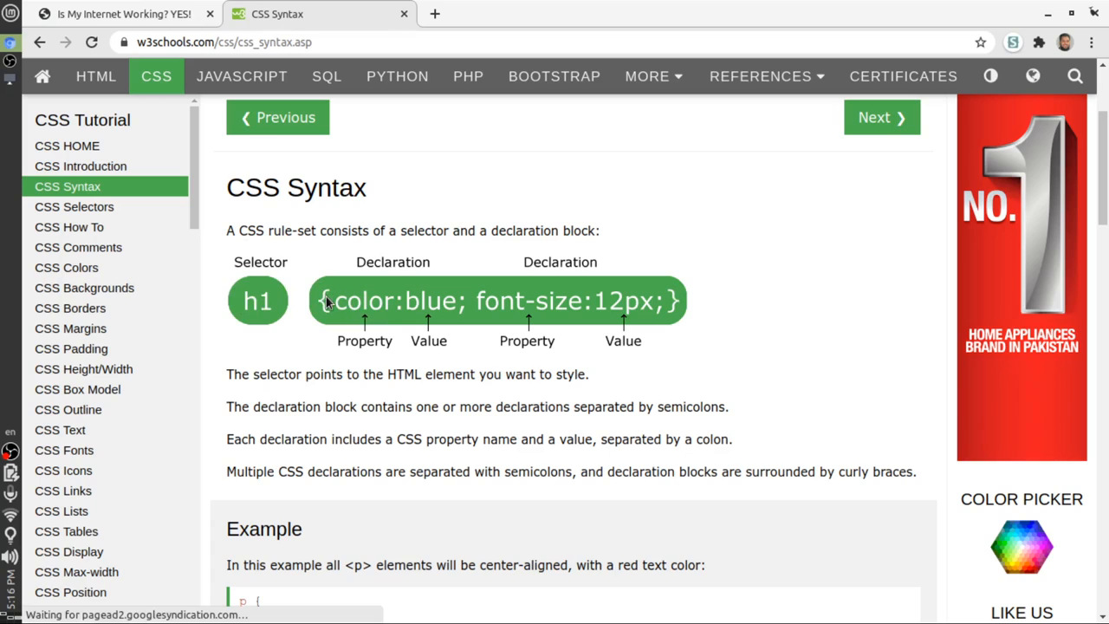
{"action": "mouse_move", "coordinate": [671, 305]}
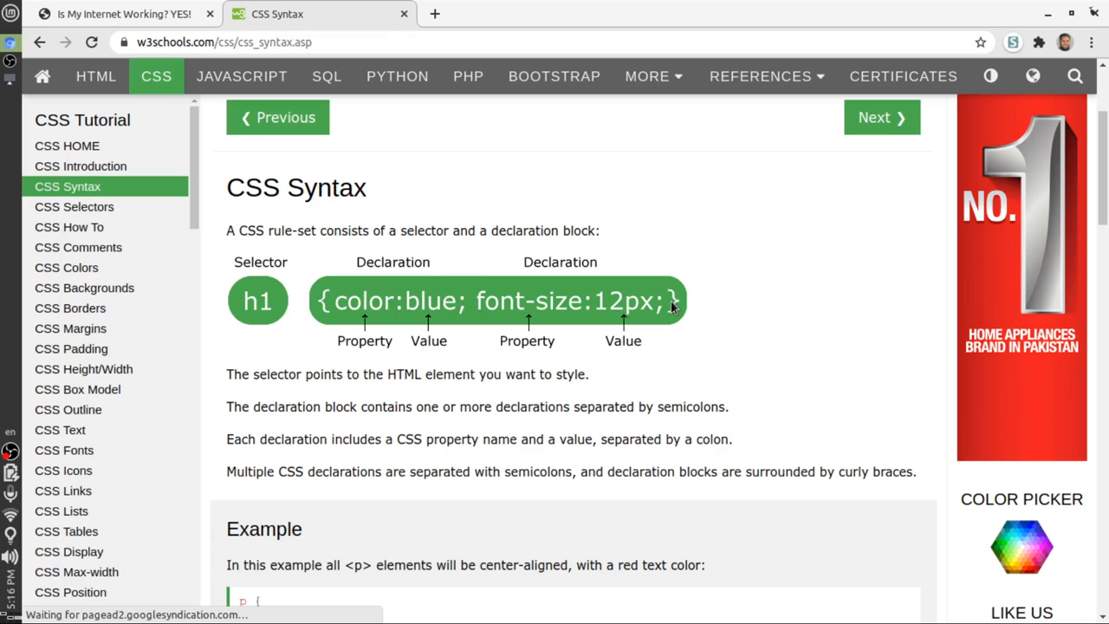
{"action": "mouse_move", "coordinate": [344, 305]}
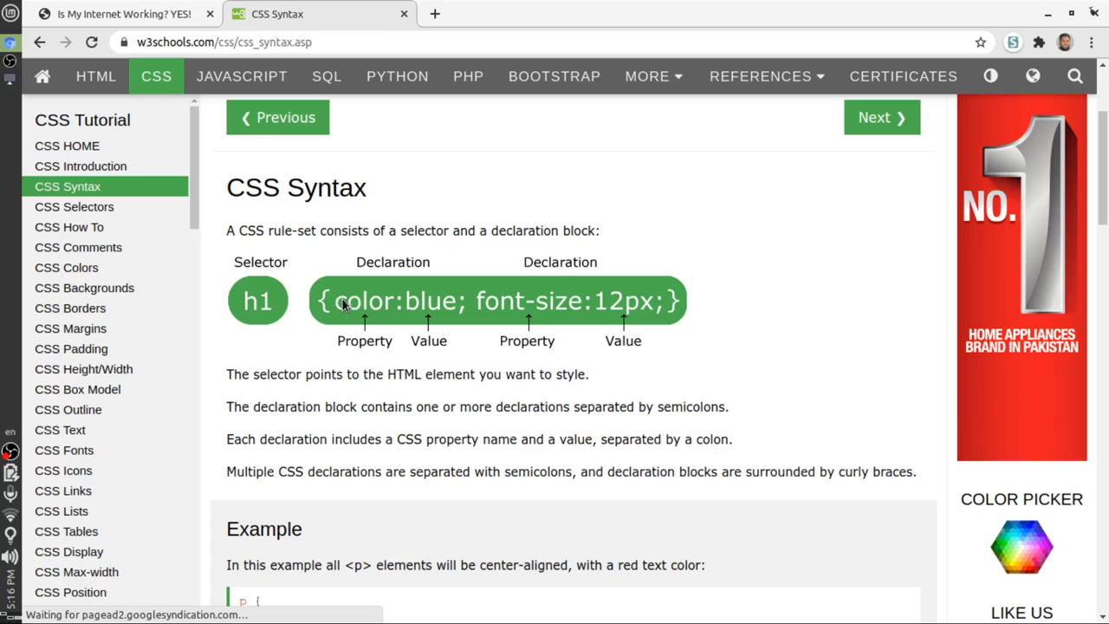
{"action": "mouse_move", "coordinate": [293, 297]}
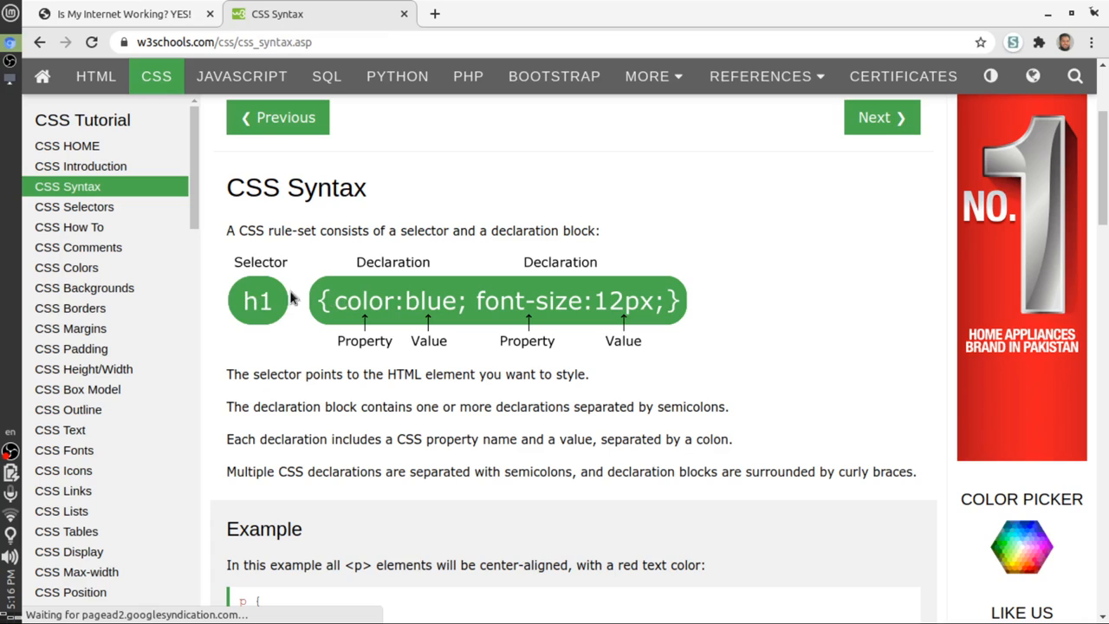
{"action": "mouse_move", "coordinate": [569, 314]}
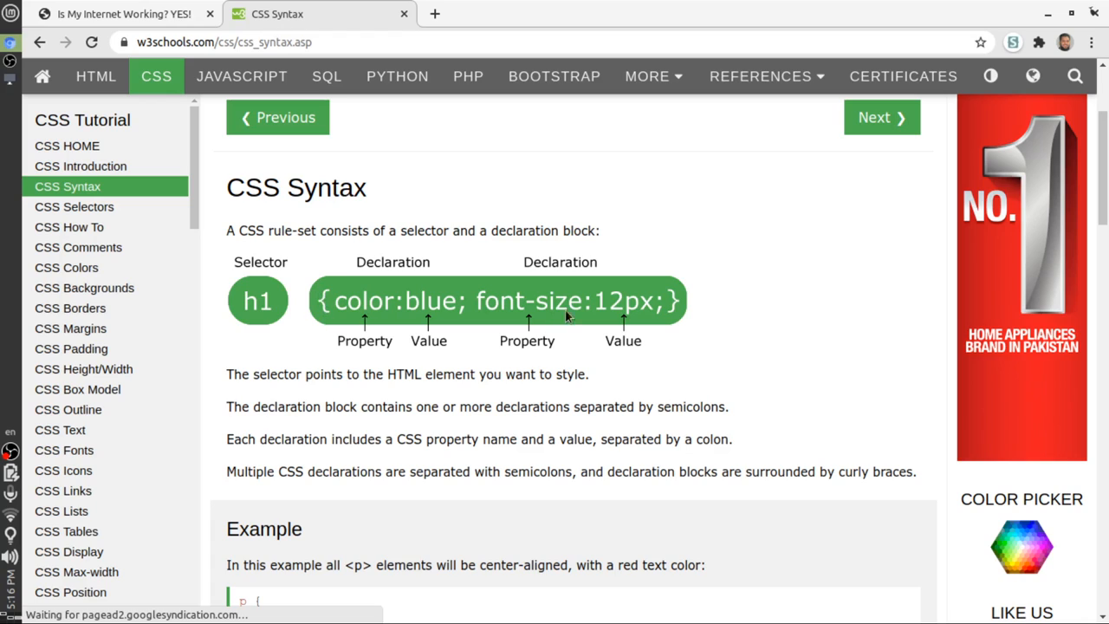
{"action": "mouse_move", "coordinate": [435, 318]}
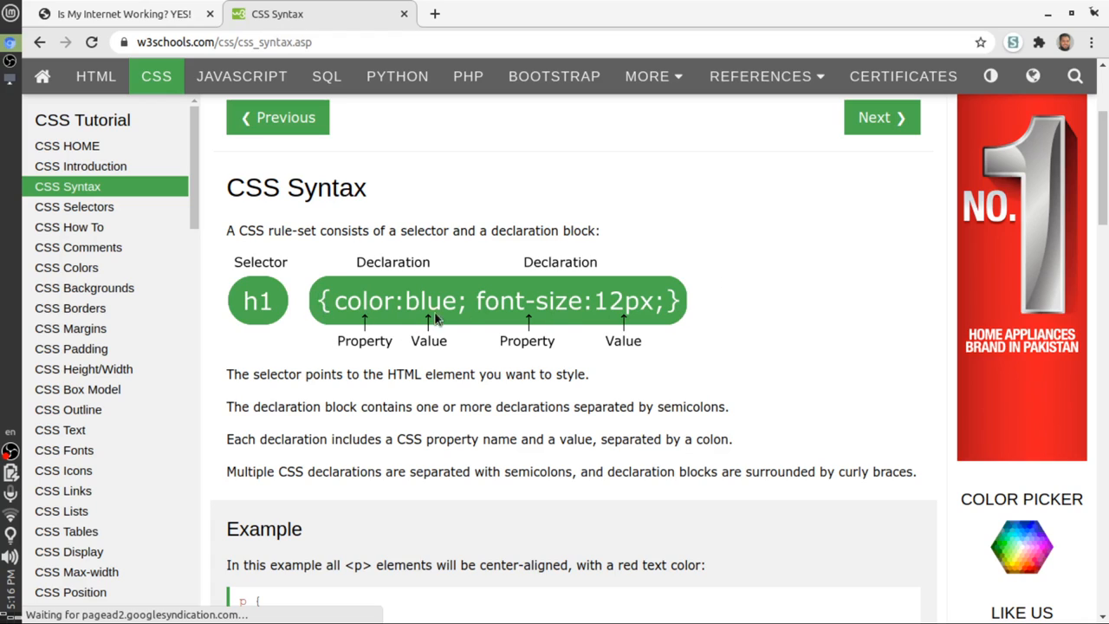
{"action": "mouse_move", "coordinate": [467, 320]}
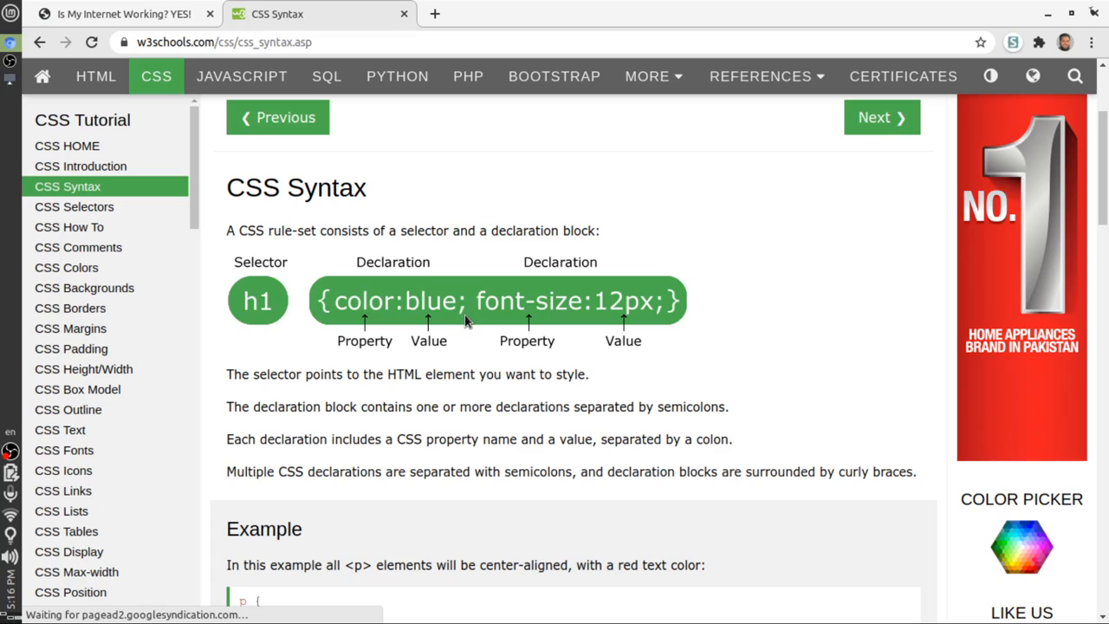
{"action": "mouse_move", "coordinate": [386, 311]}
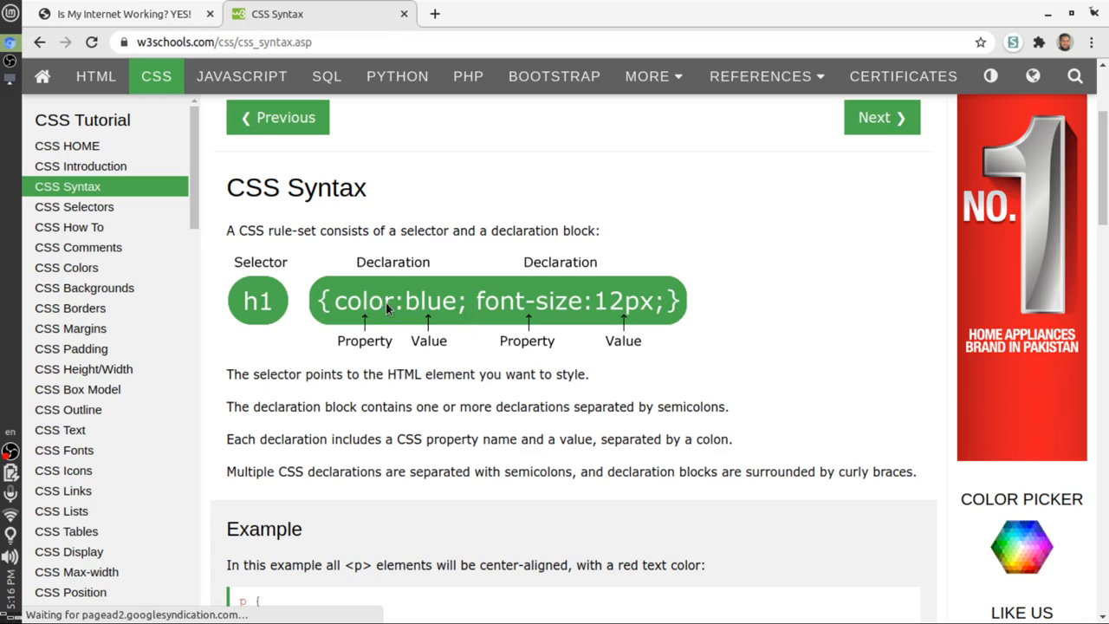
{"action": "mouse_move", "coordinate": [398, 308]}
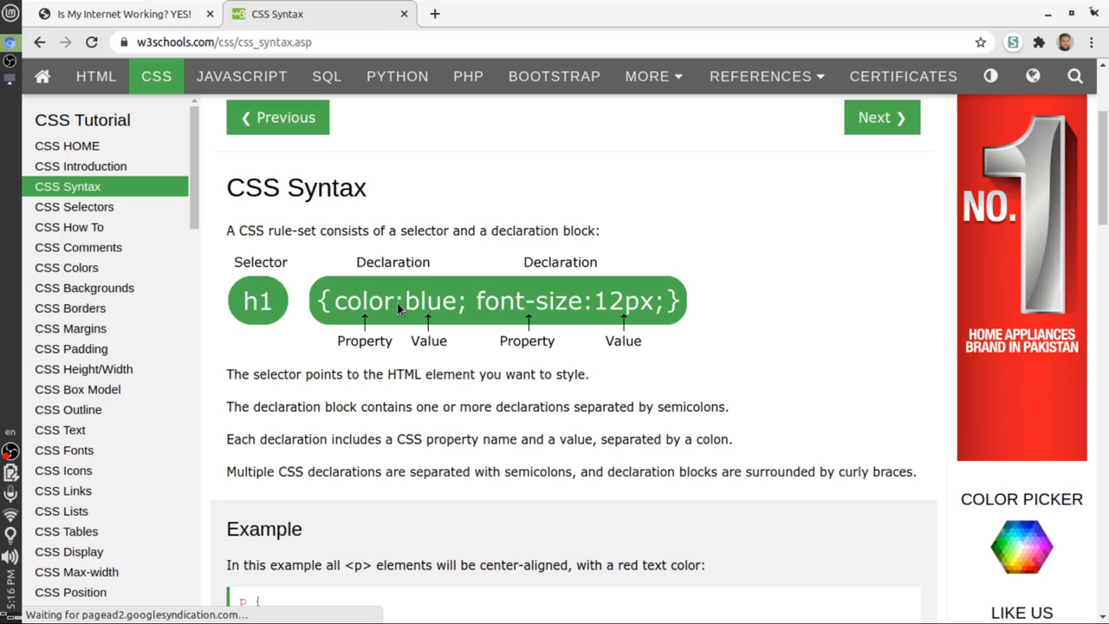
{"action": "mouse_move", "coordinate": [378, 312]}
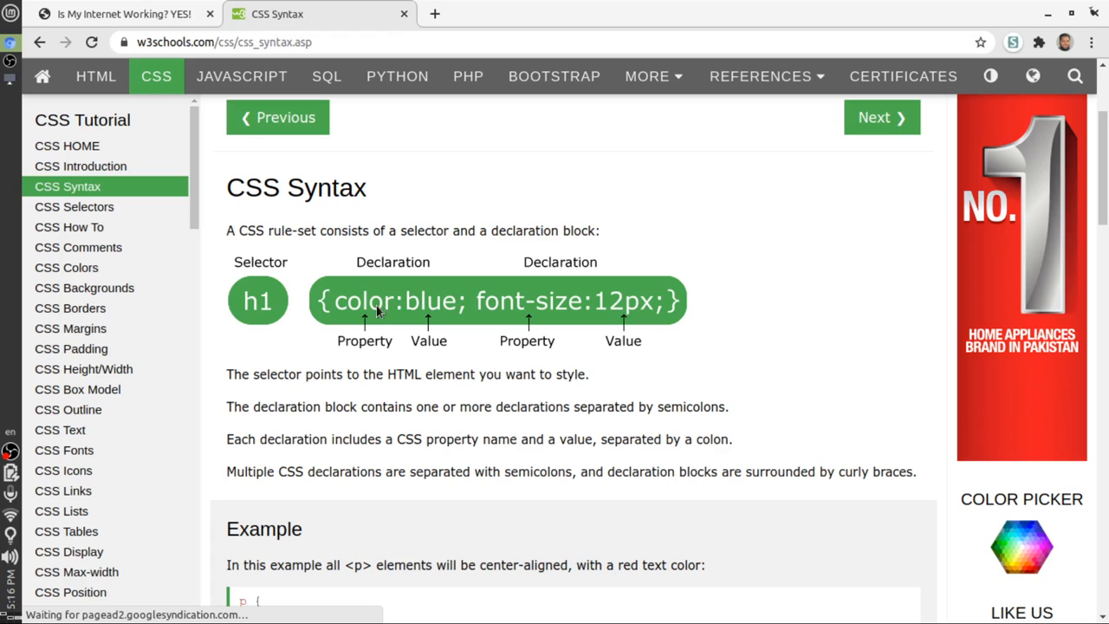
{"action": "mouse_move", "coordinate": [354, 304]}
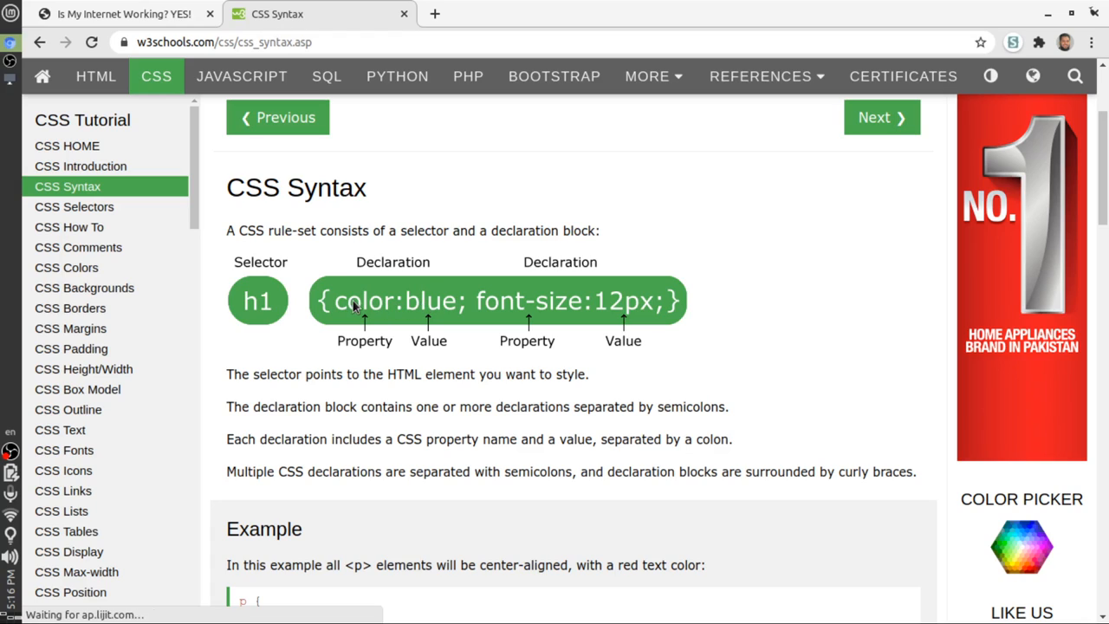
{"action": "mouse_move", "coordinate": [360, 331]}
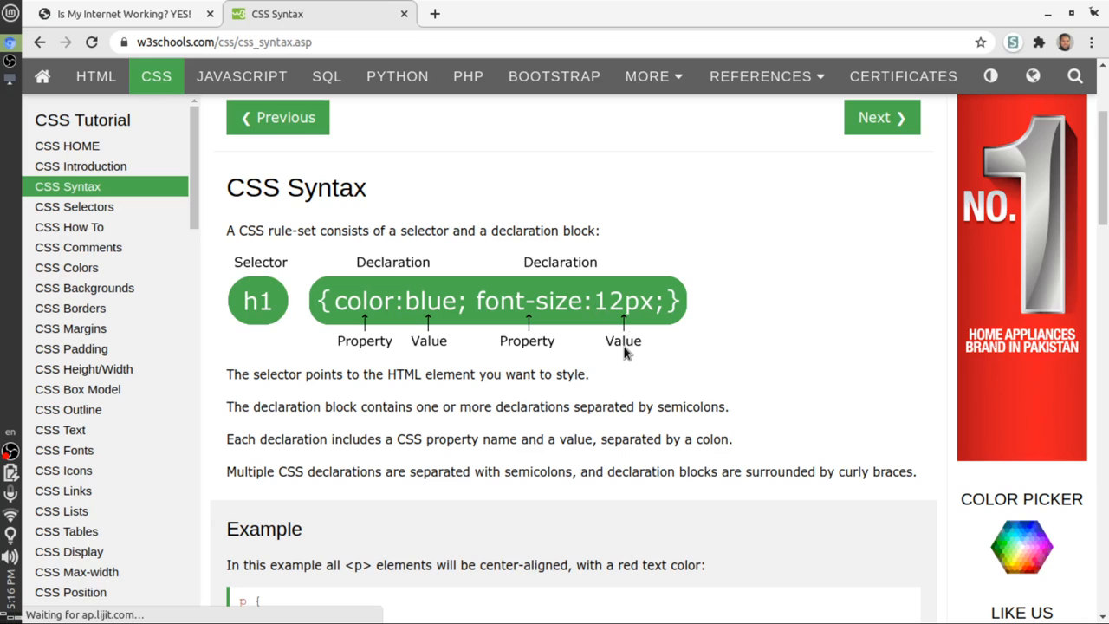
Scroll past the rule-set diagram to the red, centre-aligned paragraph Example
{"action": "scroll", "scroll_direction": "down", "scroll_amount": 3}
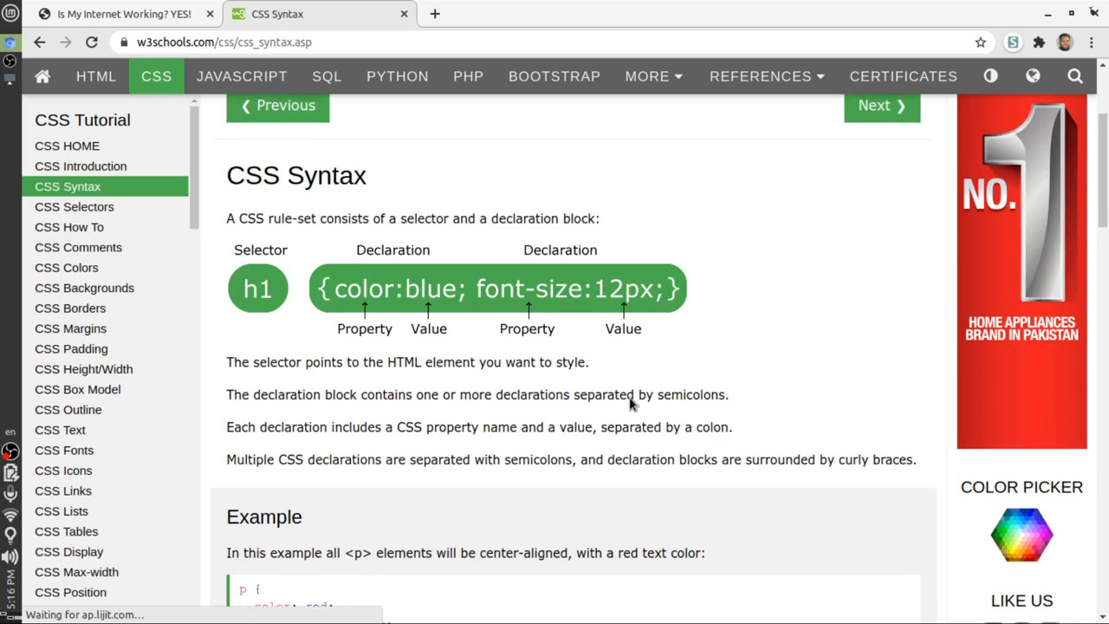
{"action": "scroll", "scroll_direction": "down", "scroll_amount": 3}
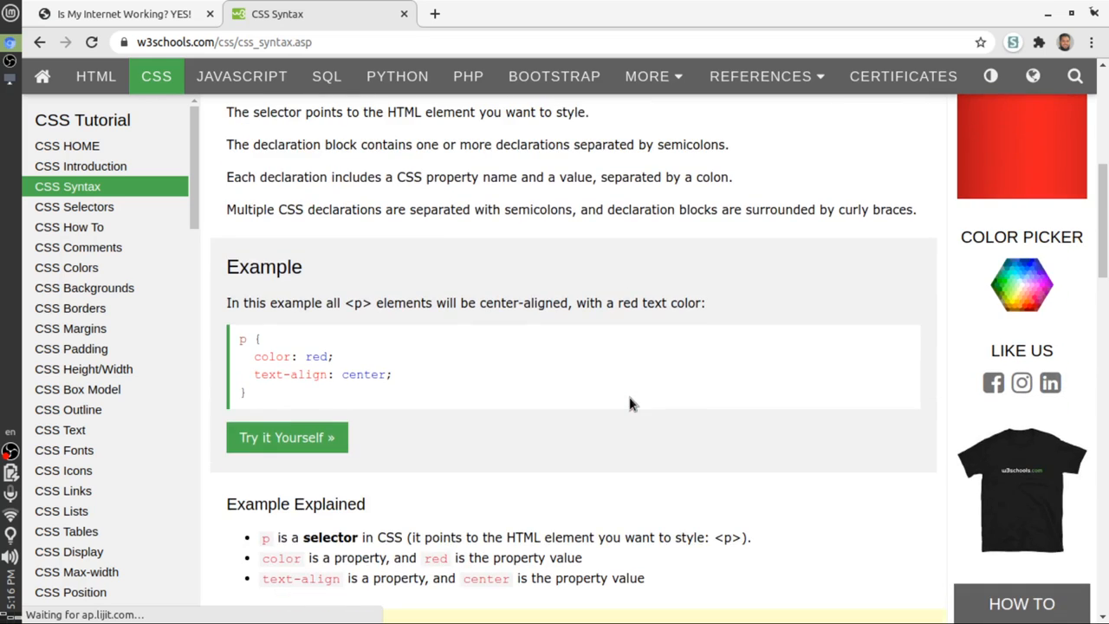
Open the paragraph syntax example in the Tryit Editor and highlight its color and text-align declarations
{"action": "left_click", "coordinate": [287, 437]}
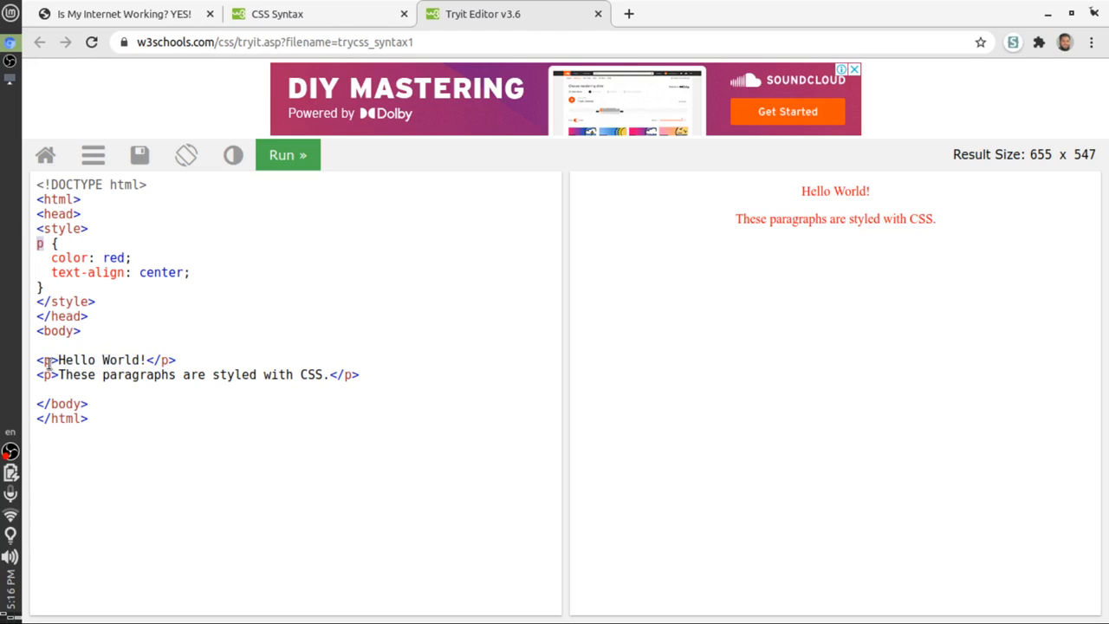
{"action": "mouse_move", "coordinate": [52, 387]}
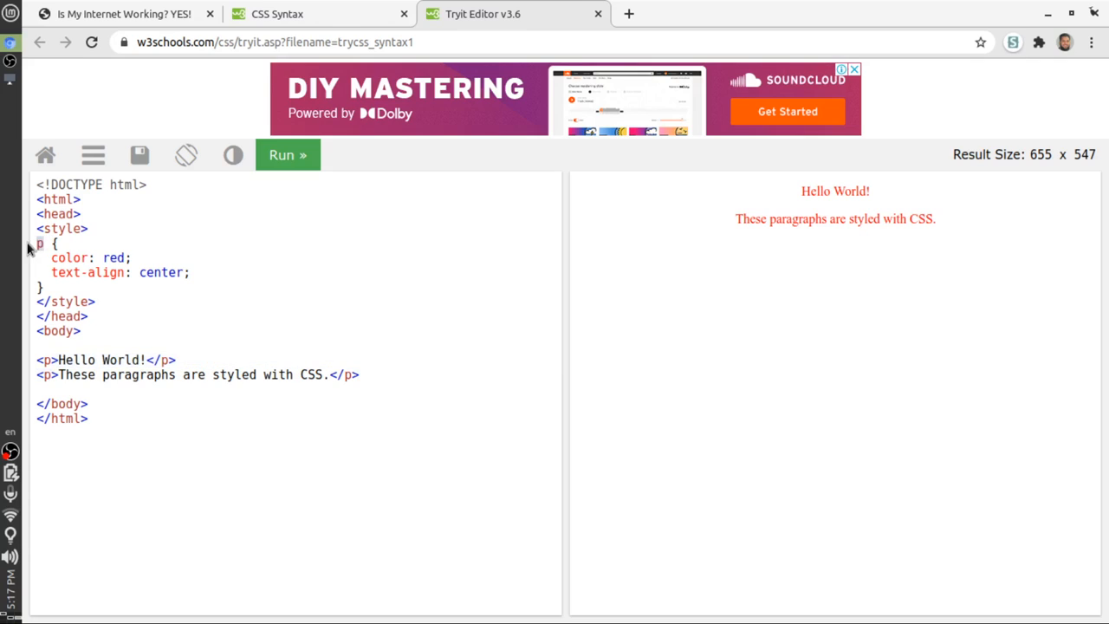
{"action": "left_click_drag", "start_coordinate": [51, 257], "coordinate": [91, 272]}
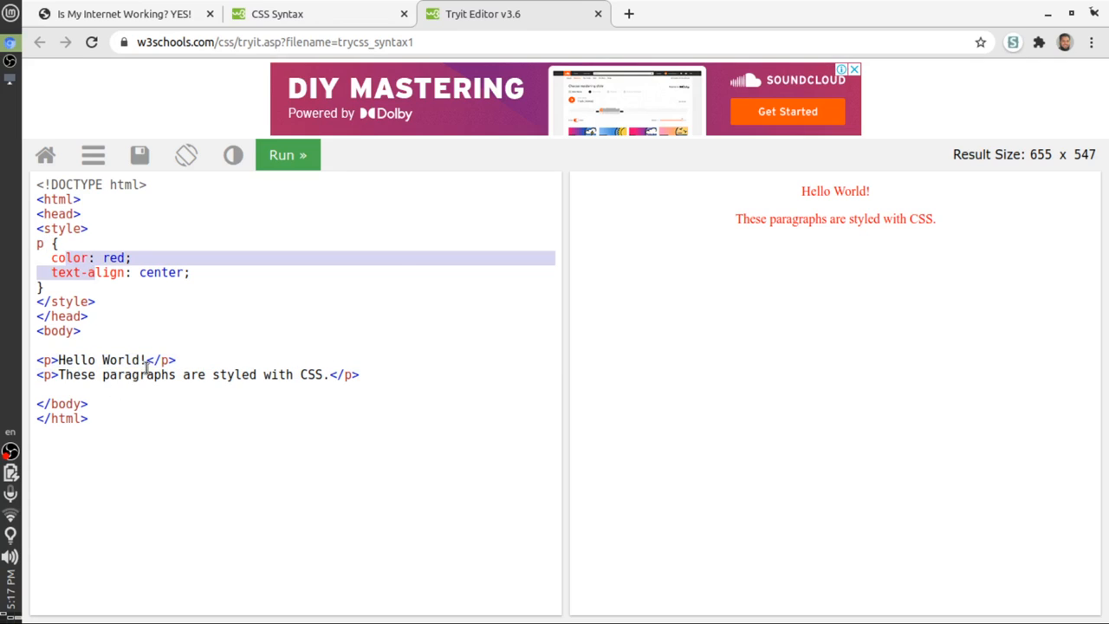
{"action": "mouse_move", "coordinate": [595, 14]}
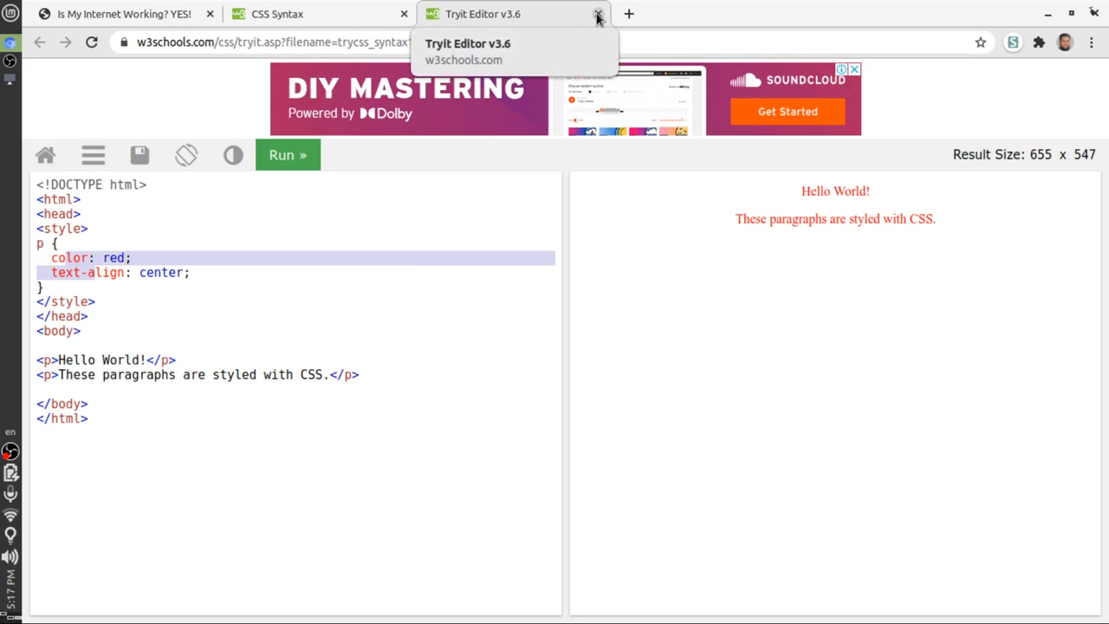
Close the Tryit Editor tab and return to the CSS Syntax paragraph example
{"action": "left_click", "coordinate": [597, 15]}
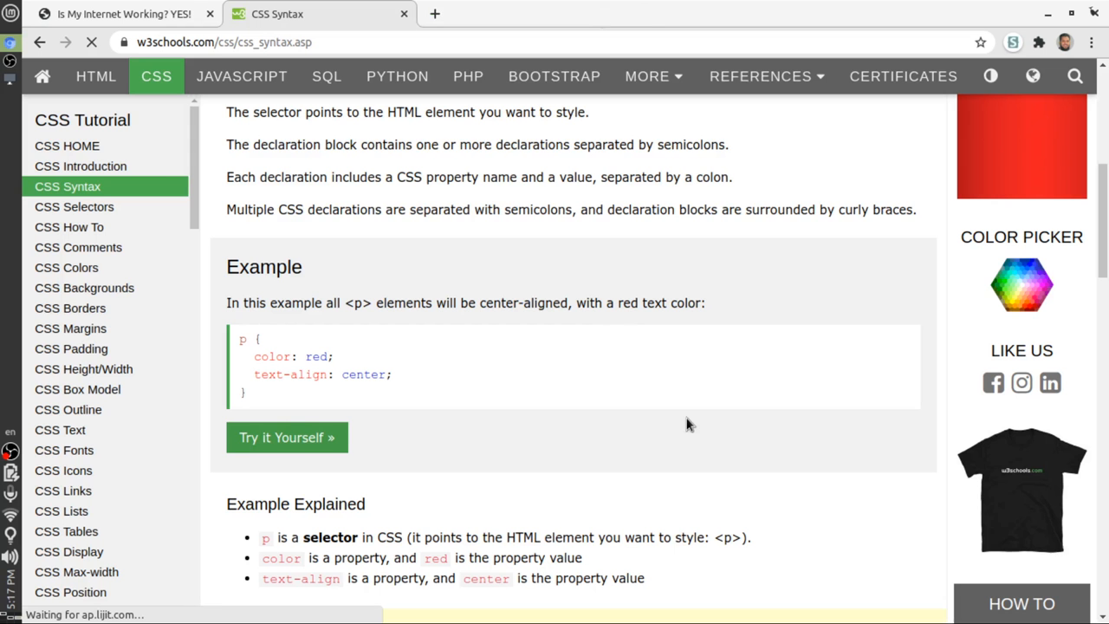
{"action": "scroll", "scroll_direction": "down", "scroll_amount": 3}
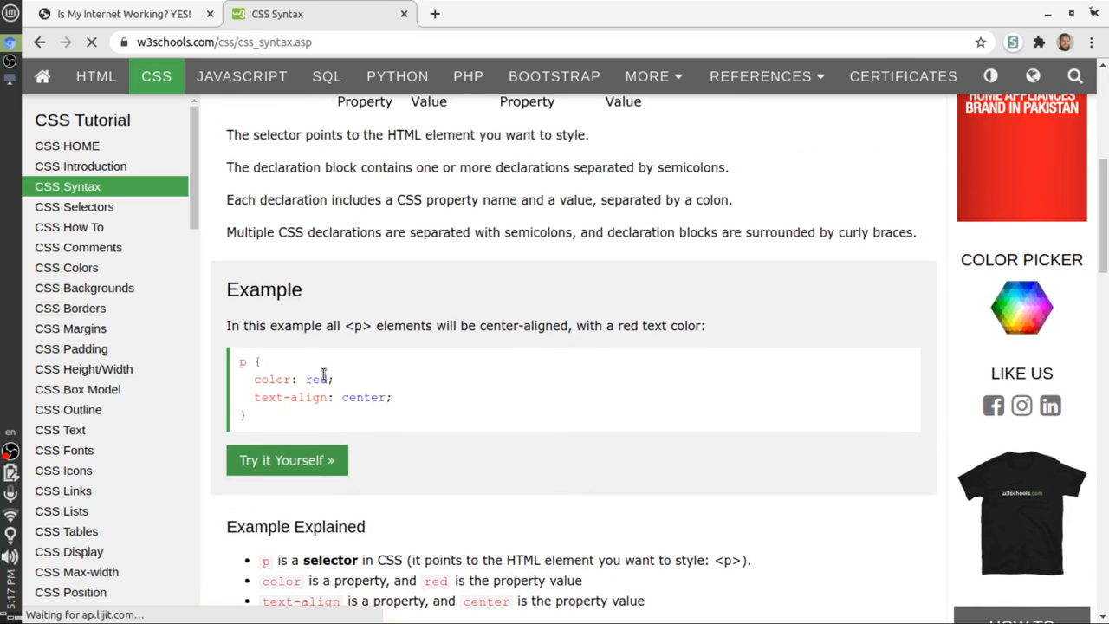
{"action": "mouse_move", "coordinate": [286, 403]}
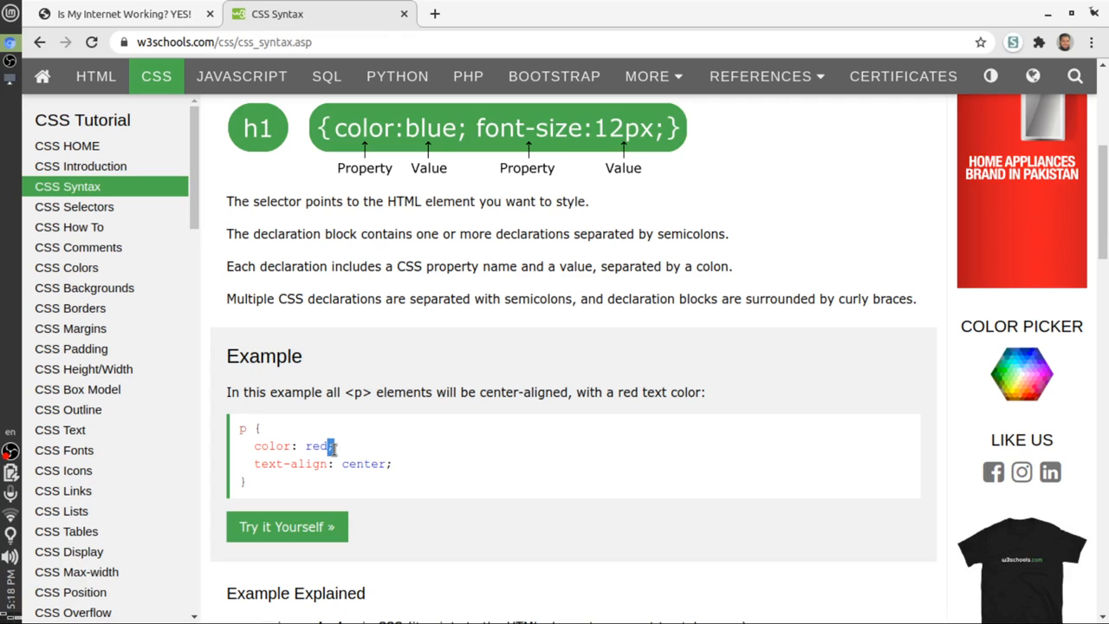
{"action": "mouse_move", "coordinate": [378, 383]}
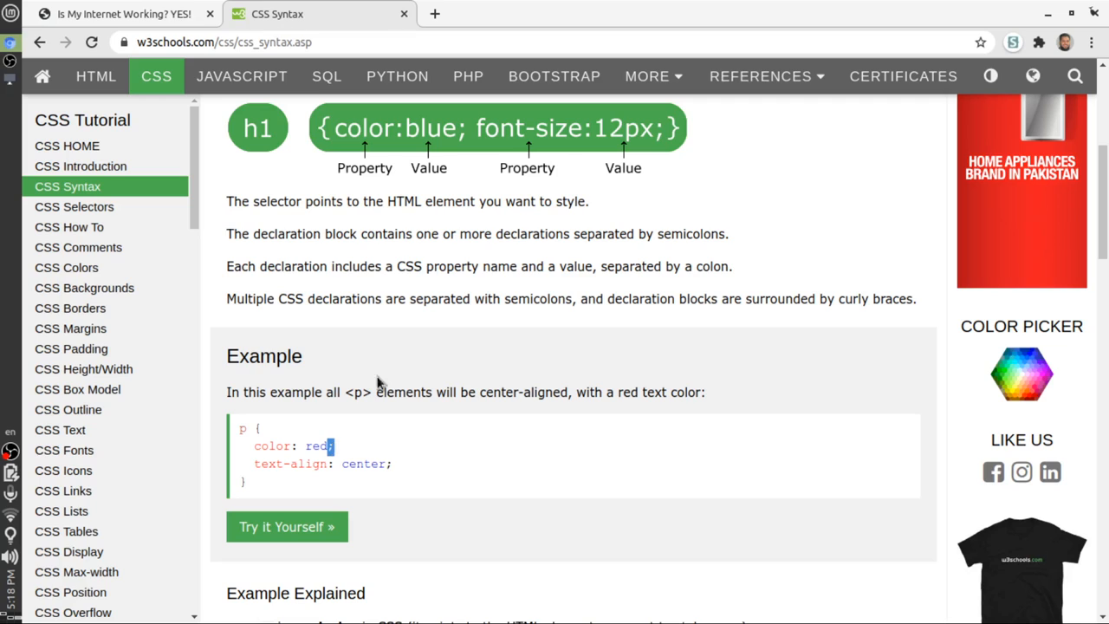
{"action": "mouse_move", "coordinate": [357, 459]}
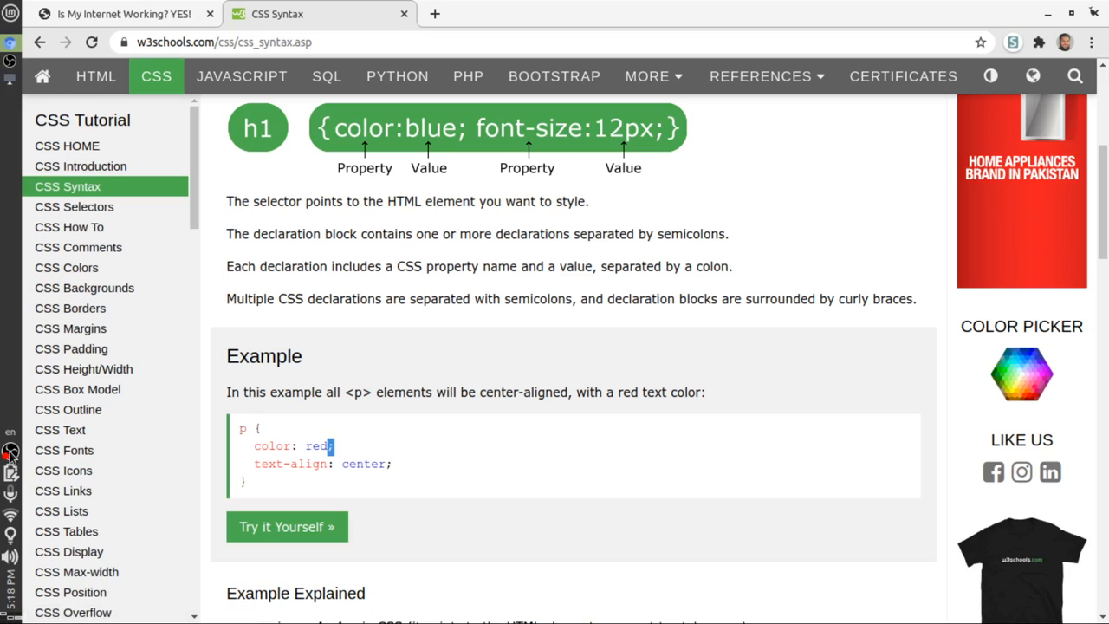
{"action": "left_click", "coordinate": [10, 451]}
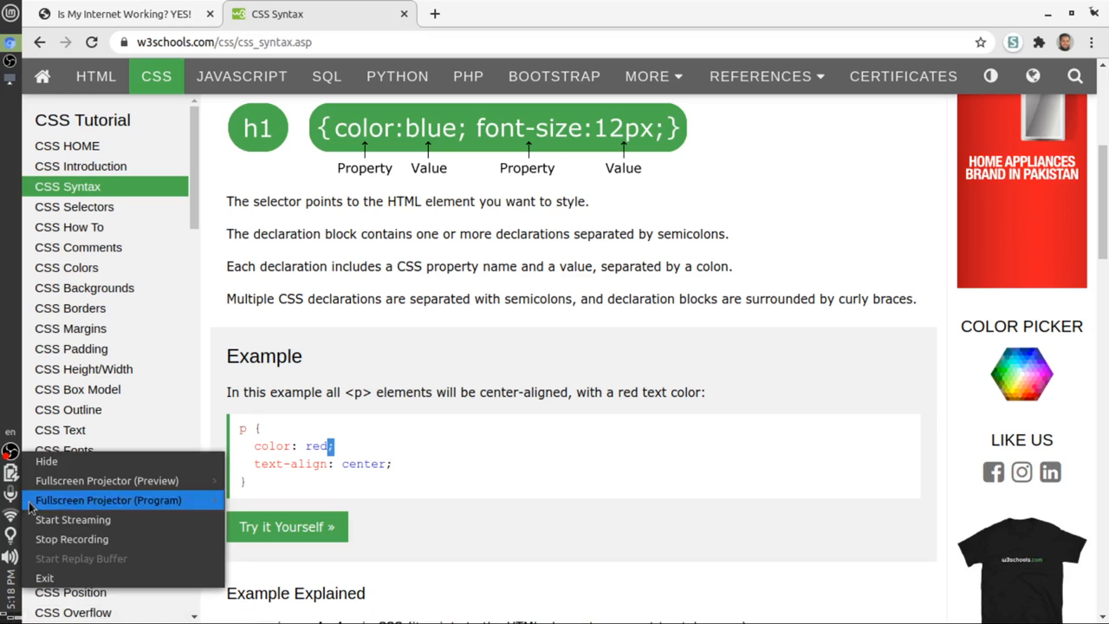